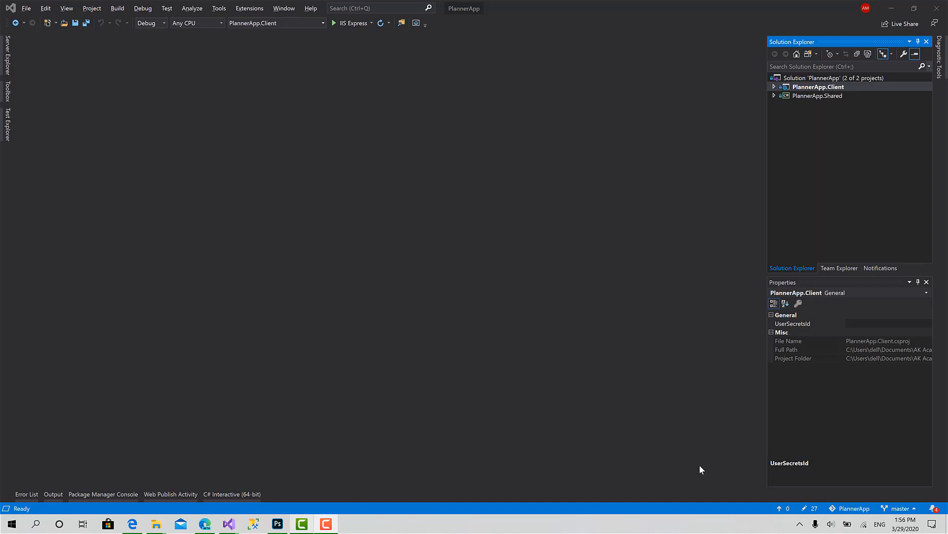
{"action": "mouse_move", "coordinate": [671, 468]}
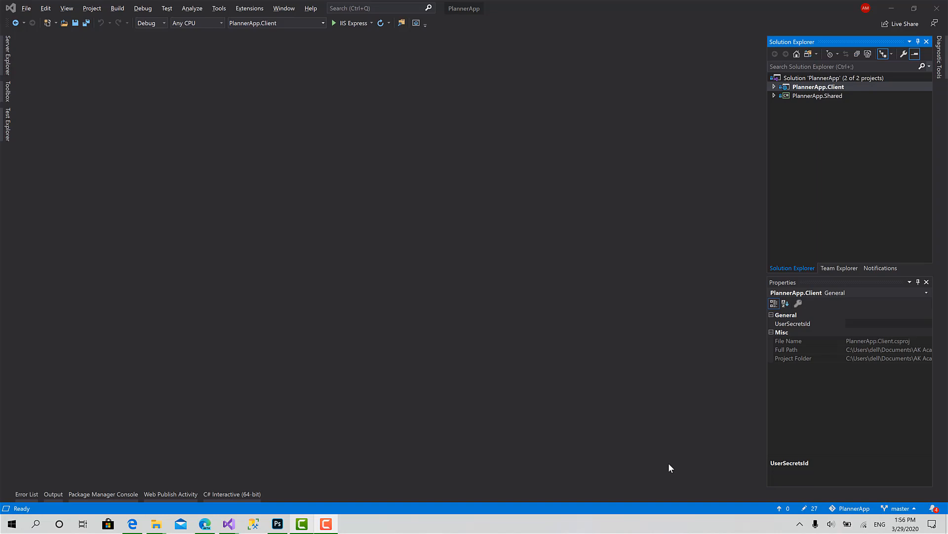
{"action": "mouse_move", "coordinate": [600, 429]}
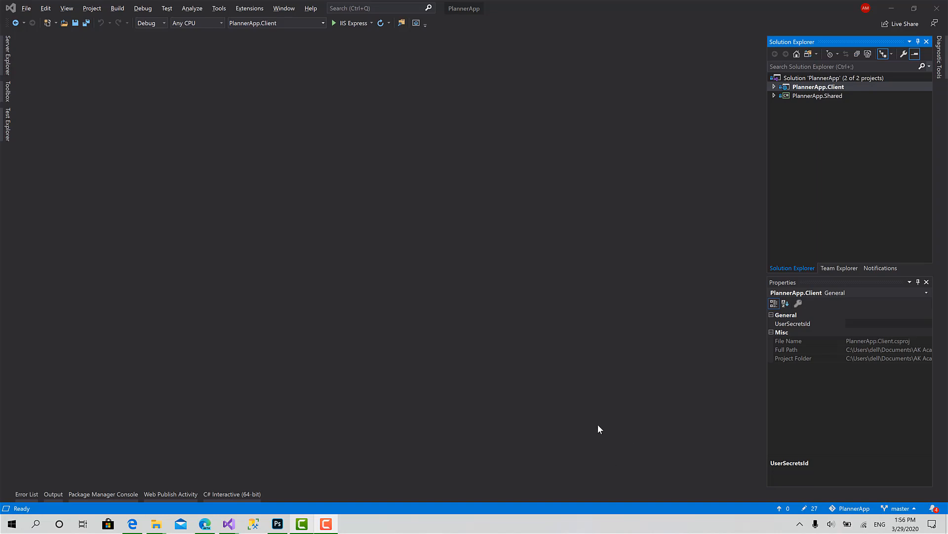
{"action": "mouse_move", "coordinate": [697, 223]}
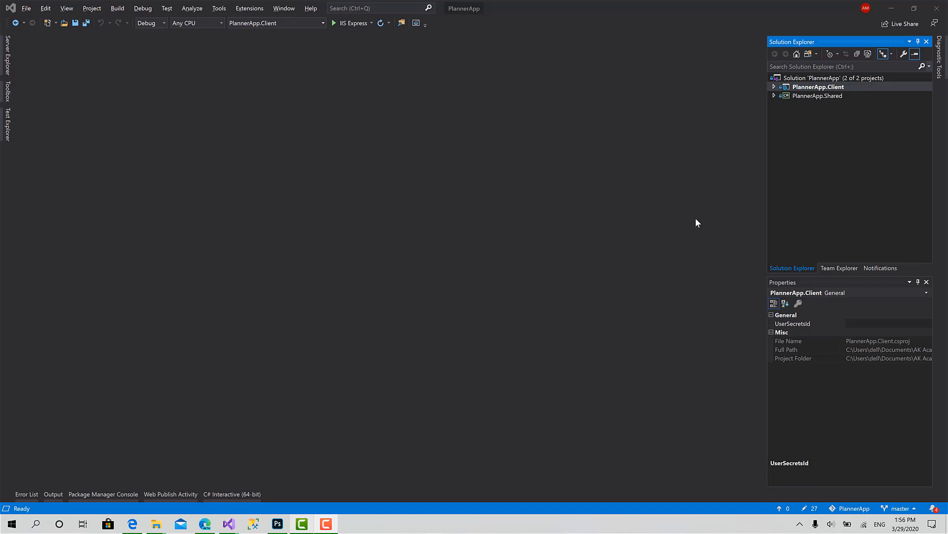
Step: Open PlansService.cs from PlannerApp.Shared Services and add a blank line after SearchPlansByPageAsync
{"action": "left_click", "coordinate": [774, 95]}
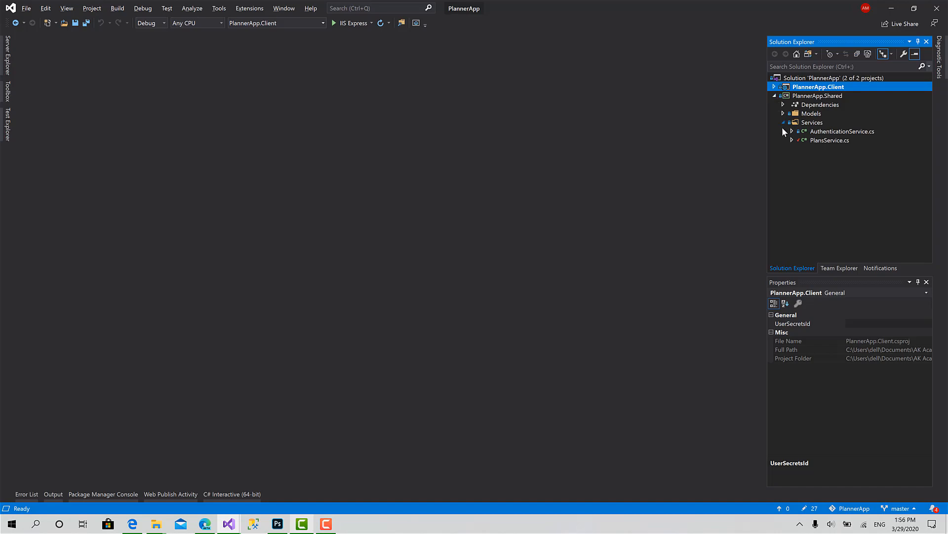
{"action": "double_click", "coordinate": [829, 139]}
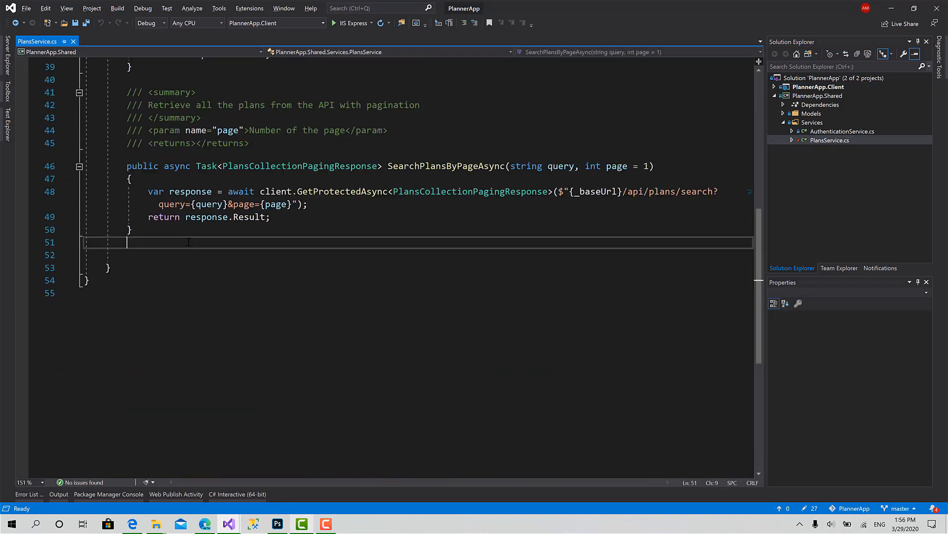
{"action": "key", "text": "enter"}
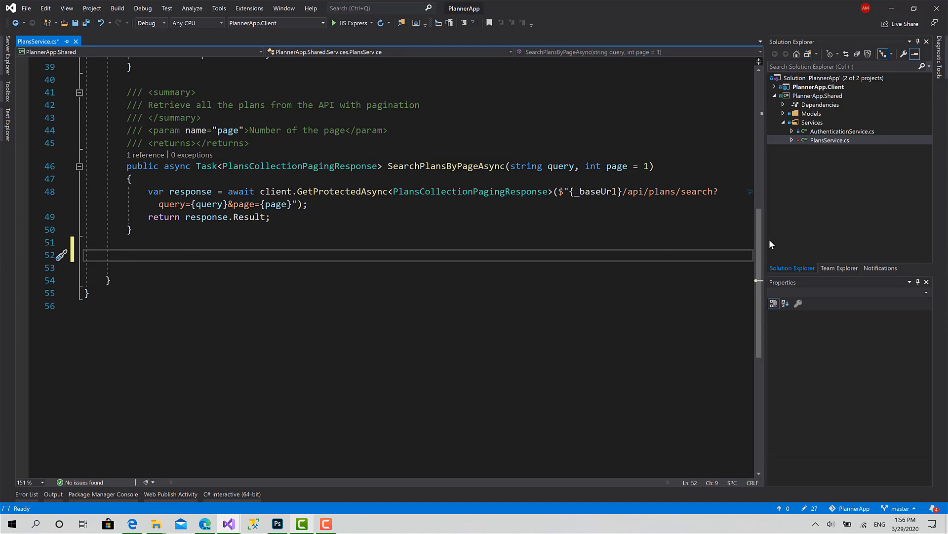
{"action": "mouse_move", "coordinate": [784, 119]}
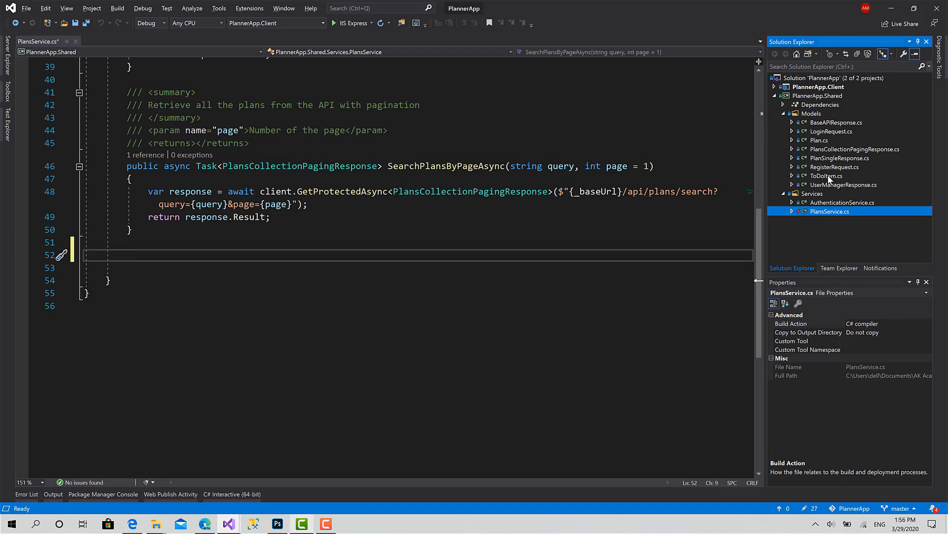
{"action": "mouse_move", "coordinate": [267, 263]}
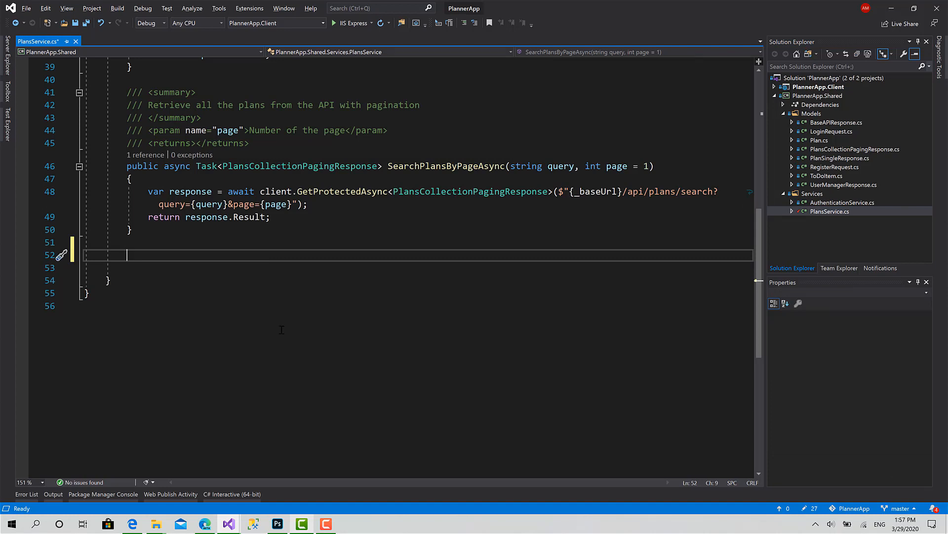
{"action": "mouse_move", "coordinate": [381, 399]}
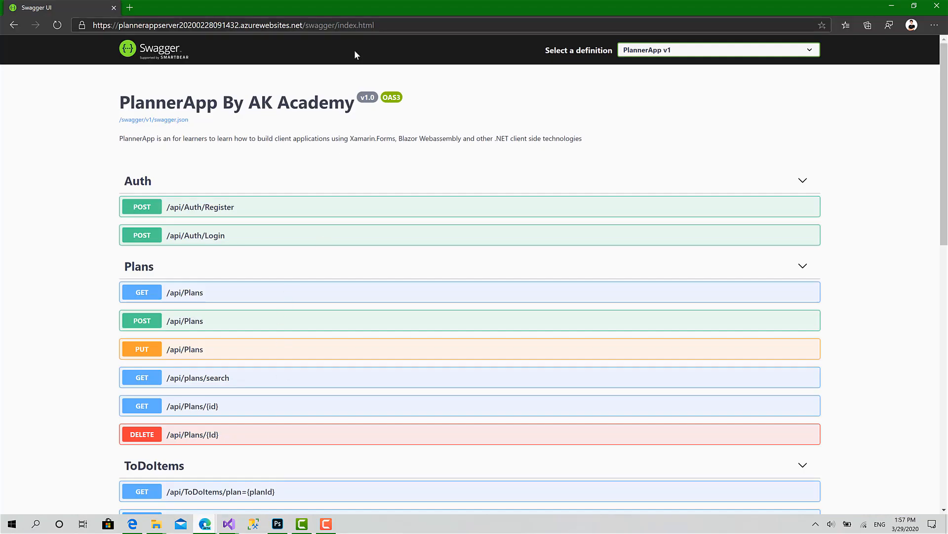
Step: Scroll to POST /api/Plans and switch its 200 response between Schema and Example Value
{"action": "scroll", "scroll_direction": "down", "scroll_amount": 3}
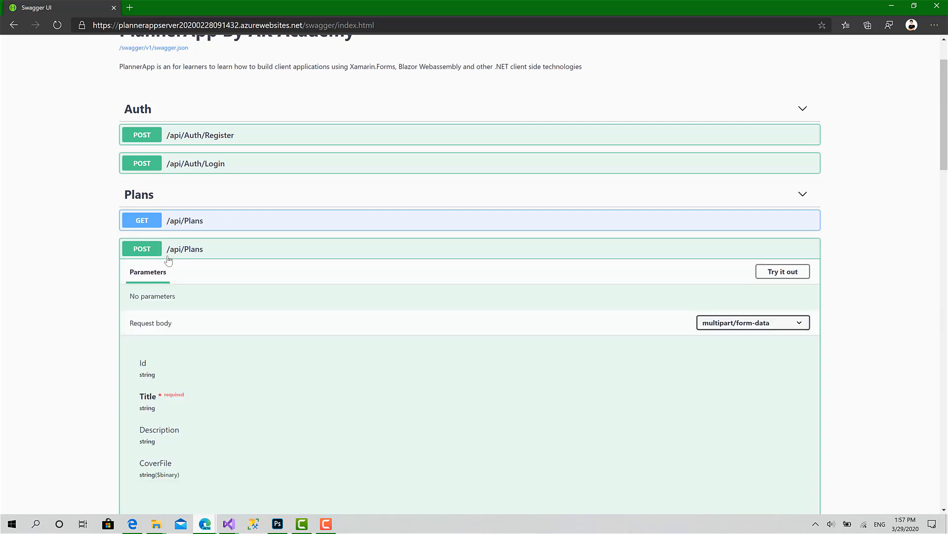
{"action": "mouse_move", "coordinate": [160, 323]}
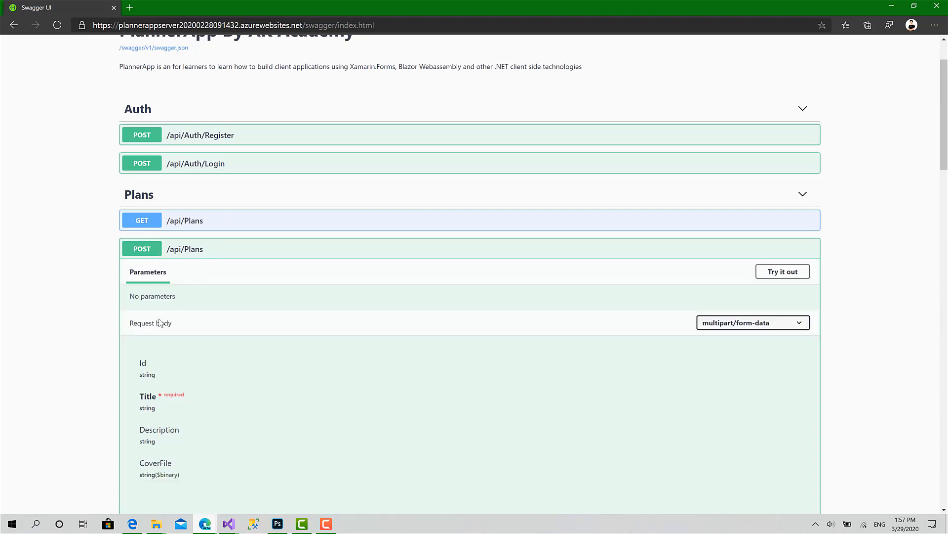
{"action": "scroll", "scroll_direction": "down", "scroll_amount": 3}
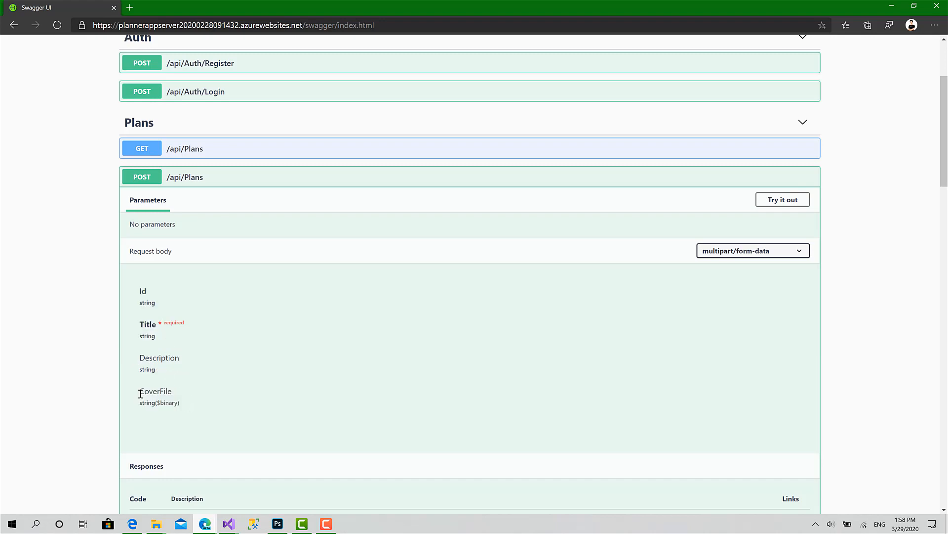
{"action": "mouse_move", "coordinate": [127, 312]}
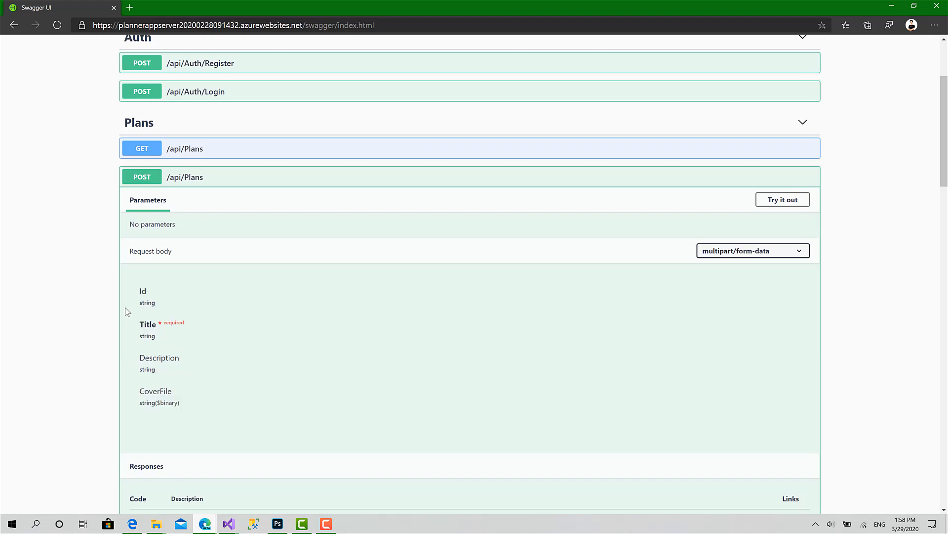
{"action": "scroll", "scroll_direction": "down", "scroll_amount": 3}
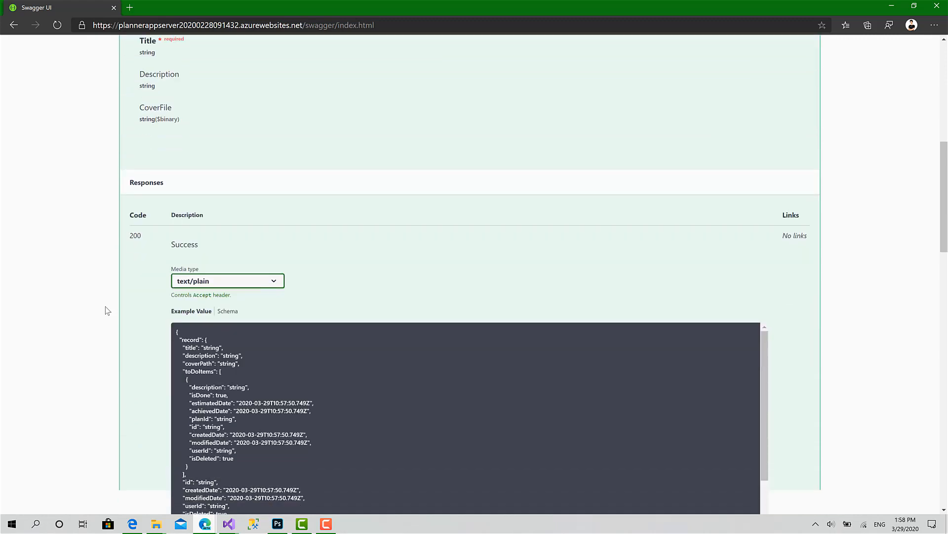
{"action": "scroll", "scroll_direction": "down", "scroll_amount": 3}
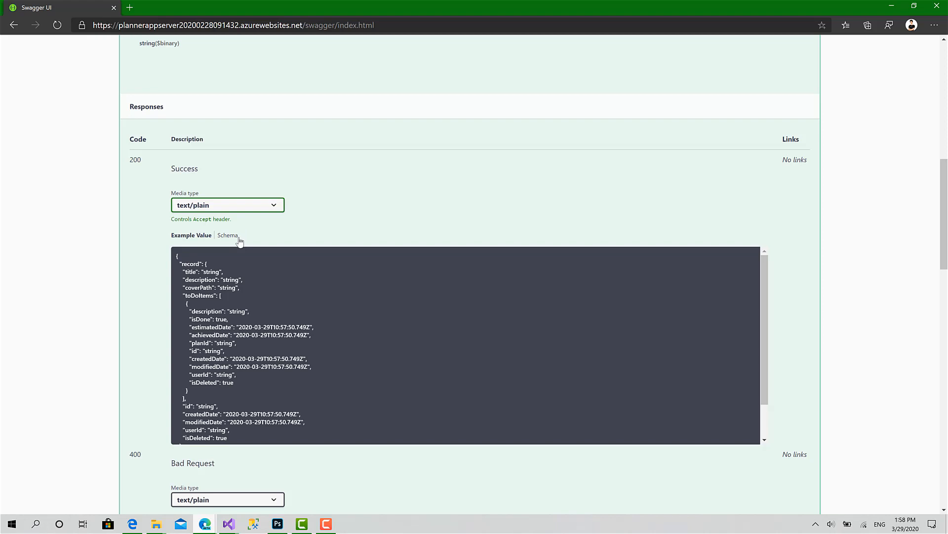
{"action": "left_click", "coordinate": [227, 235]}
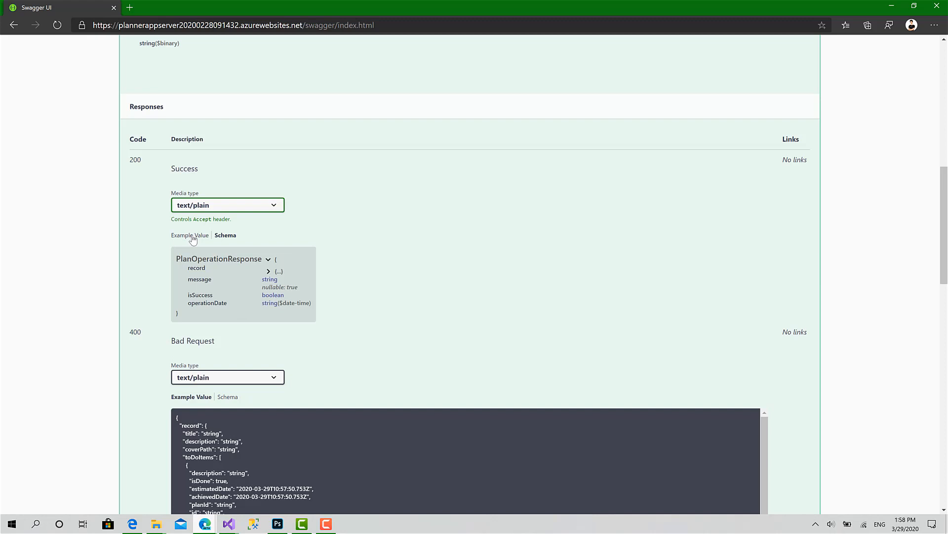
{"action": "left_click", "coordinate": [191, 235]}
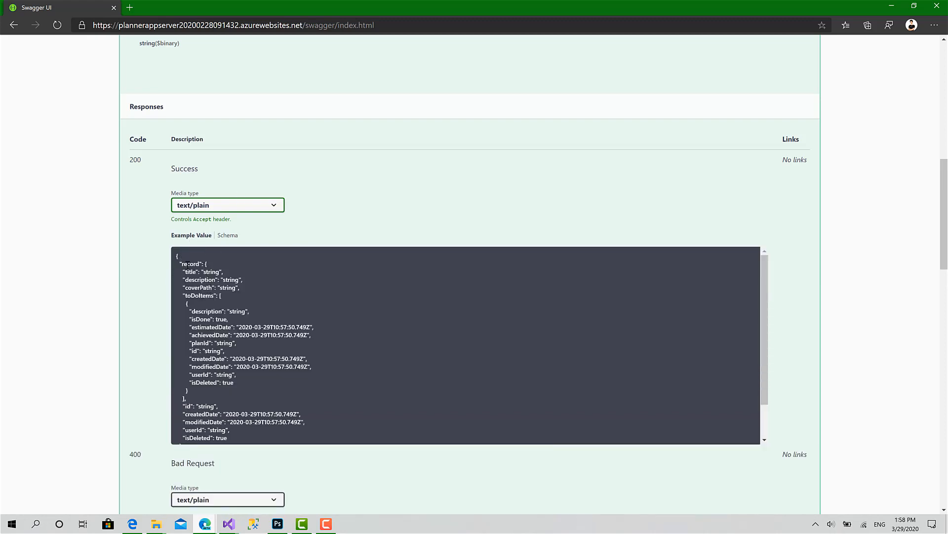
{"action": "left_click_drag", "start_coordinate": [199, 261], "coordinate": [221, 399]}
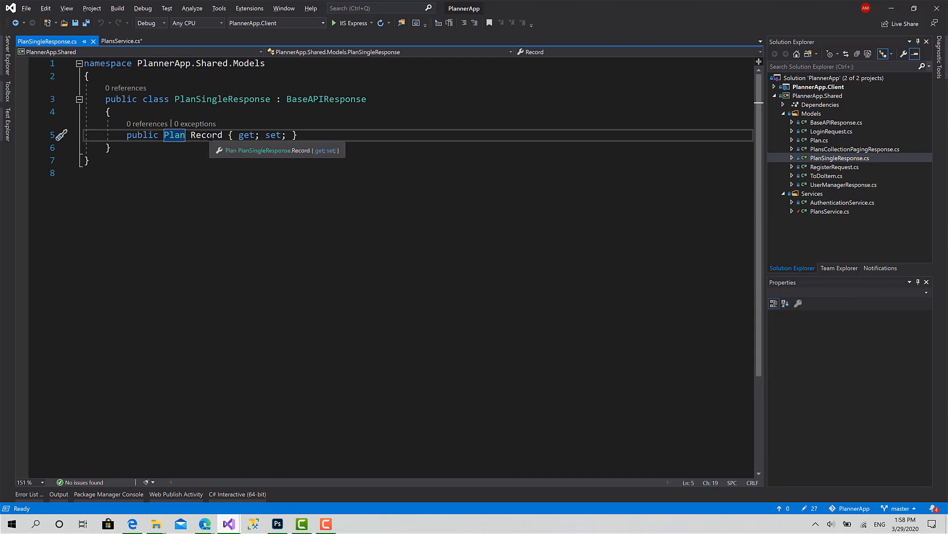
{"action": "mouse_move", "coordinate": [388, 205]}
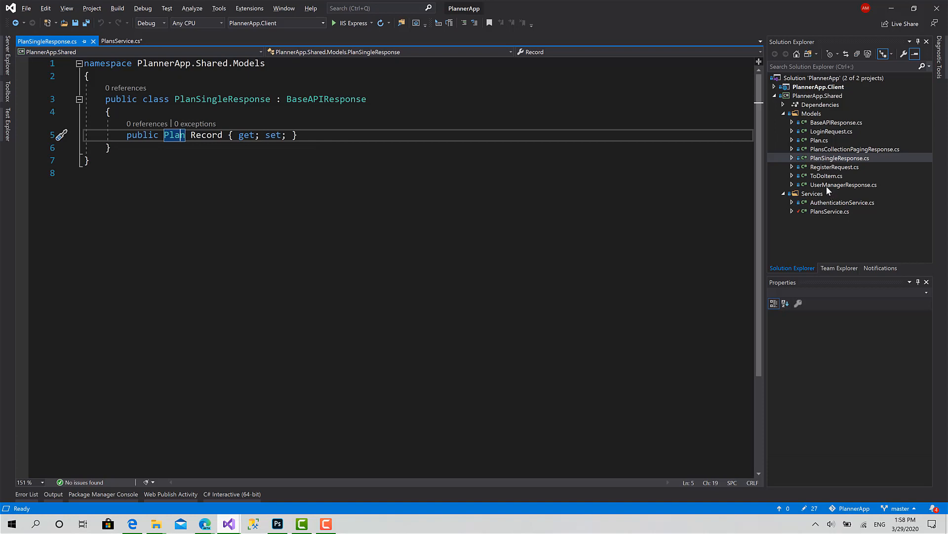
Step: Select the shared project's Models folder in Solution Explorer
{"action": "left_click", "coordinate": [812, 113]}
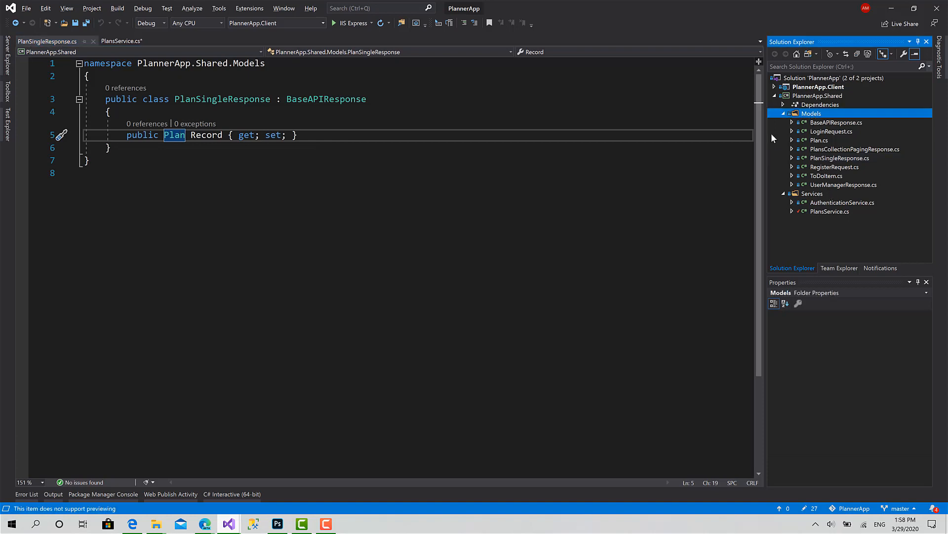
Step: Add a new PlanRequest class to the Models folder through Add > Class
{"action": "right_click", "coordinate": [811, 114]}
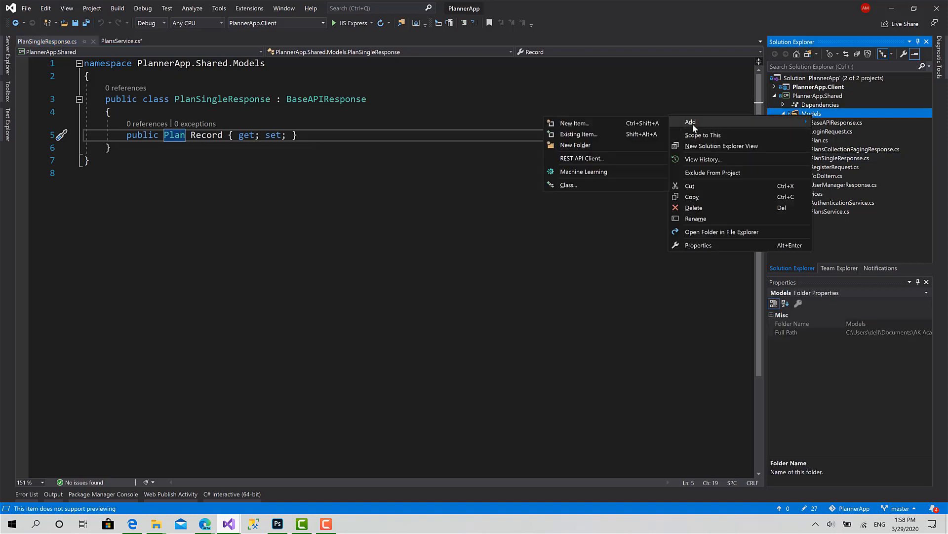
{"action": "mouse_move", "coordinate": [568, 185]}
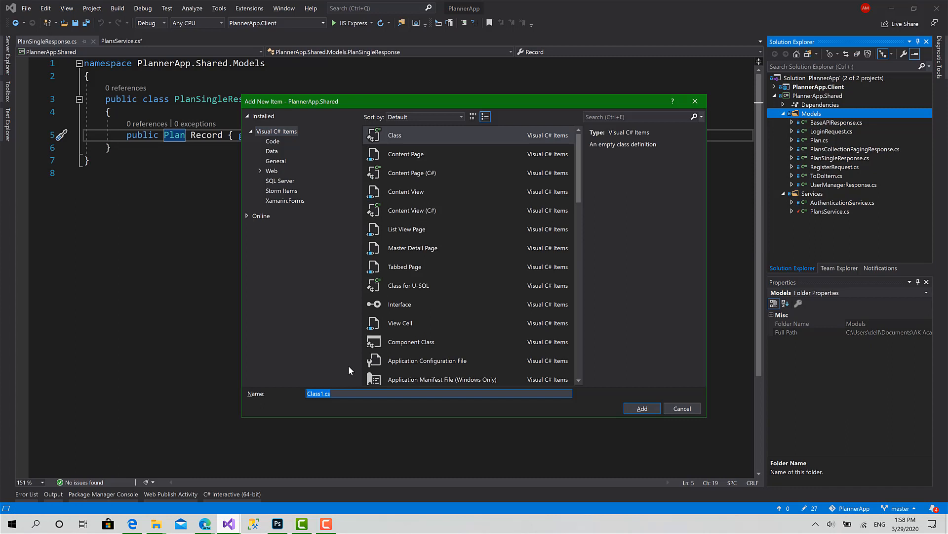
{"action": "type", "text": "PlanR"}
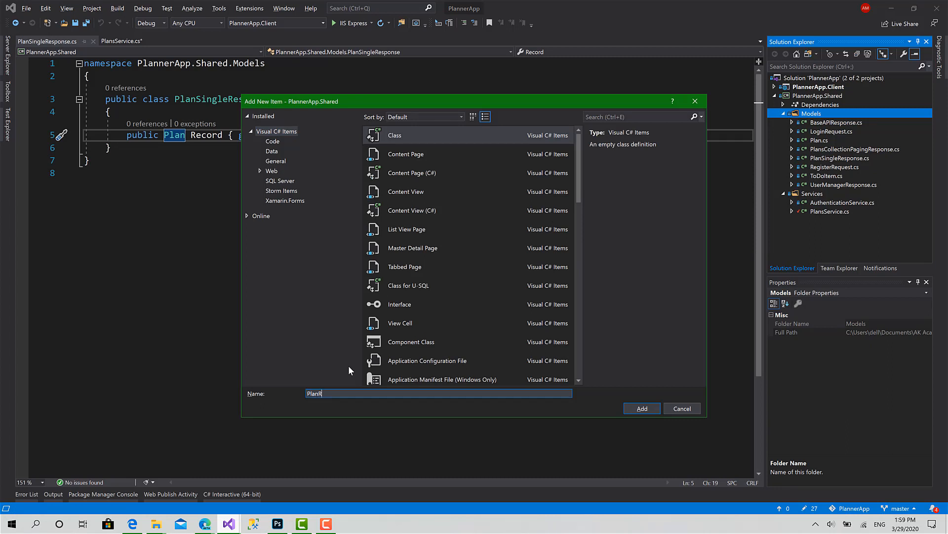
{"action": "left_click", "coordinate": [682, 407]}
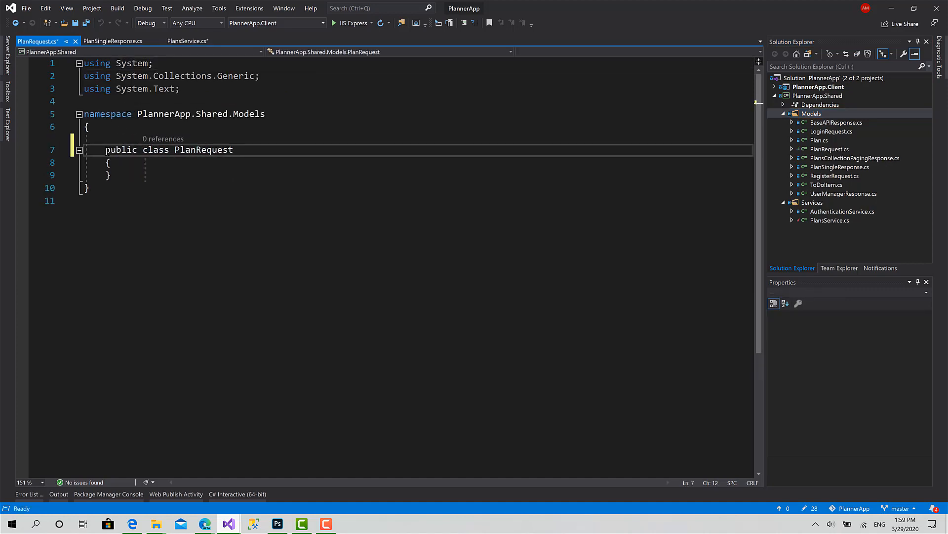
Step: Add a required string Title property limited to 100 characters, importing DataAnnotations
{"action": "type", "text": "public"}
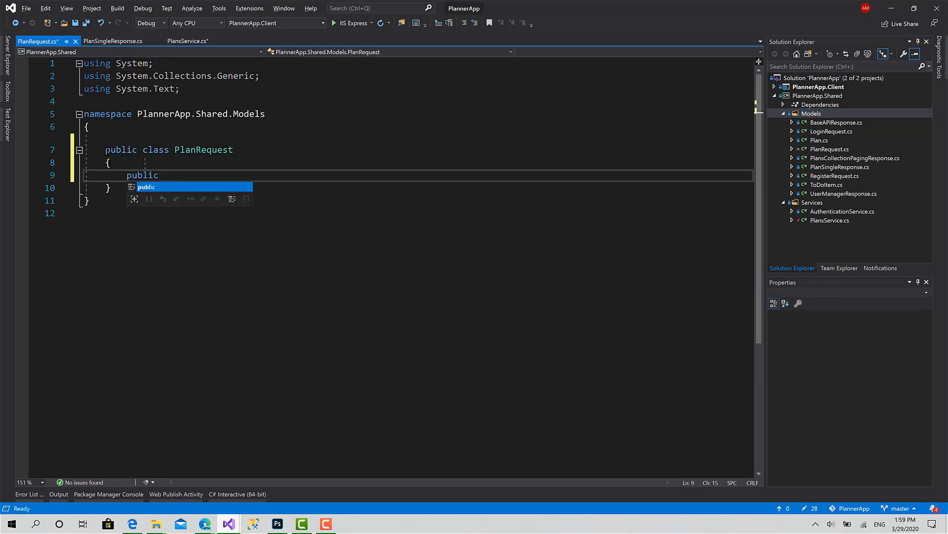
{"action": "type", "text": "string Title { get; set;"}
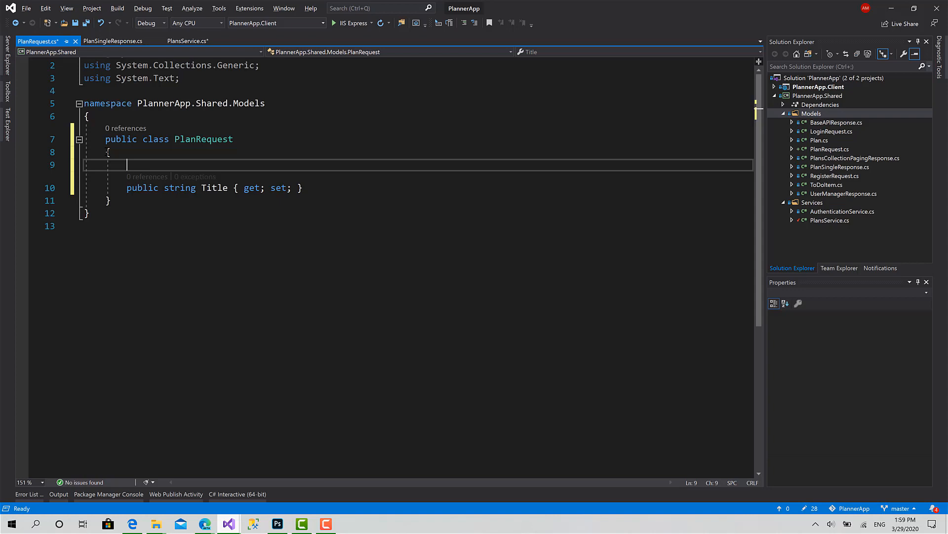
{"action": "type", "text": "[Required]"}
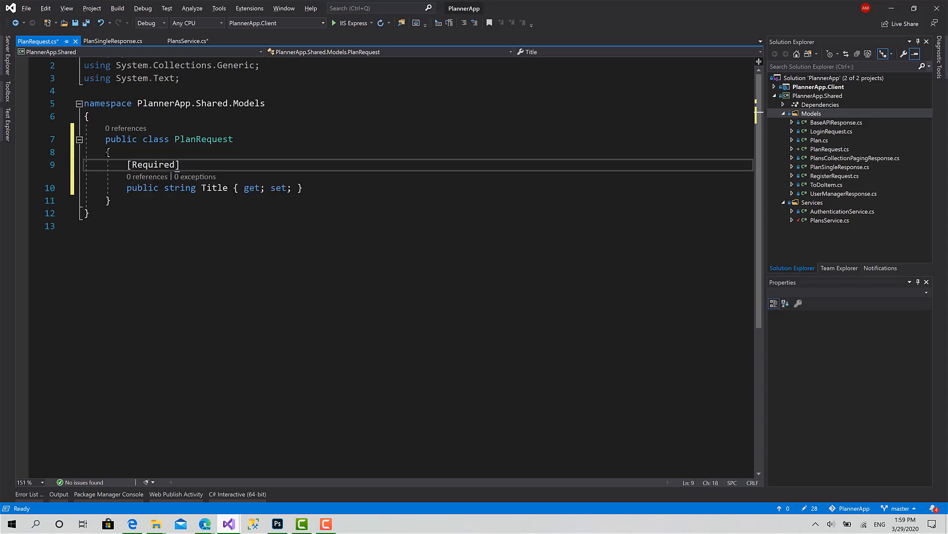
{"action": "type", "text": "using System.ComponentModel.DataAnnotations;"}
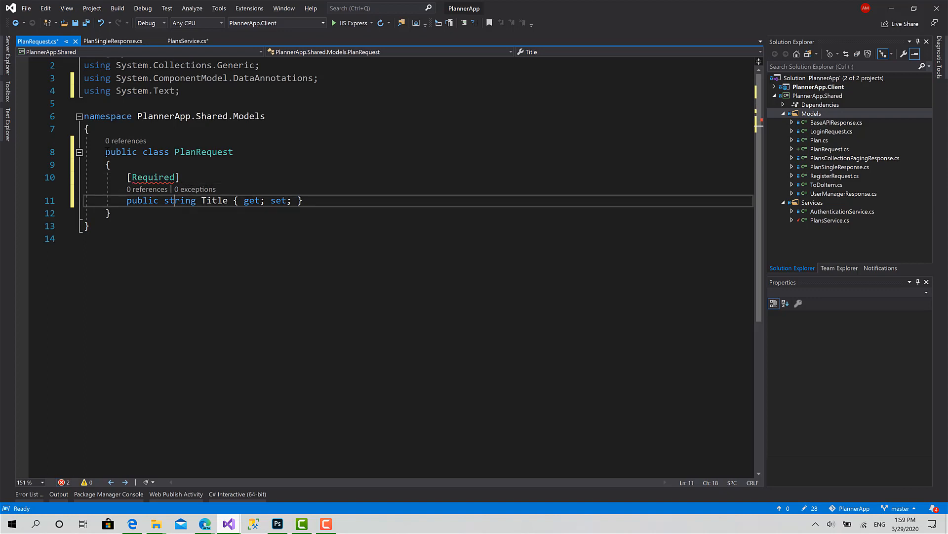
{"action": "type", "text": "[Strin"}
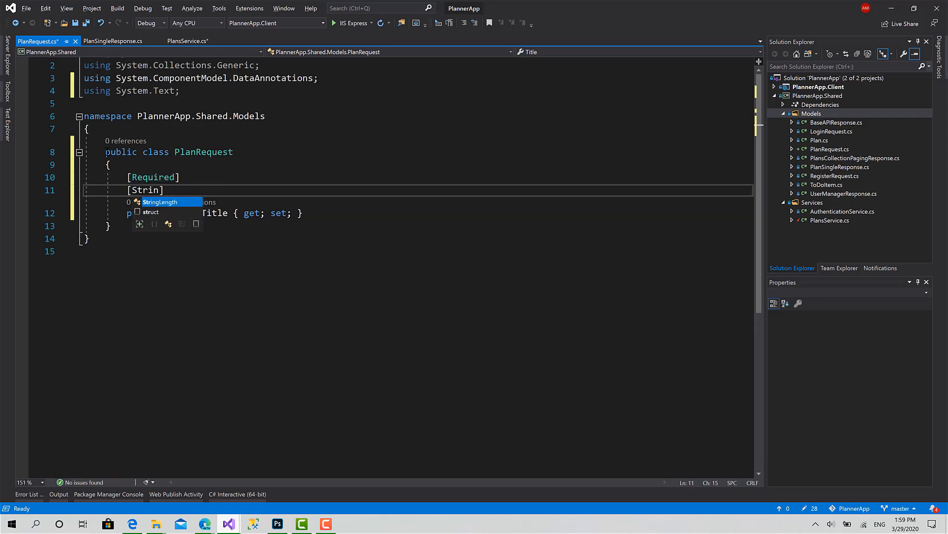
{"action": "type", "text": "gLength(100"}
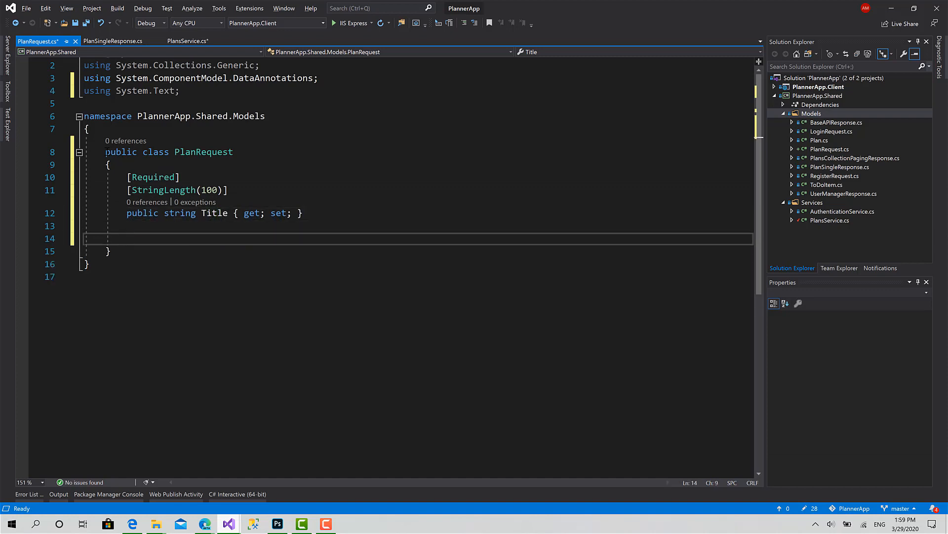
Step: Add a 256-character Description property and a Stream CoverFile property
{"action": "type", "text": "public string De"}
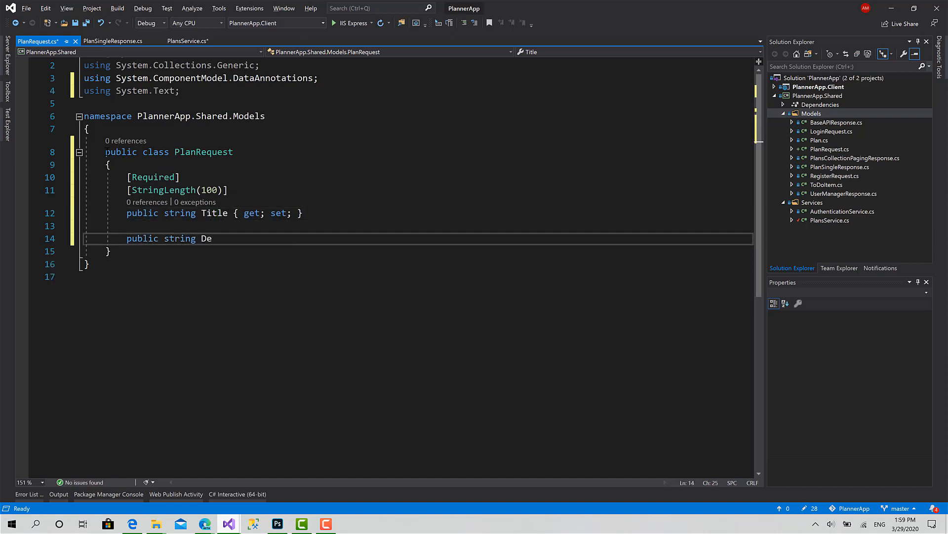
{"action": "type", "text": "scription { get; set;"}
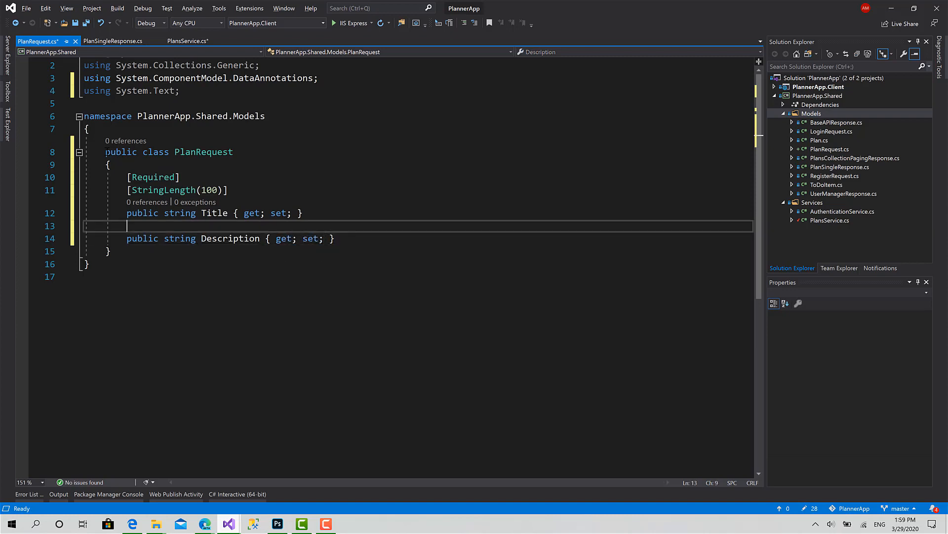
{"action": "type", "text": "[stringLength(256"}
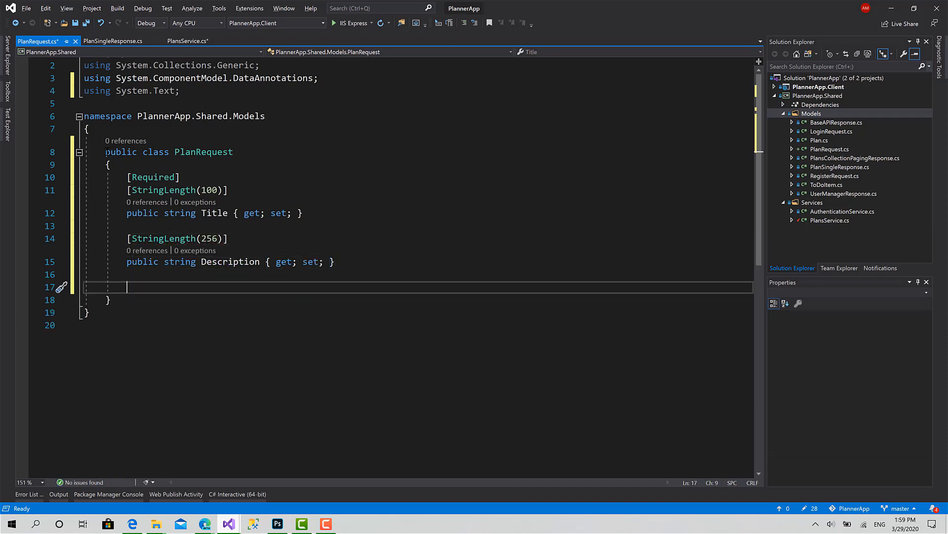
{"action": "type", "text": "public S"}
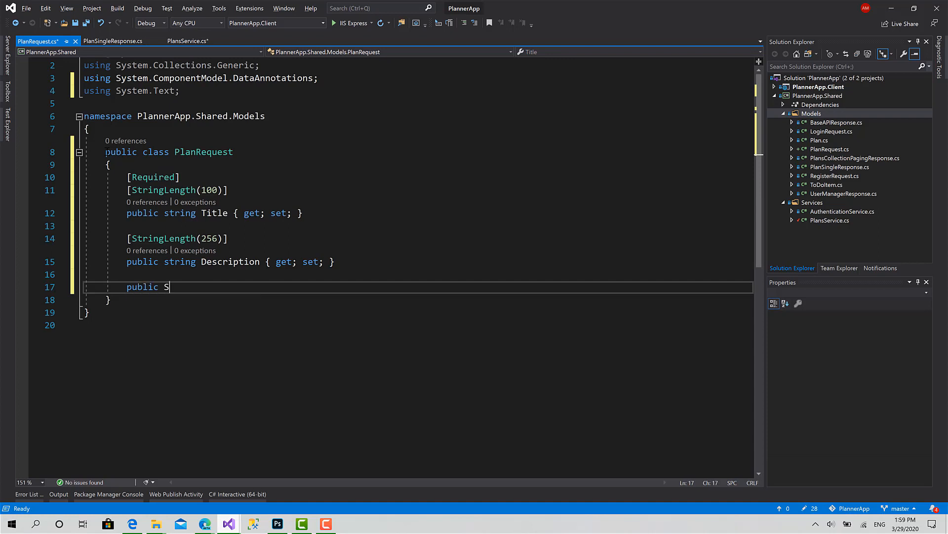
{"action": "type", "text": "tream"}
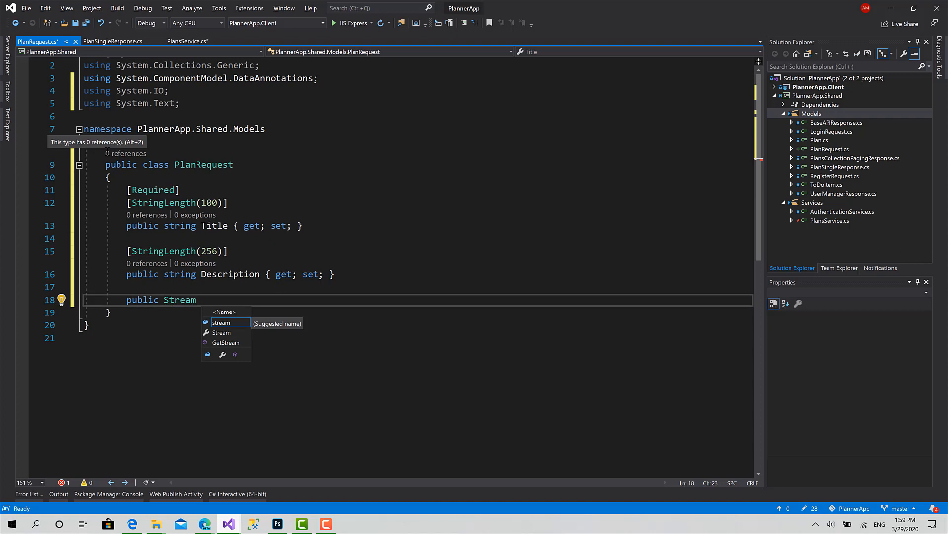
{"action": "type", "text": "CoverFile { get; set;"}
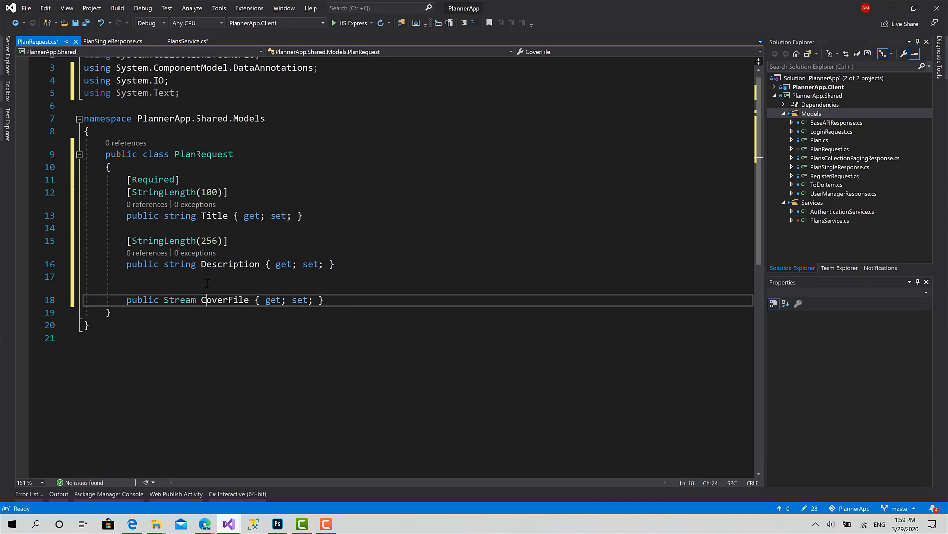
{"action": "left_click", "coordinate": [207, 277]}
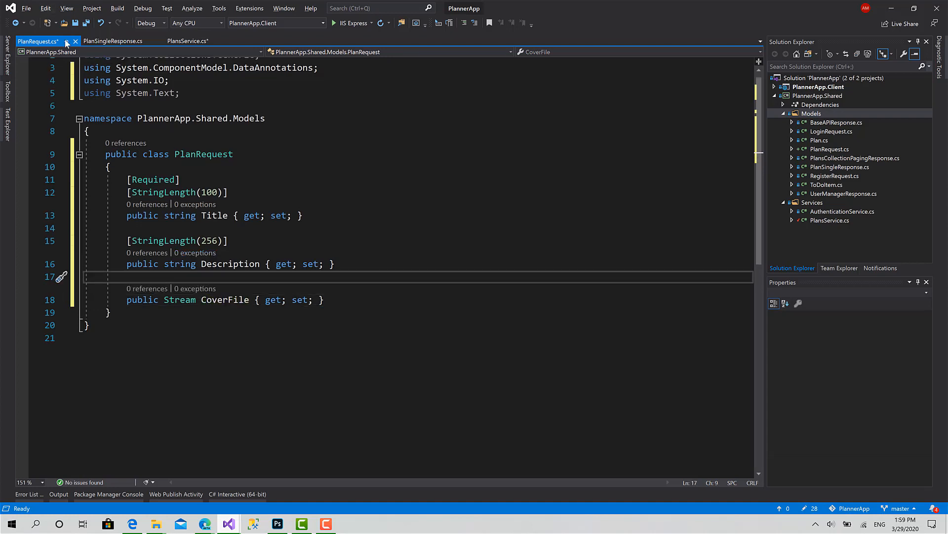
Step: Save and close PlanRequest.cs, then collapse the Models folder
{"action": "left_click", "coordinate": [75, 41]}
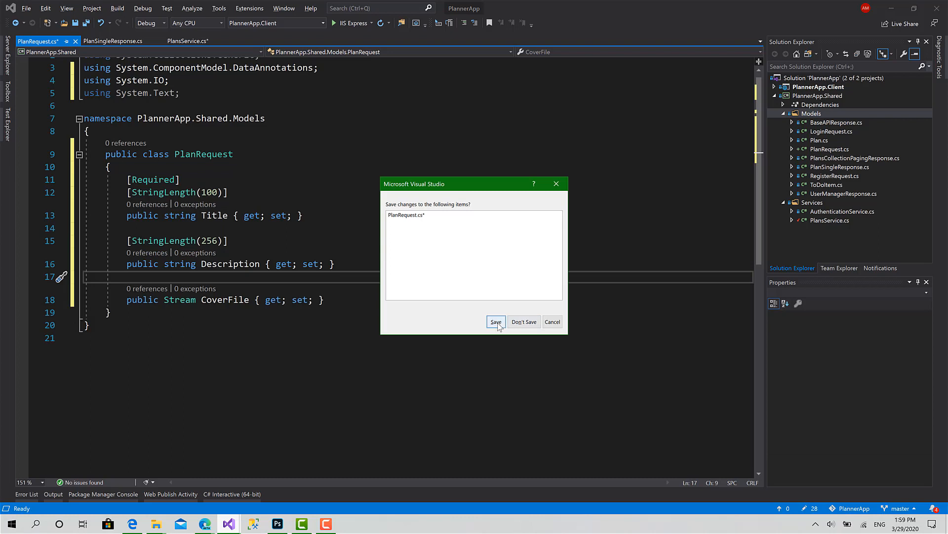
{"action": "left_click", "coordinate": [495, 321]}
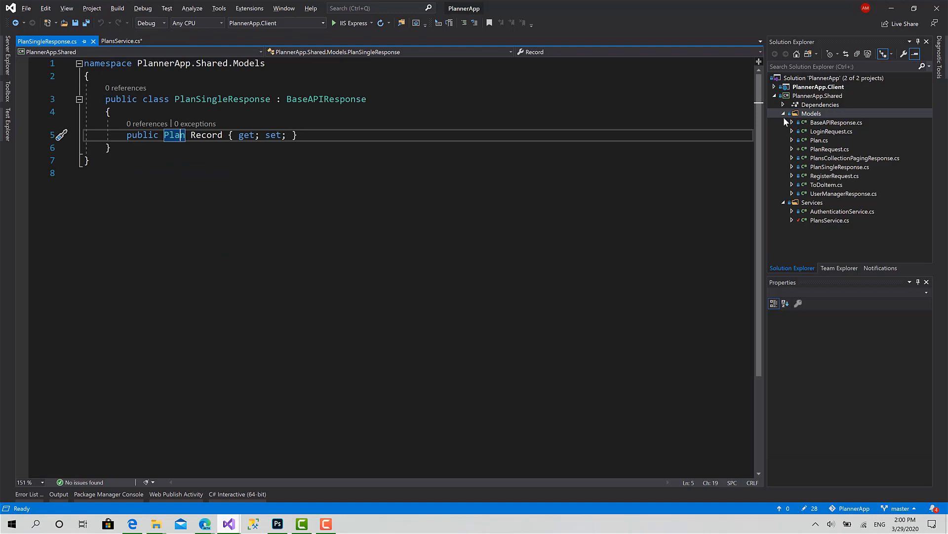
{"action": "left_click", "coordinate": [811, 114]}
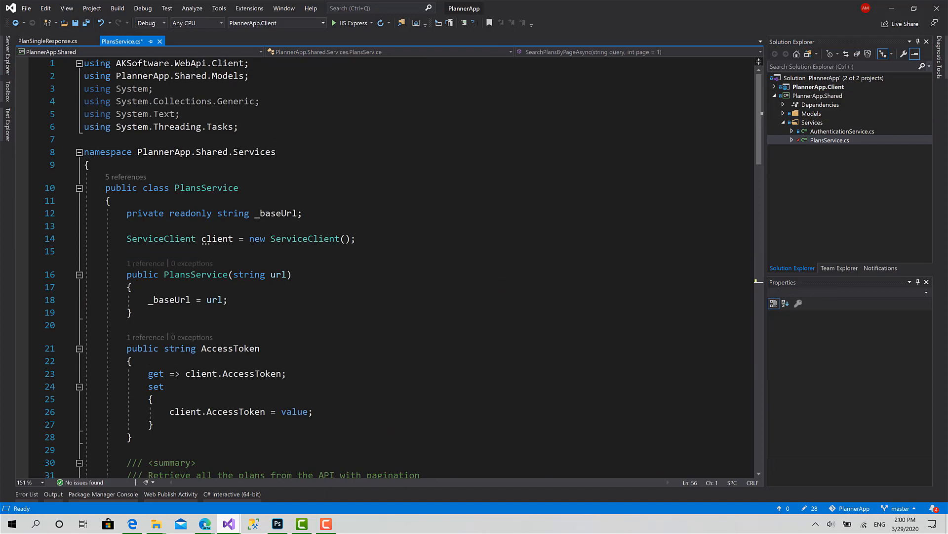
Step: Add a public async Task<PlanSingleResponse> PostPlanAsync(PlanRequest model) method signature
{"action": "scroll", "scroll_direction": "down", "scroll_amount": 3}
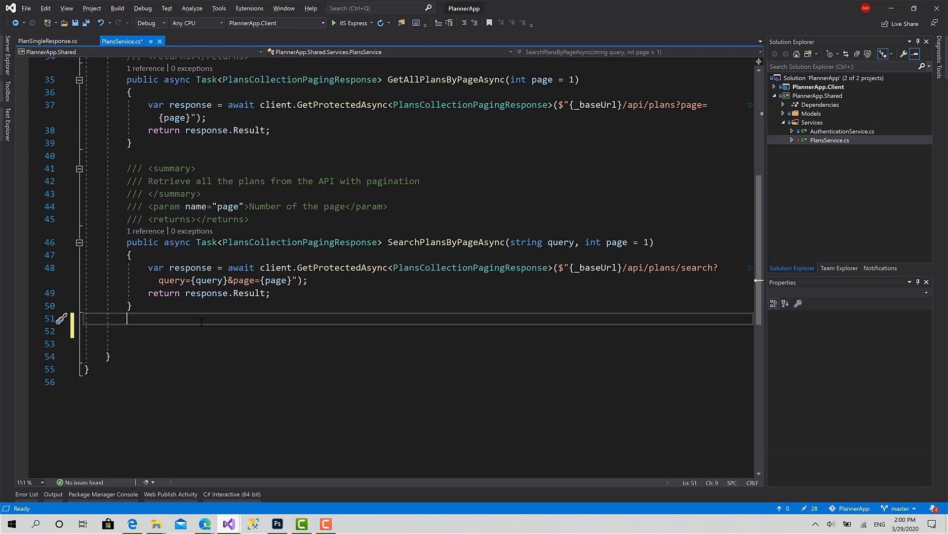
{"action": "mouse_move", "coordinate": [254, 155]}
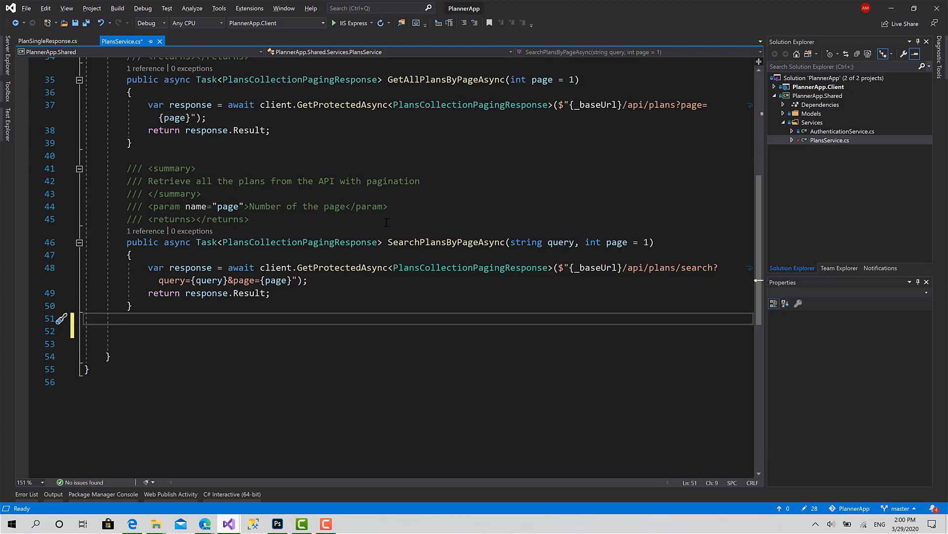
{"action": "key", "text": "enter"}
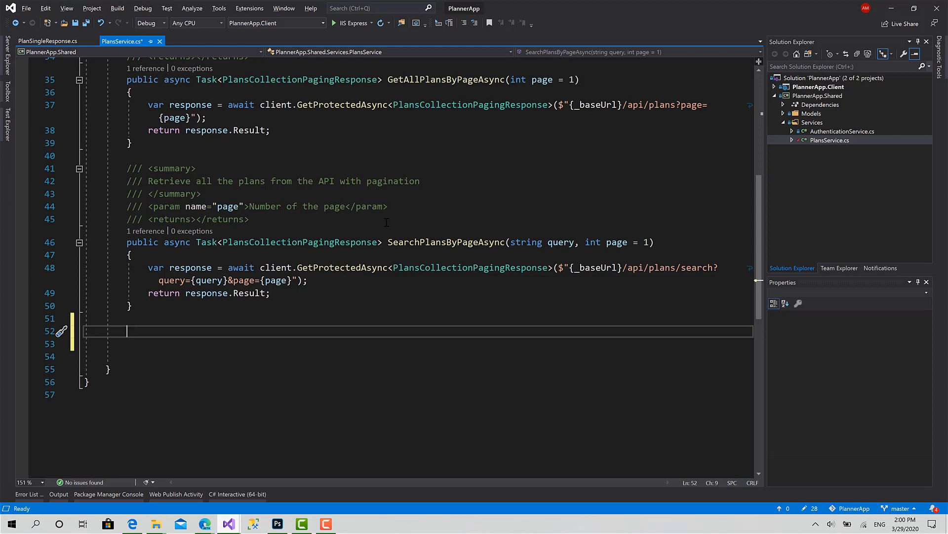
{"action": "type", "text": "public async Task<>"}
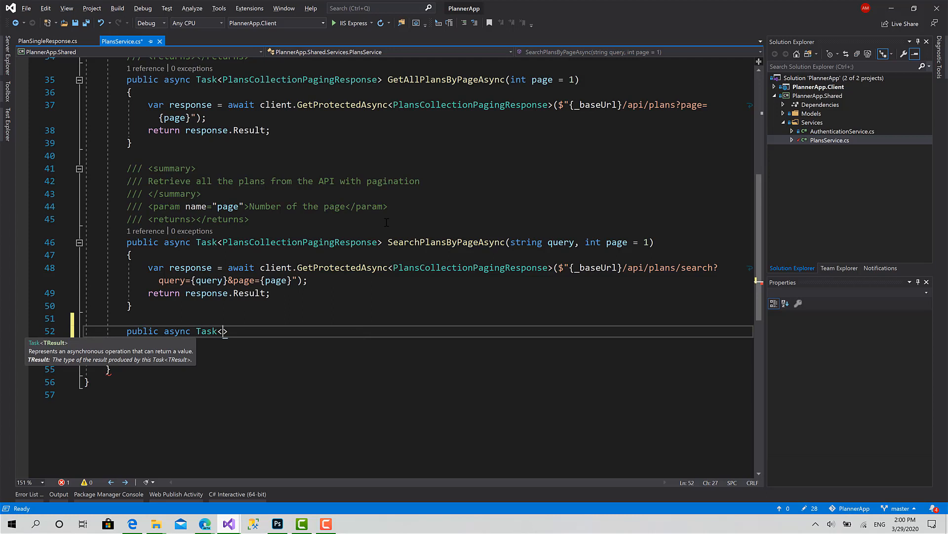
{"action": "type", "text": "SingleResponse"}
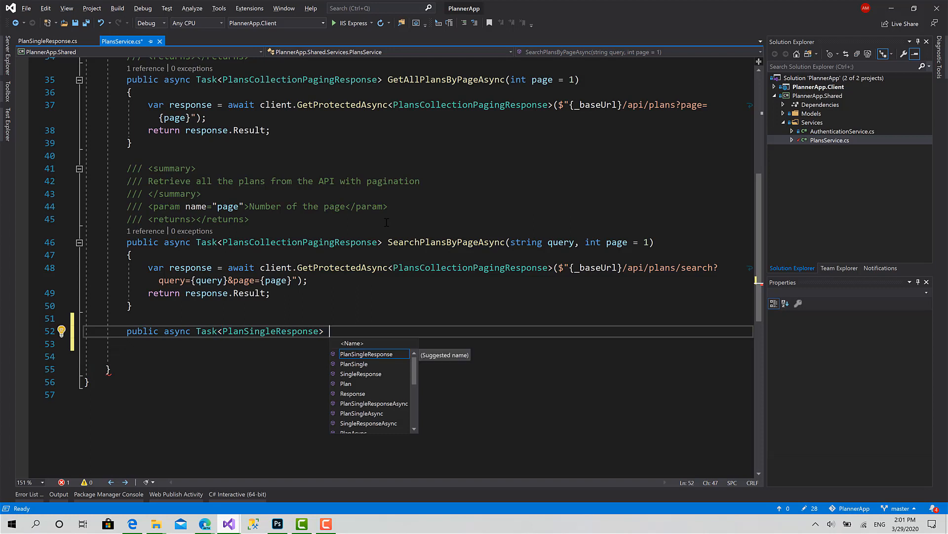
{"action": "type", "text": "PostPlanAsync("}
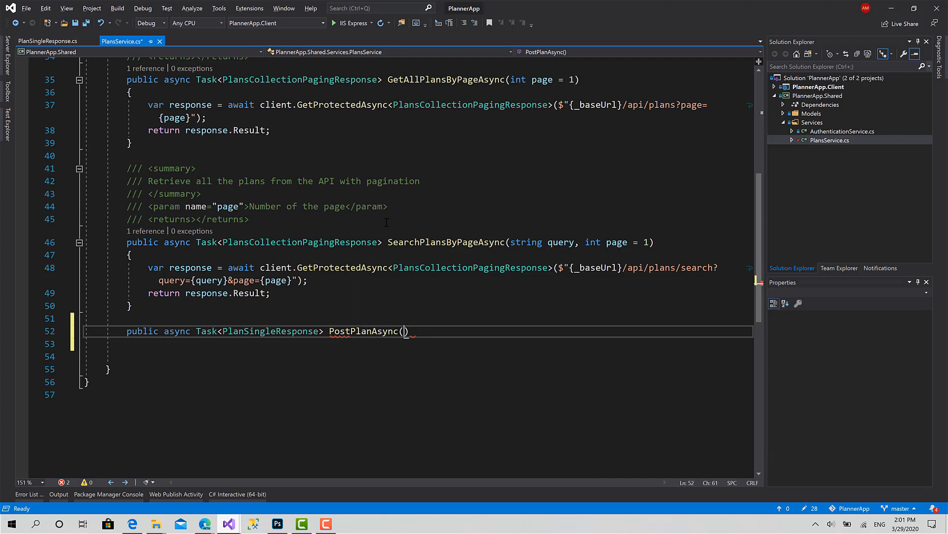
{"action": "type", "text": "PlanRequest model"}
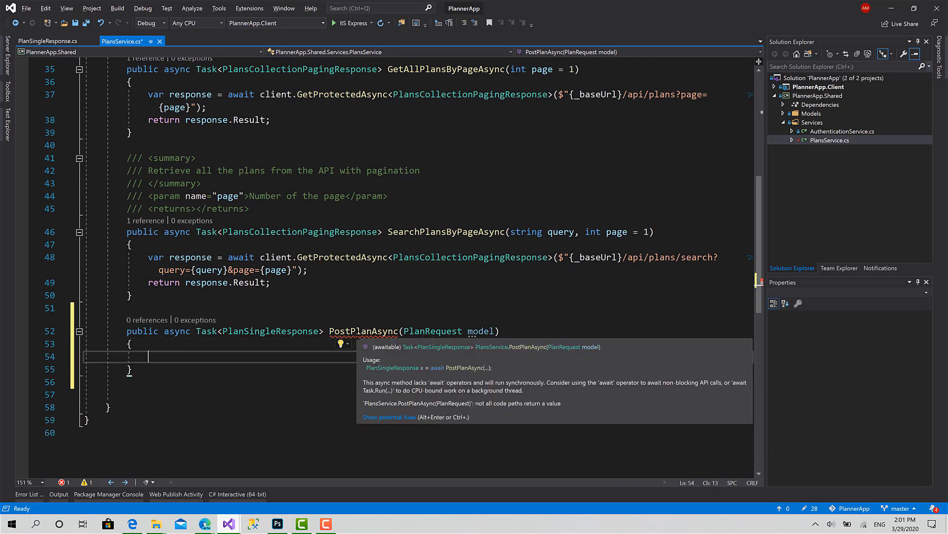
Step: Start an awaited client.SendFormProtectedAsync call assigned to a response variable
{"action": "type", "text": "var resonse = await"}
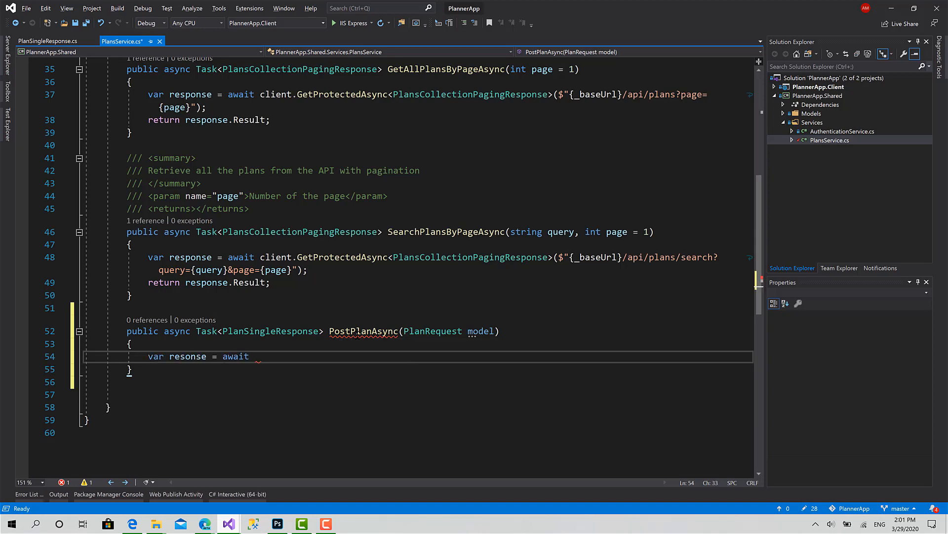
{"action": "type", "text": "client.po"}
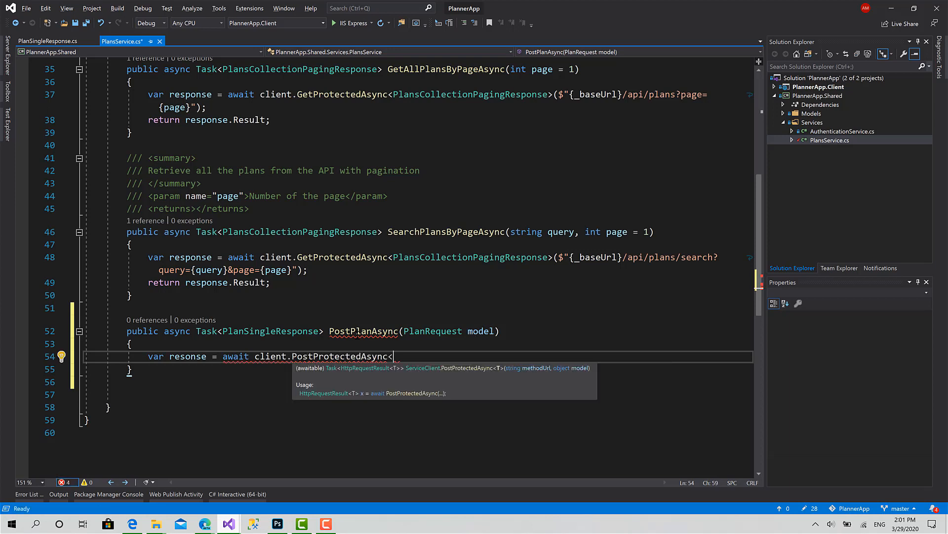
{"action": "type", "text": "PlanSingleRe"}
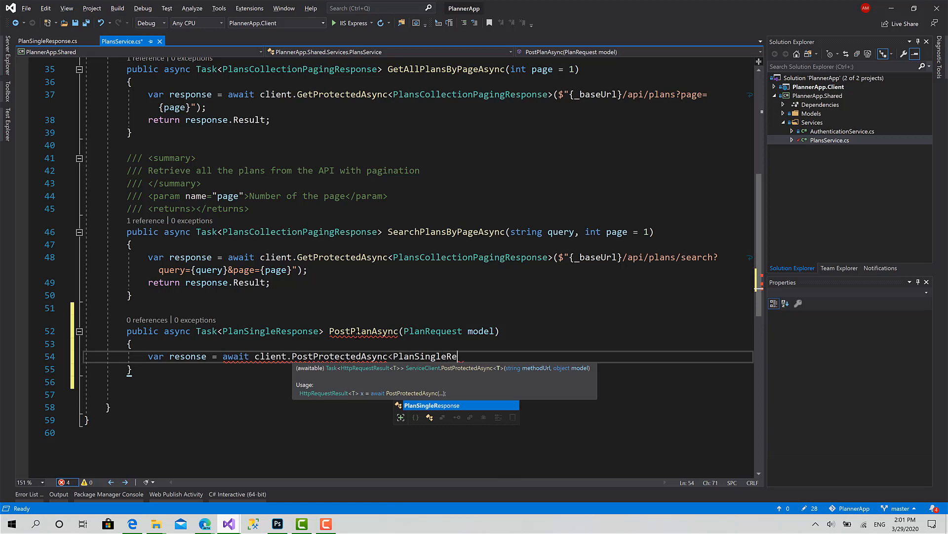
{"action": "type", "text": "sponse"}
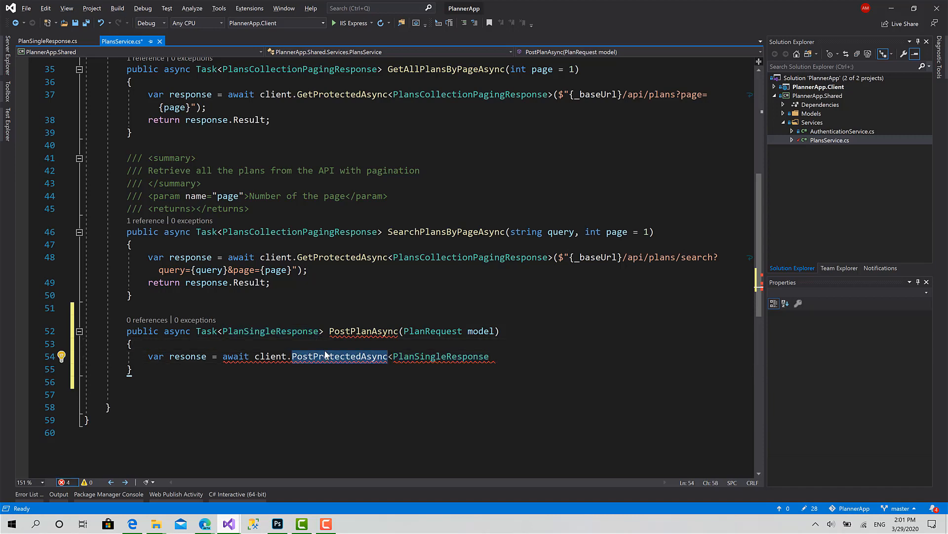
{"action": "type", "text": "Form"}
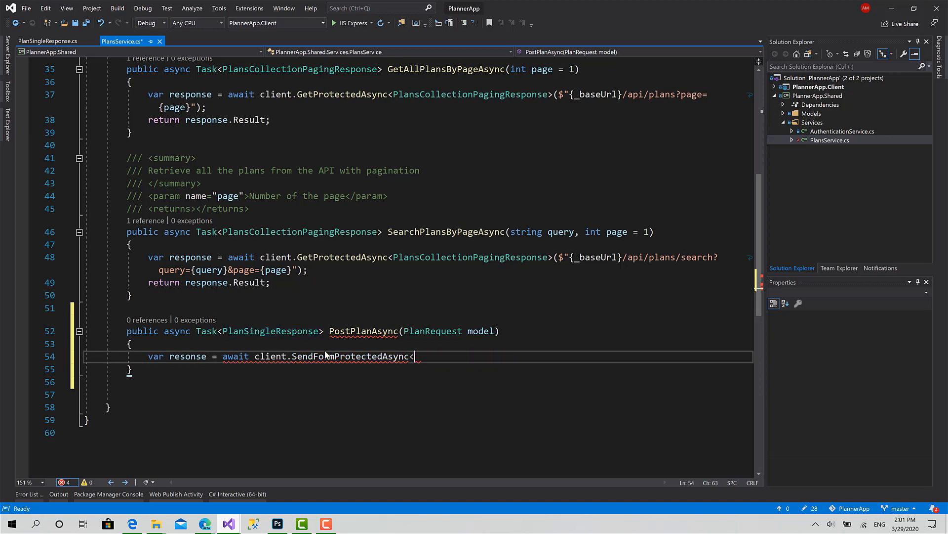
Step: Give SendFormProtectedAsync the PlanSingleResponse type, the "/api/plans" URL and ActionType.POST
{"action": "type", "text": "<>"}
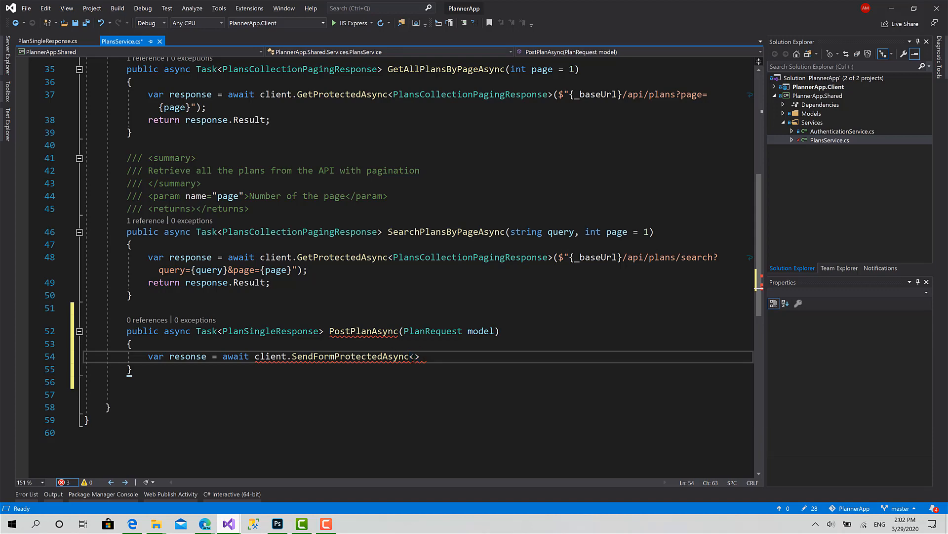
{"action": "double_click", "coordinate": [353, 356]}
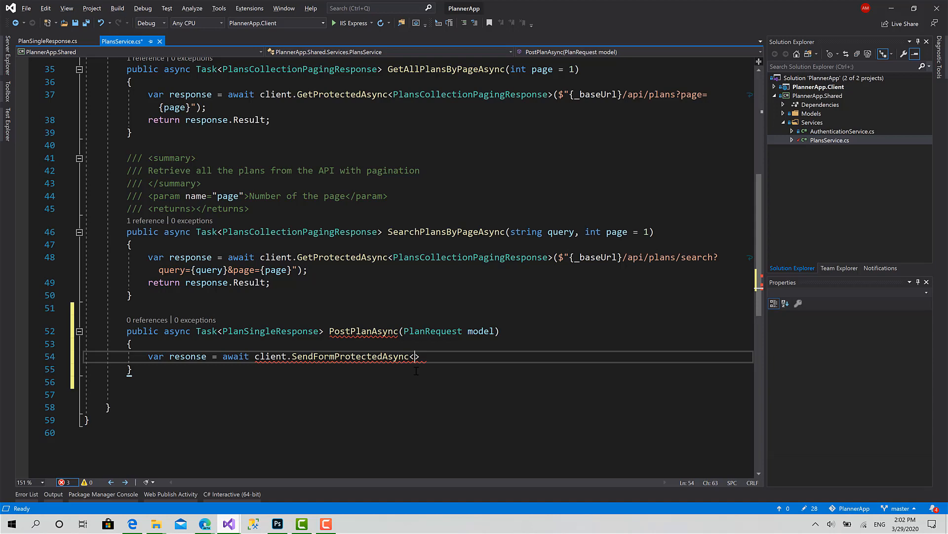
{"action": "type", "text": "PlanSigl"}
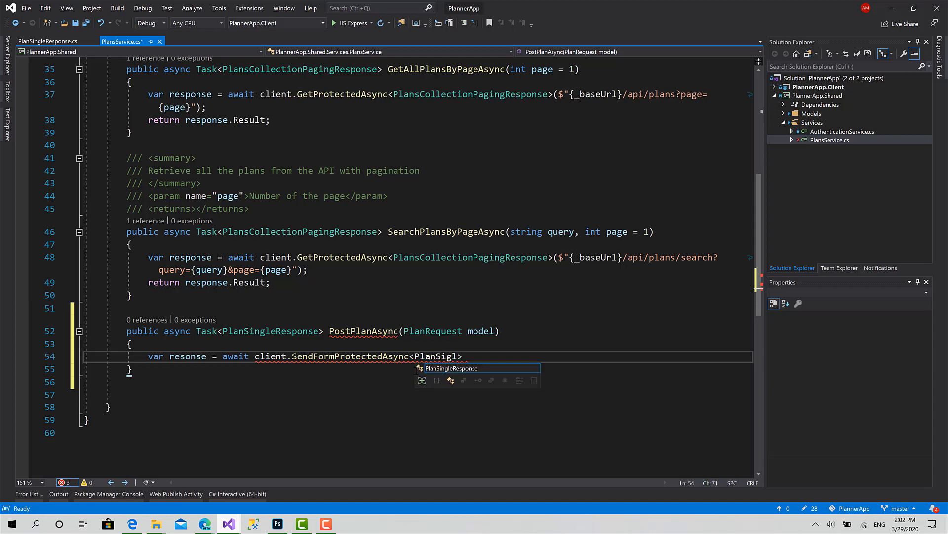
{"action": "key", "text": "Tab"}
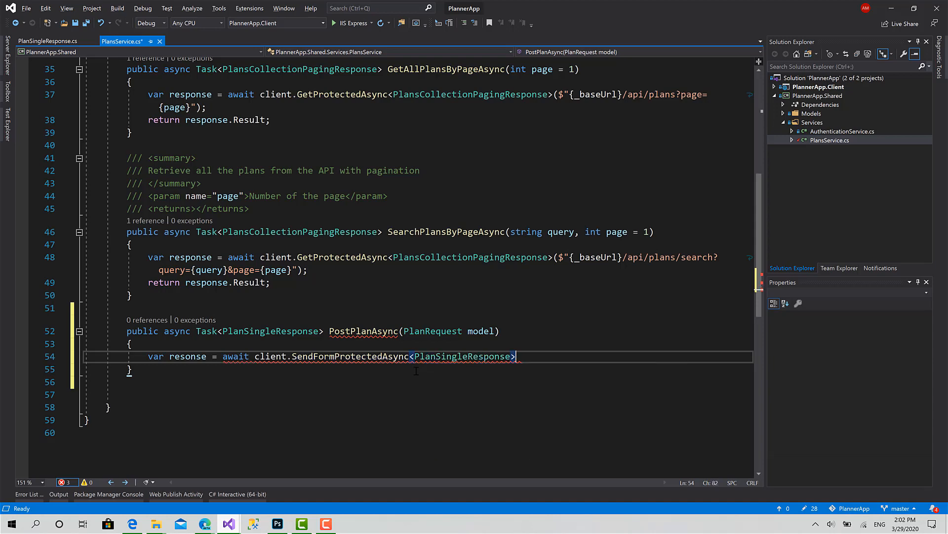
{"action": "type", "text": "()"}
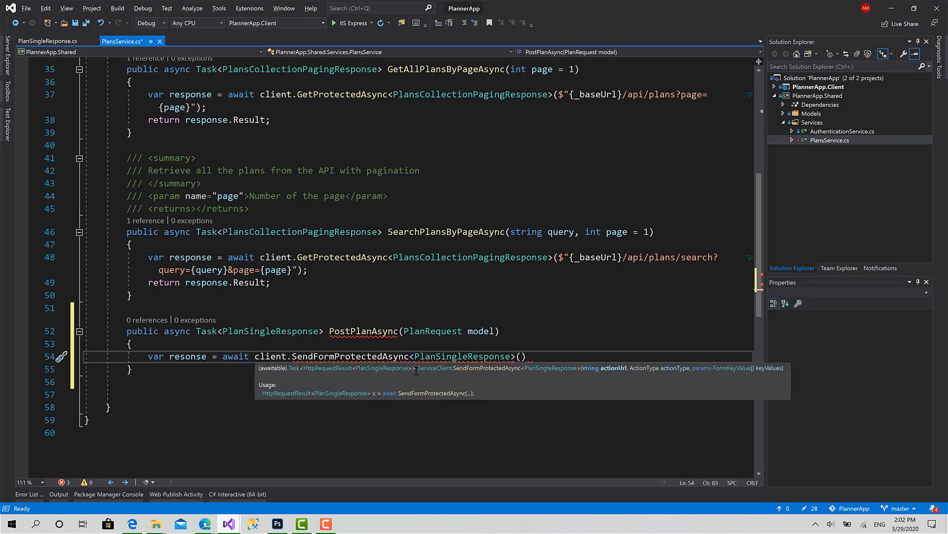
{"action": "type", "text": "$\"\""}
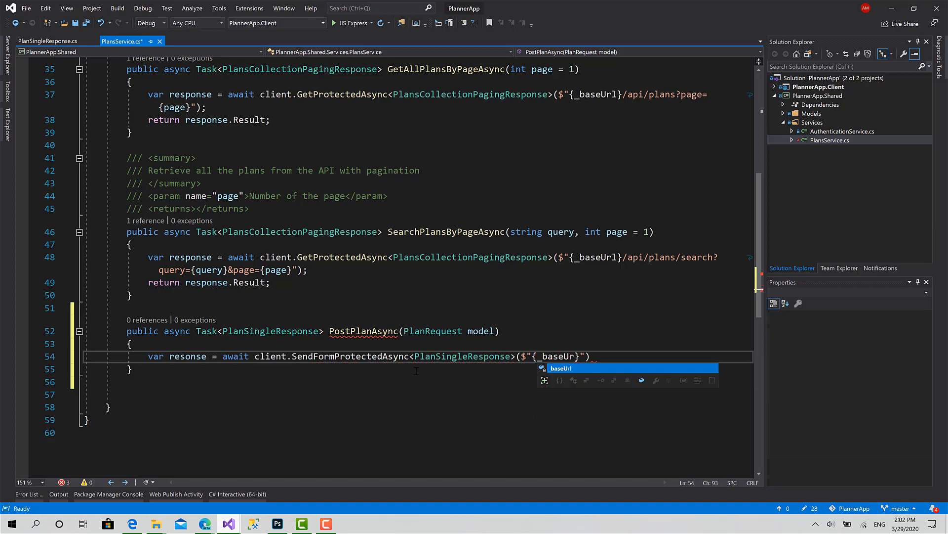
{"action": "type", "text": "/ap"}
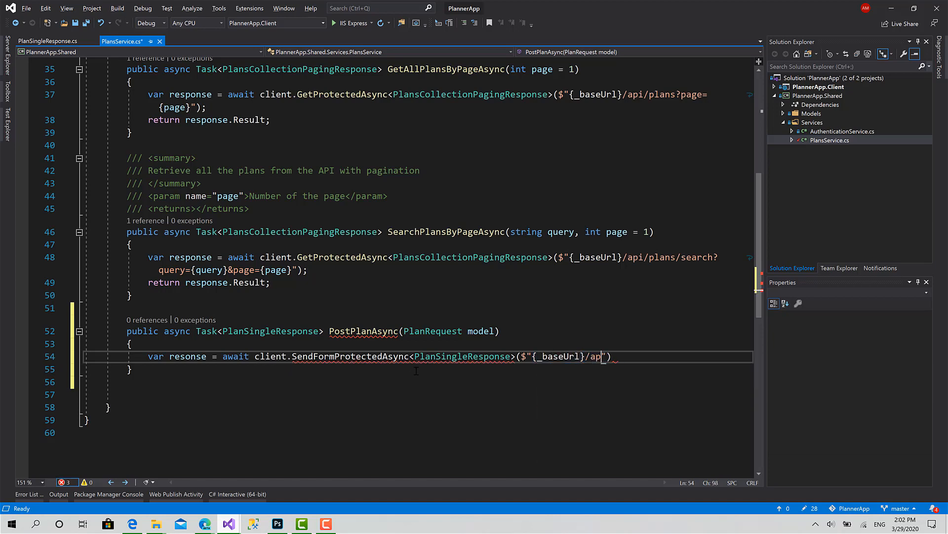
{"action": "type", "text": "i/plans"}
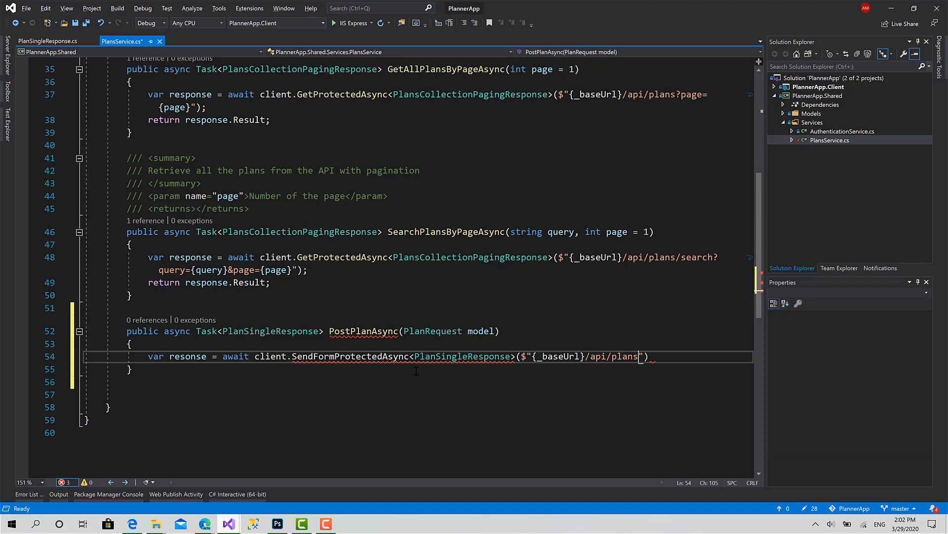
{"action": "type", "text": ", ActionType"}
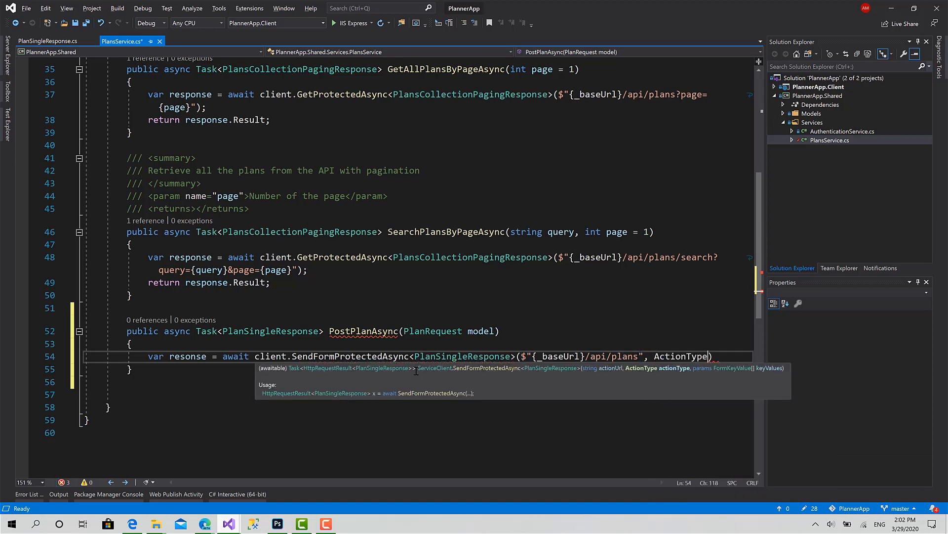
{"action": "type", "text": ".POST"}
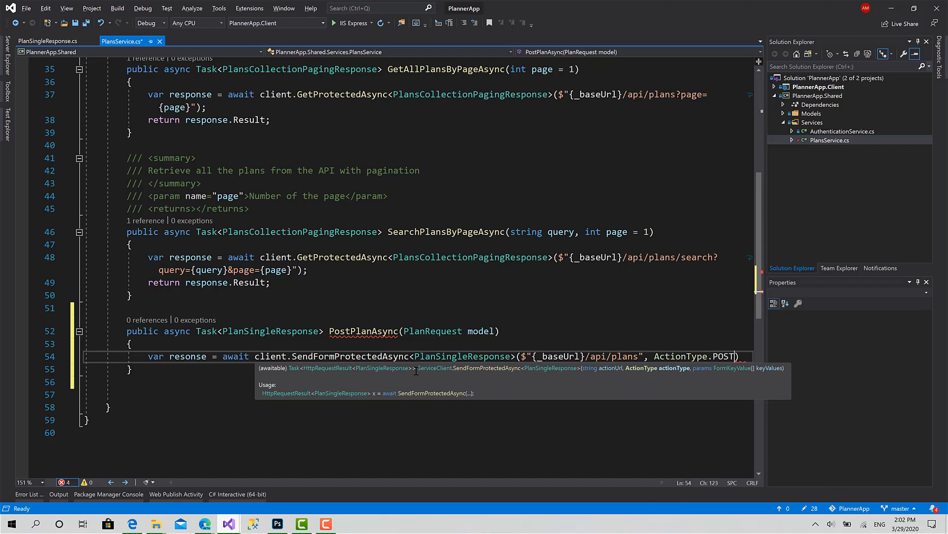
{"action": "type", "text": ", new"}
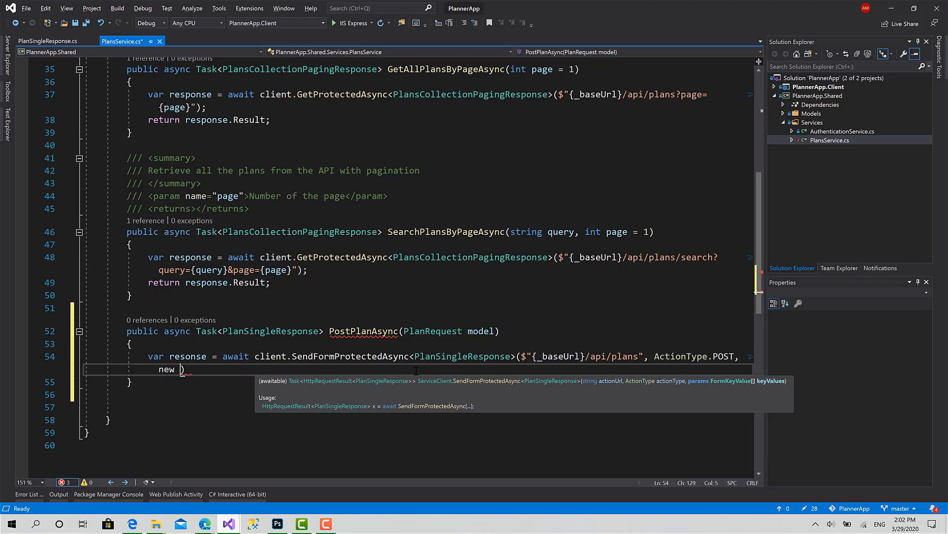
Step: Pass Title and Description as StringFormKeyValue pairs from model.Title and model.Description
{"action": "type", "text": "String"}
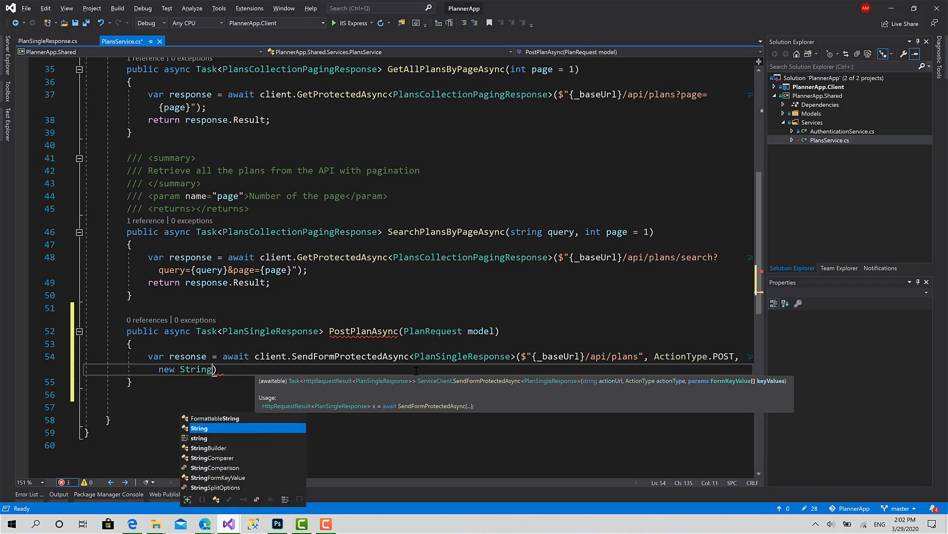
{"action": "type", "text": "FormKey"}
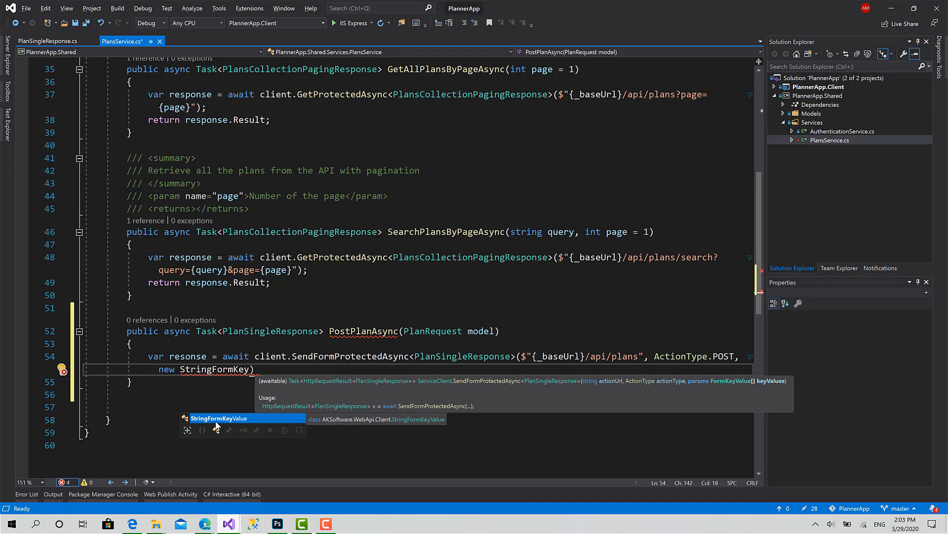
{"action": "mouse_move", "coordinate": [216, 425]}
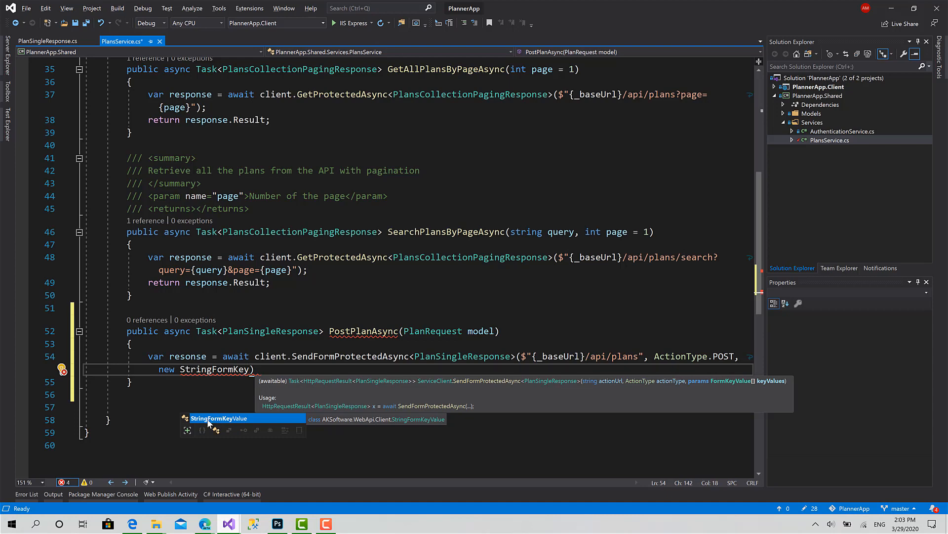
{"action": "type", "text": "Value"}
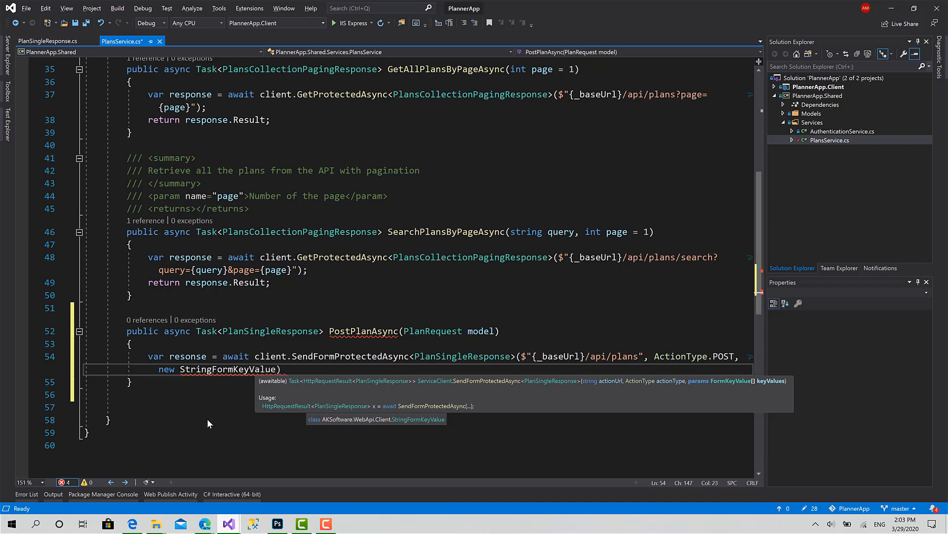
{"action": "type", "text": "("}
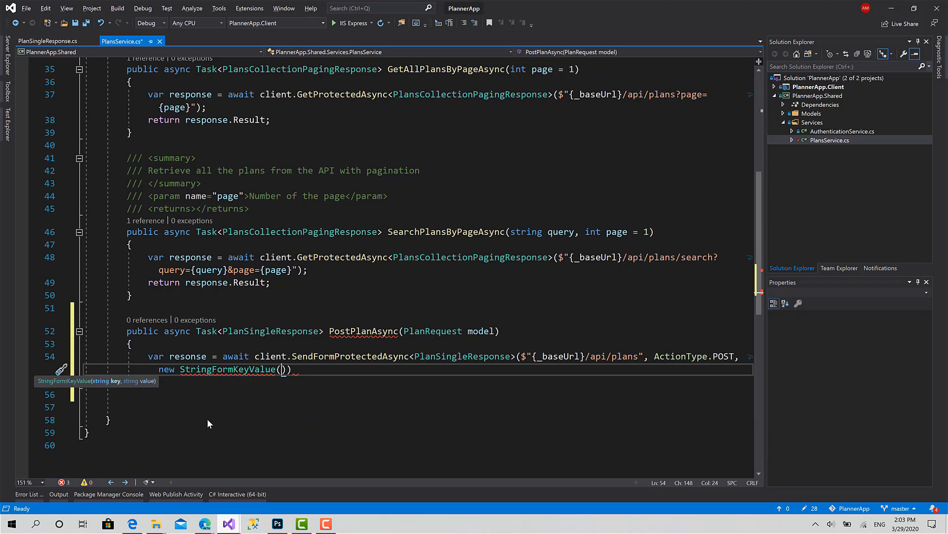
{"action": "type", "text": "\"Title\","}
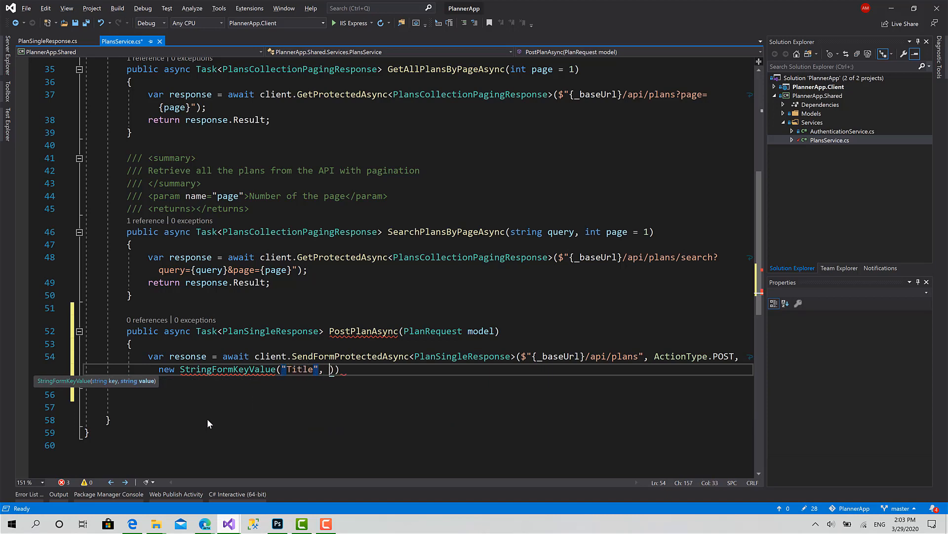
{"action": "type", "text": "model."}
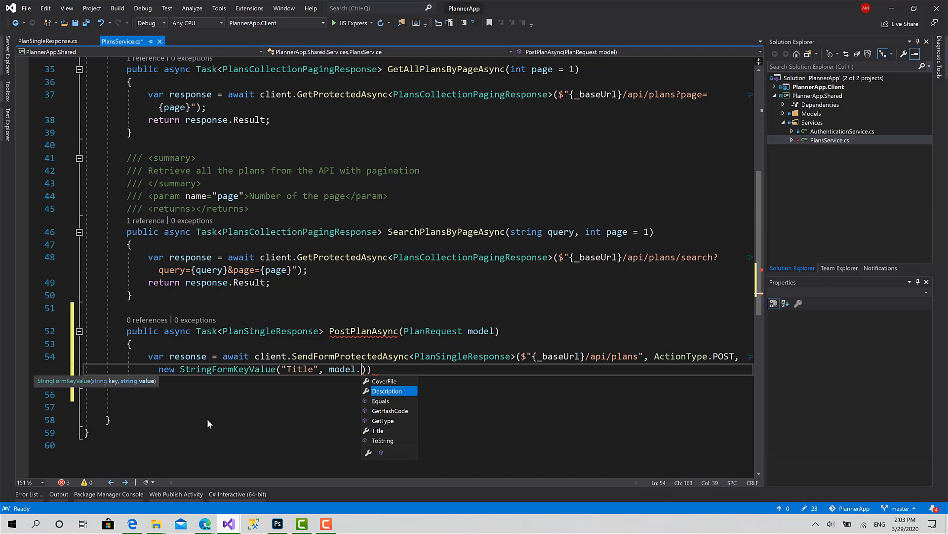
{"action": "type", "text": "Title"}
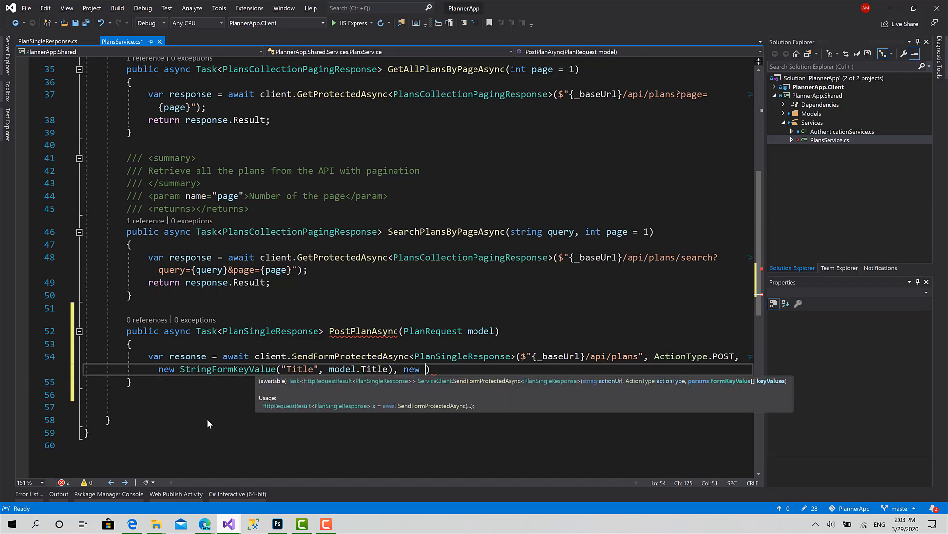
{"action": "type", "text": "StringFormKeyValue(\""}
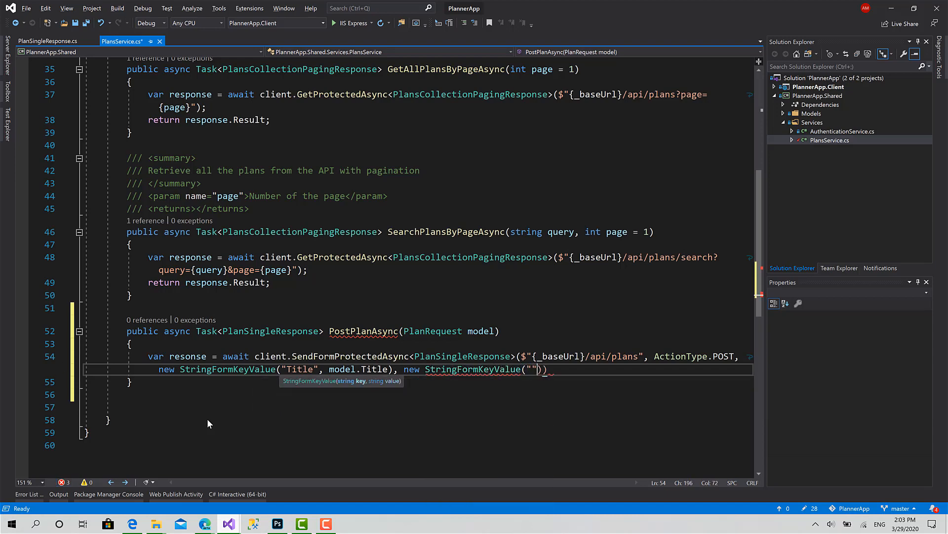
{"action": "type", "text": "Description"}
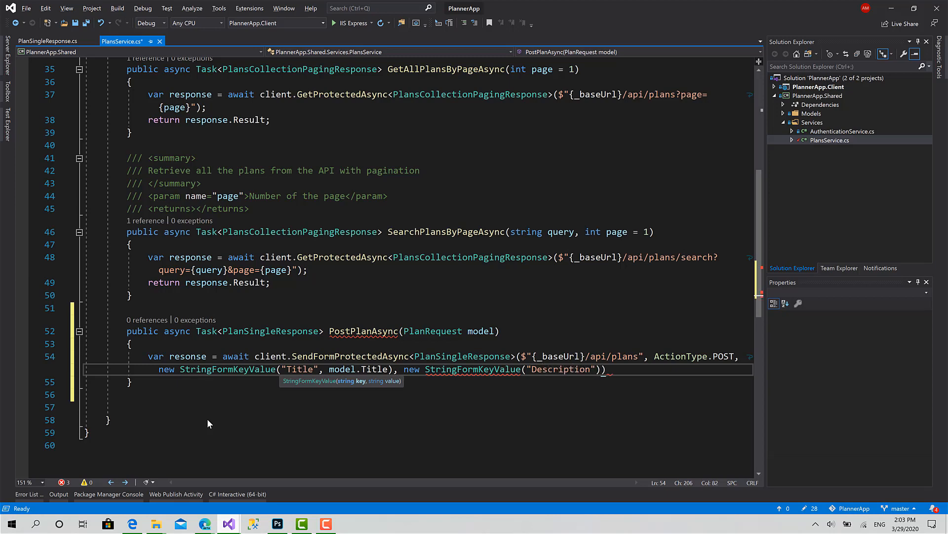
{"action": "type", "text": ", r"}
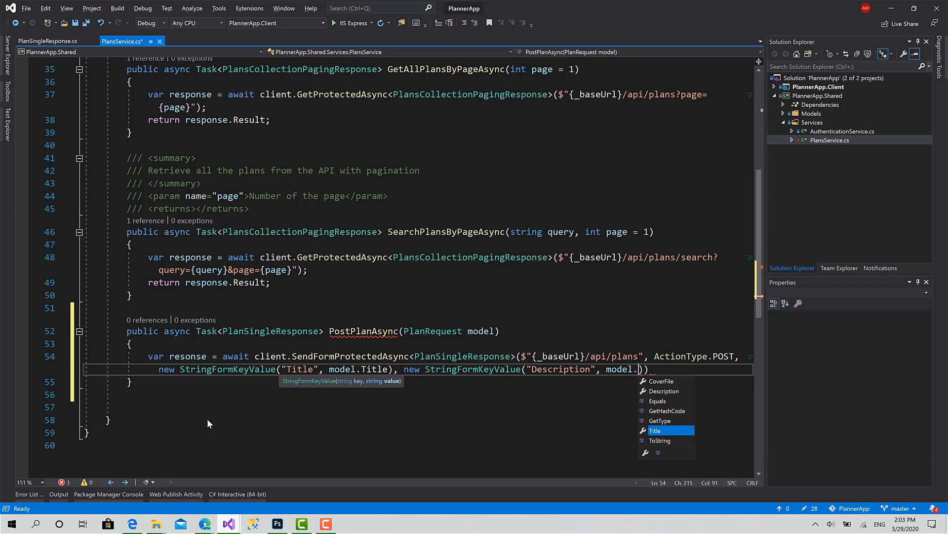
{"action": "type", "text": "Description"}
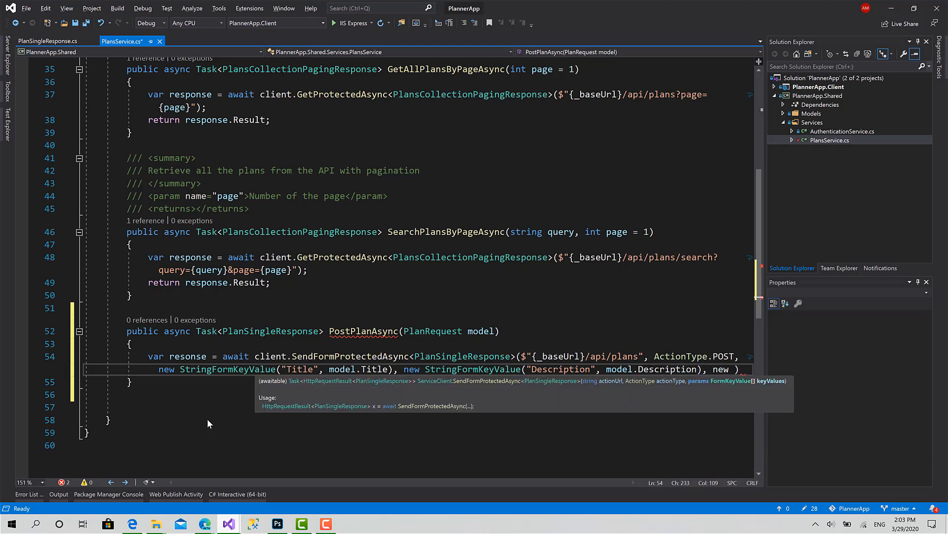
Step: Add a FileFormKeyValue for CoverFile using model.CoverFile
{"action": "type", "text": "FileFormKeyValue("}
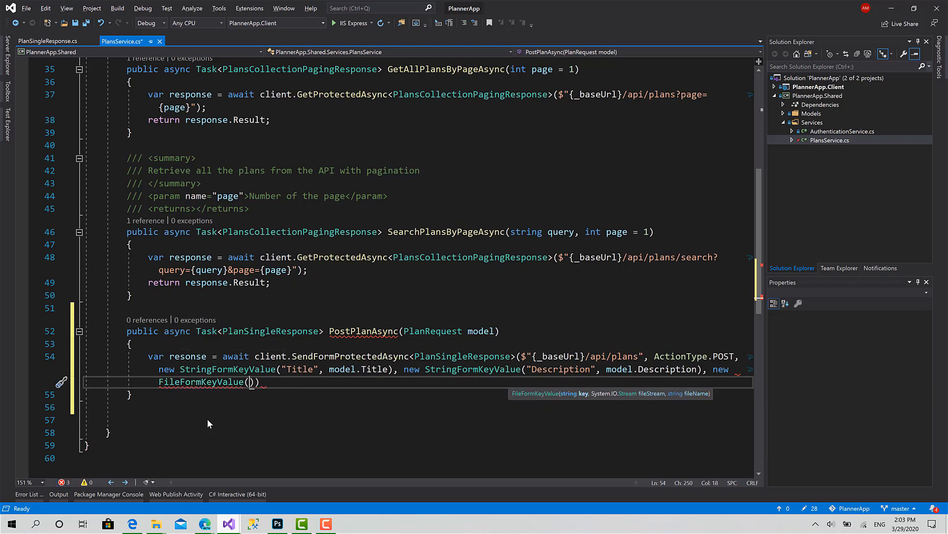
{"action": "type", "text": "\"\""}
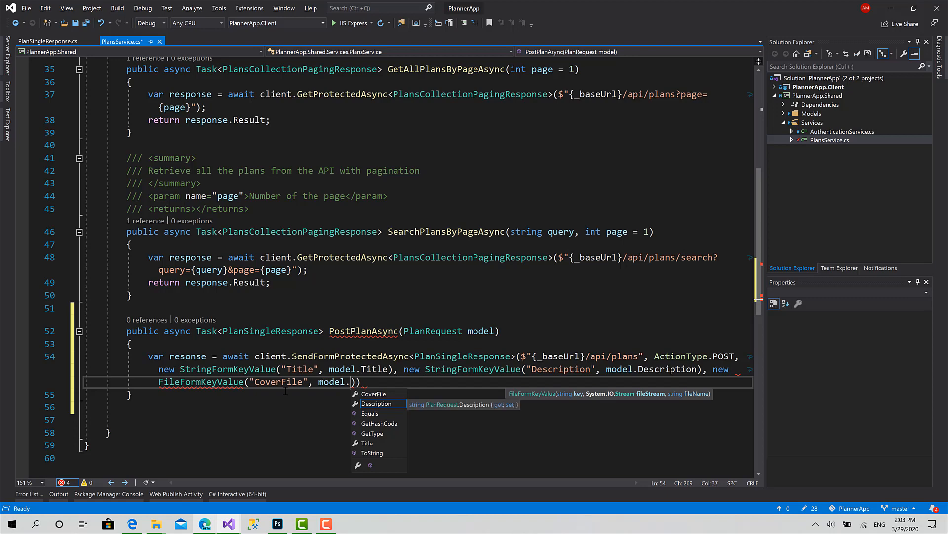
{"action": "type", "text": "CoverFile"}
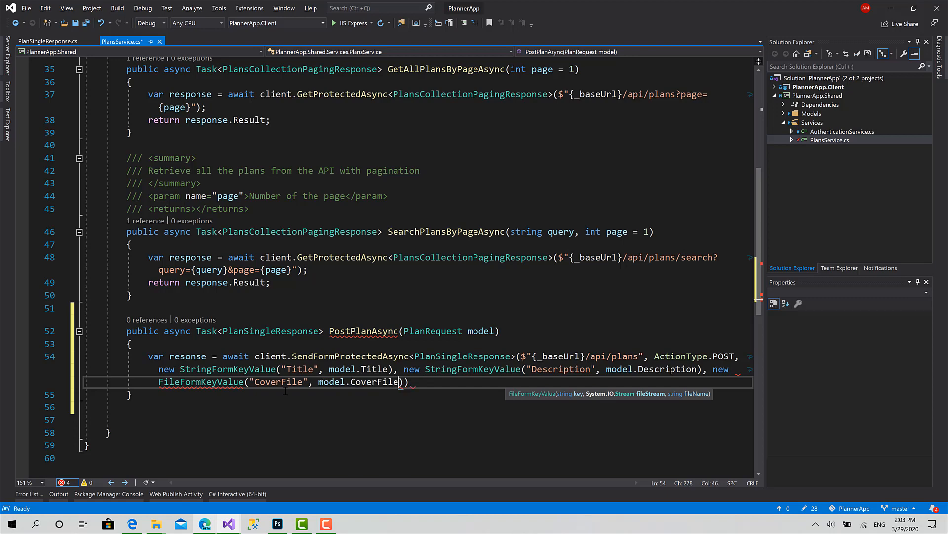
{"action": "type", "text": ","}
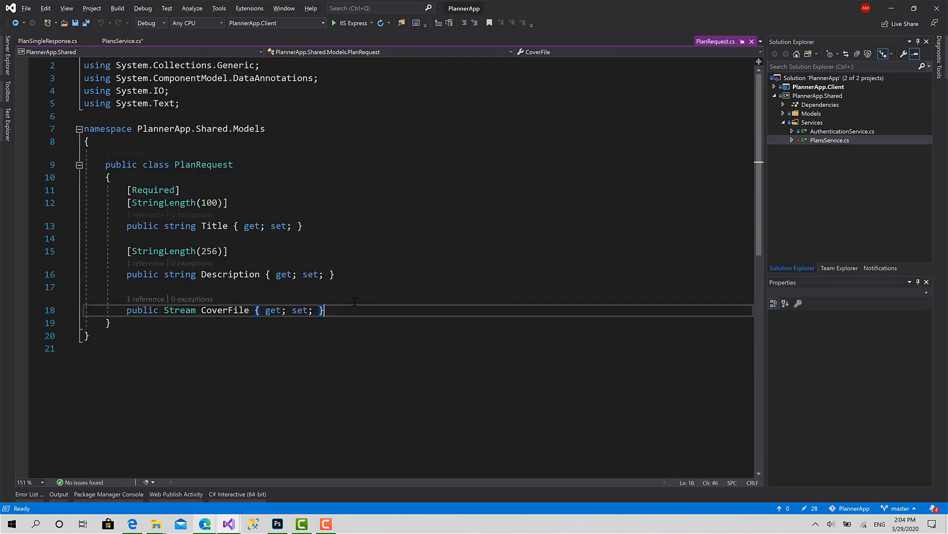
Step: Add a public string FileName { get; set; } property to PlanRequest
{"action": "type", "text": "public string Pla"}
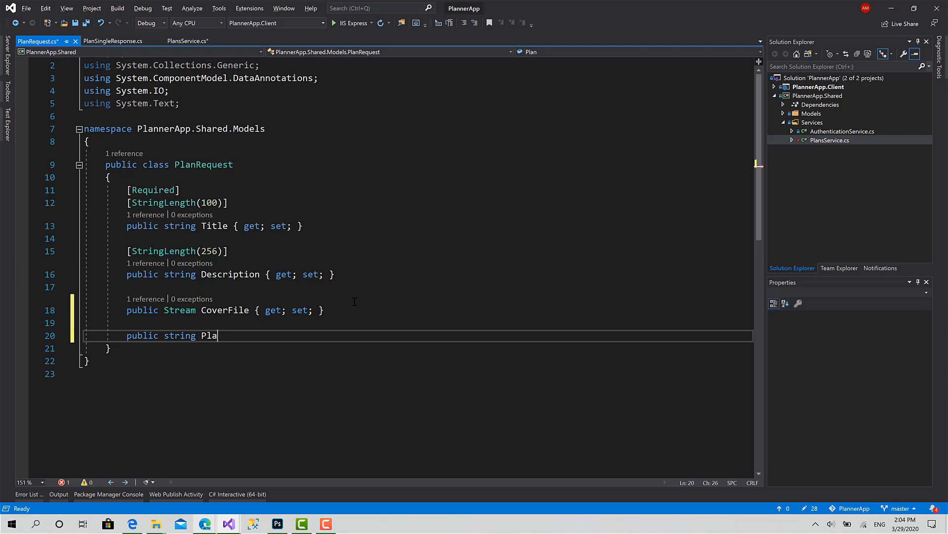
{"action": "type", "text": "FileName"}
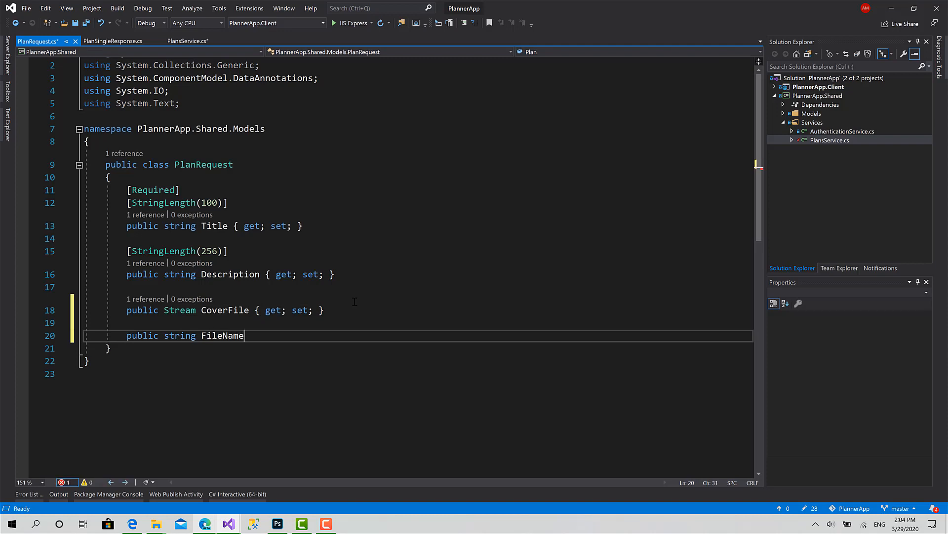
{"action": "type", "text": "{ get; set; }"}
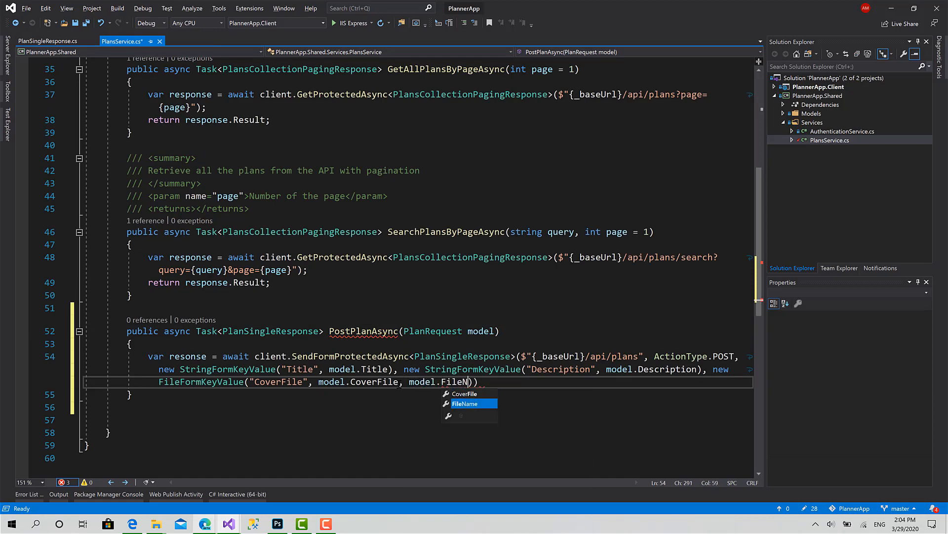
Step: Pass model.FileName as the cover file's name and close the PostPlanAsync request with '));'
{"action": "key", "text": "Tab"}
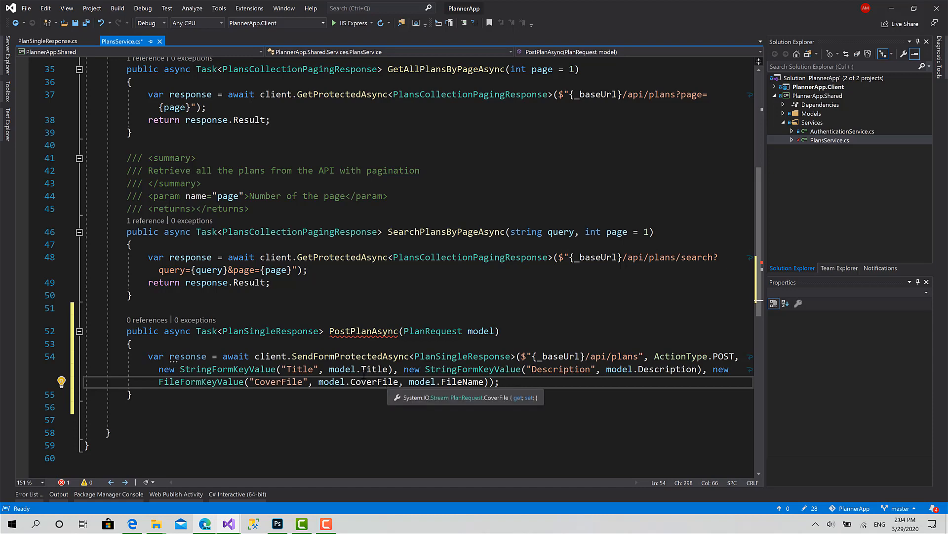
{"action": "double_click", "coordinate": [350, 356]}
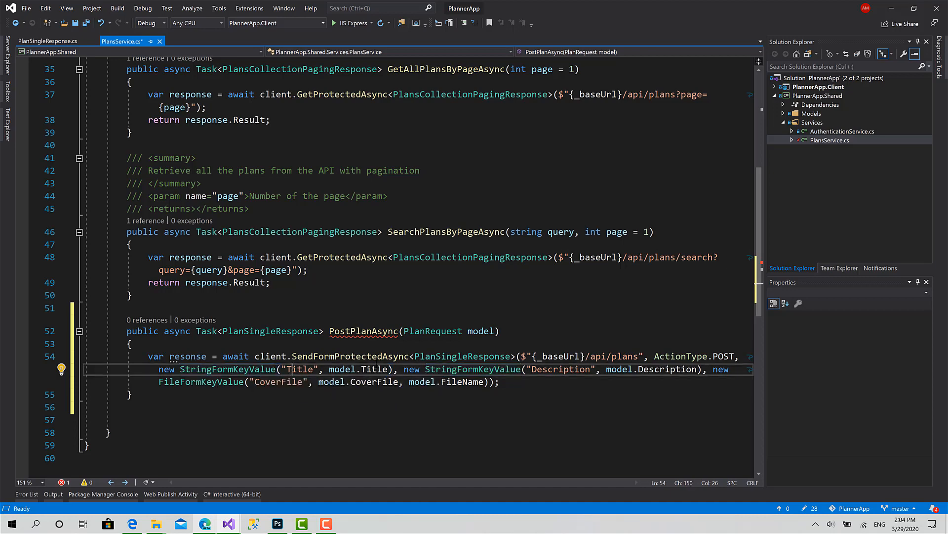
{"action": "double_click", "coordinate": [374, 369]}
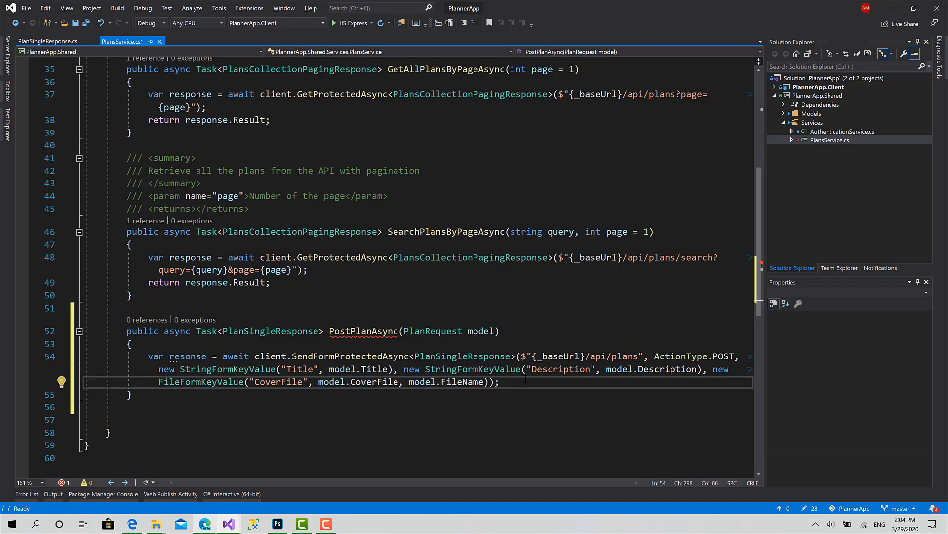
{"action": "key", "text": "enter"}
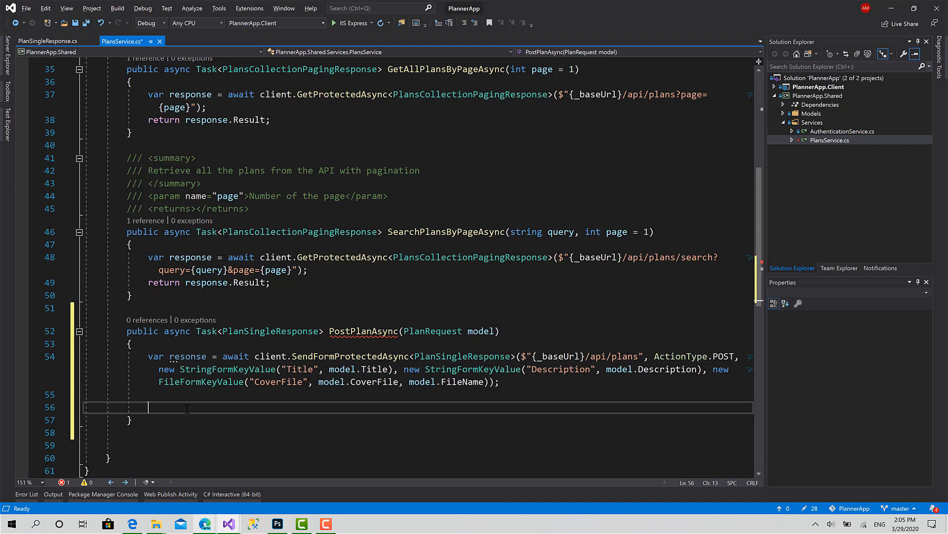
Step: Make PostPlanAsync return response.Result
{"action": "type", "text": "return"}
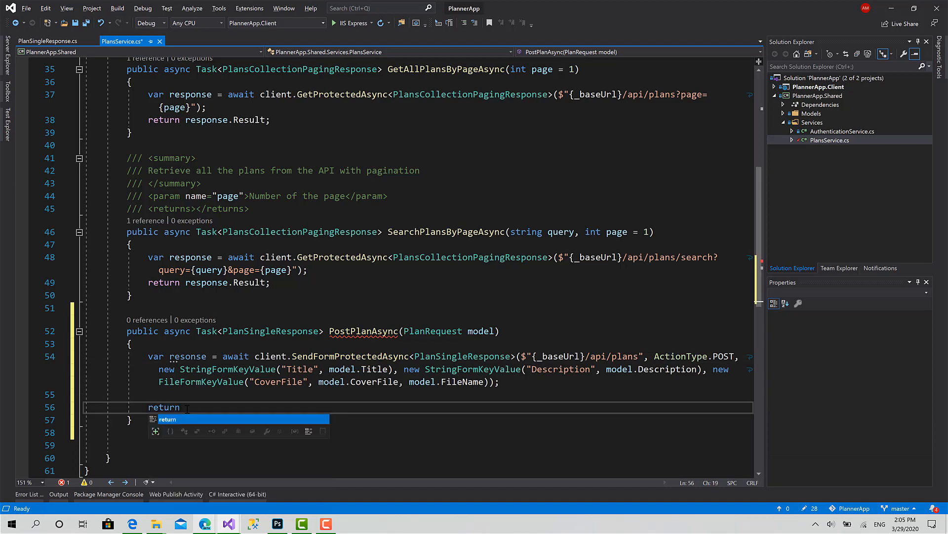
{"action": "type", "text": "PlanSingleResponse.r"}
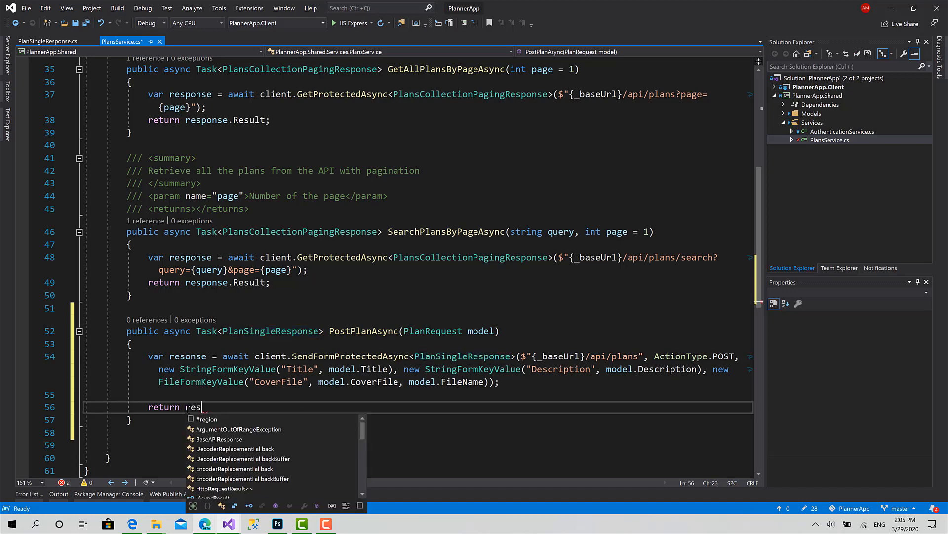
{"action": "type", "text": "PlanSingleResponse.R"}
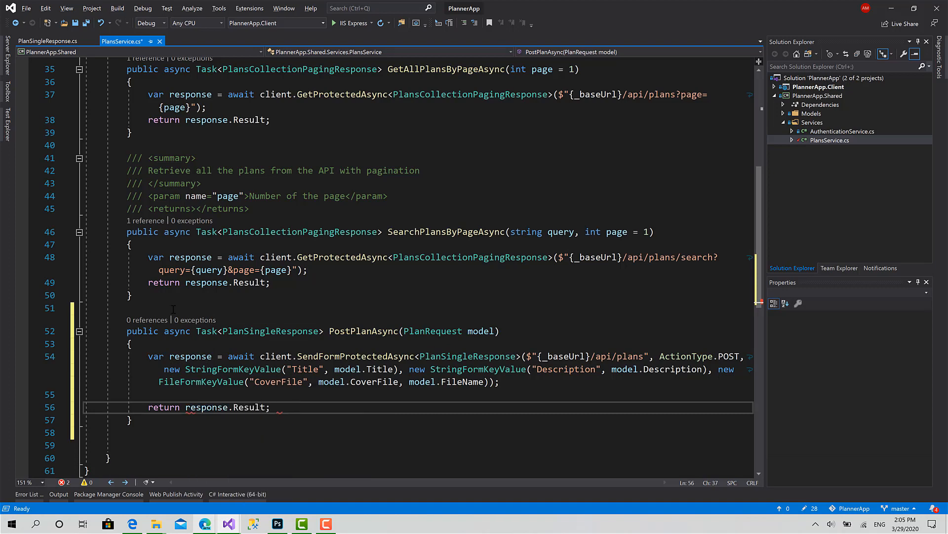
Step: Add a /// summary 'Post a plan to the API' with a model parameter description
{"action": "type", "text": "/// <summary>"}
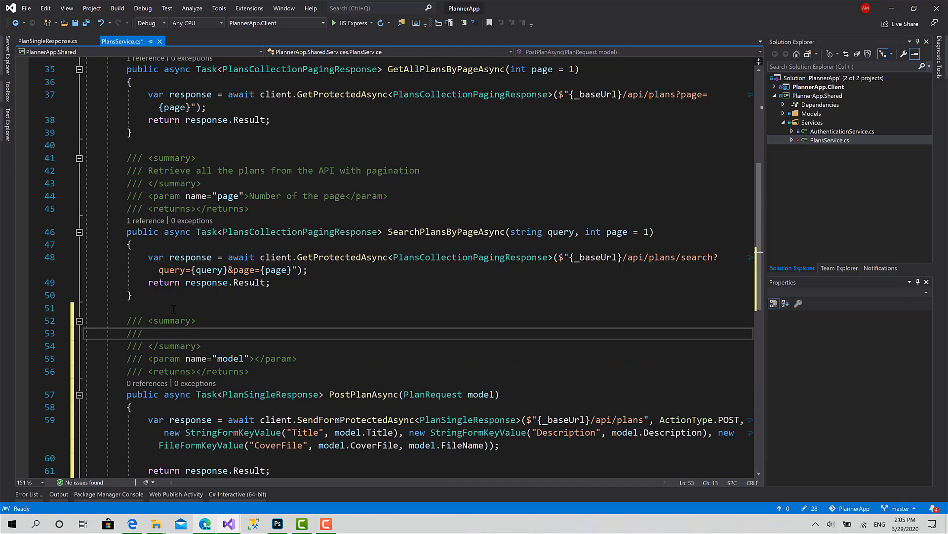
{"action": "type", "text": "Post a plan to"}
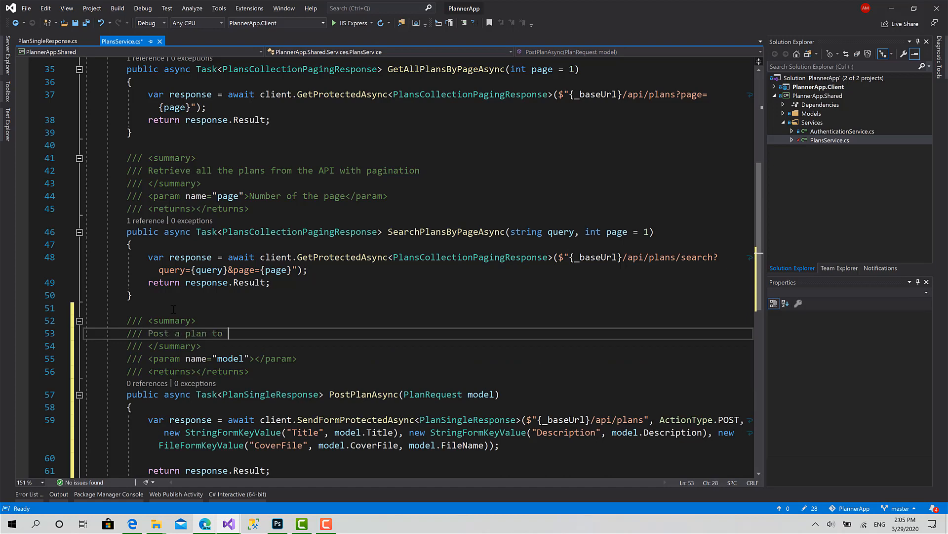
{"action": "type", "text": "the API"}
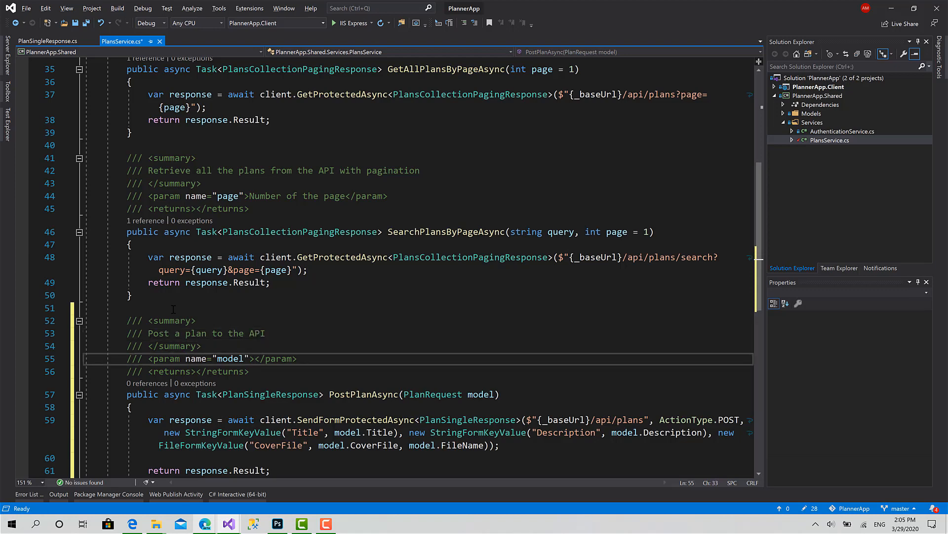
{"action": "type", "text": "object represnets the plan to be"}
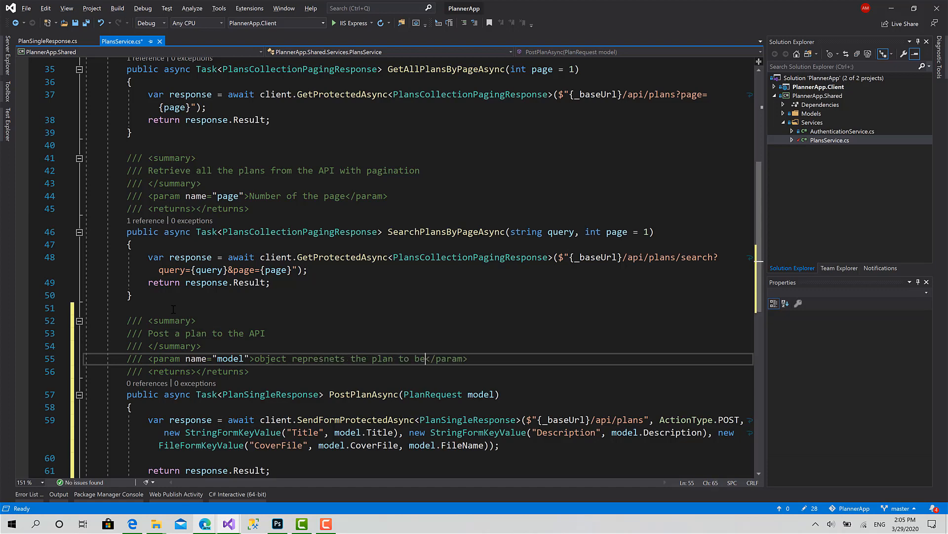
{"action": "type", "text": "added"}
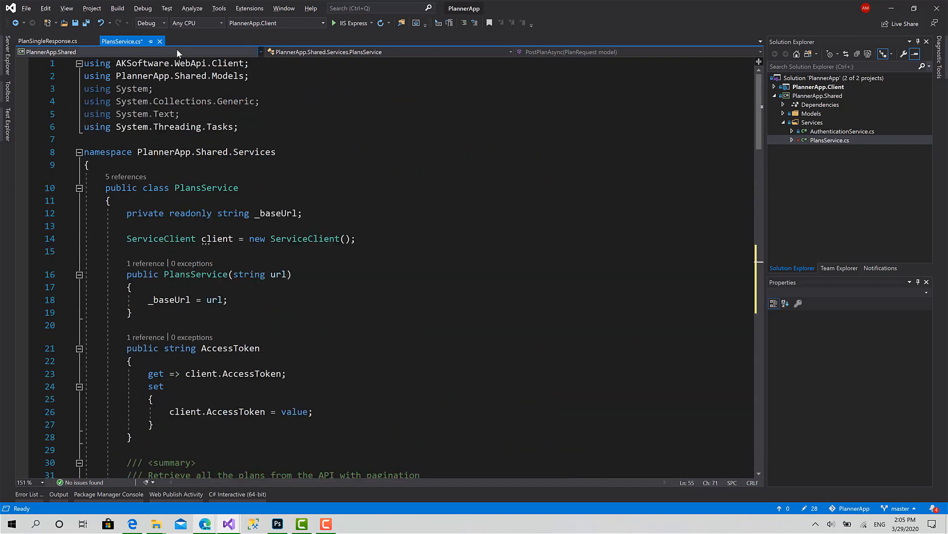
Step: Close PlansService.cs and PlanSingleResponse.cs, then open NuGet package management for PlannerApp.Client
{"action": "left_click", "coordinate": [46, 41]}
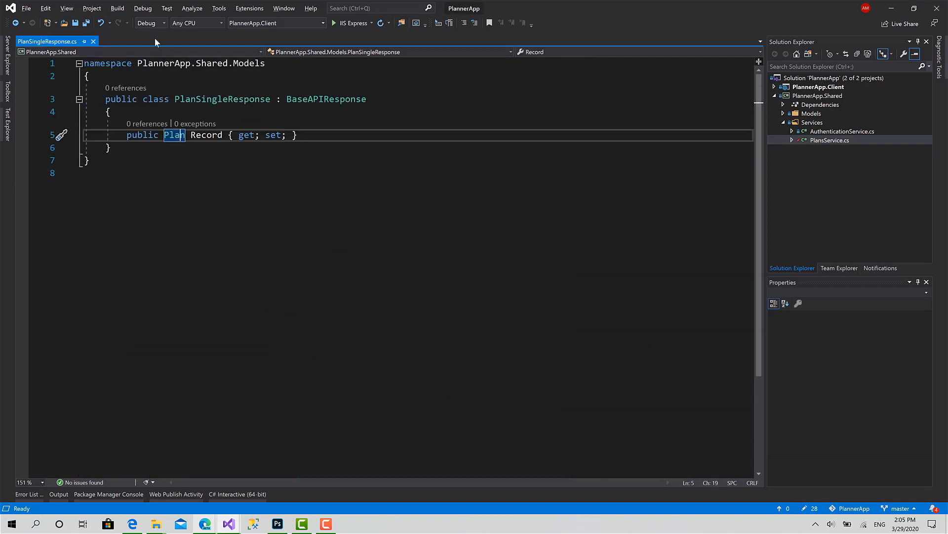
{"action": "left_click", "coordinate": [830, 140]}
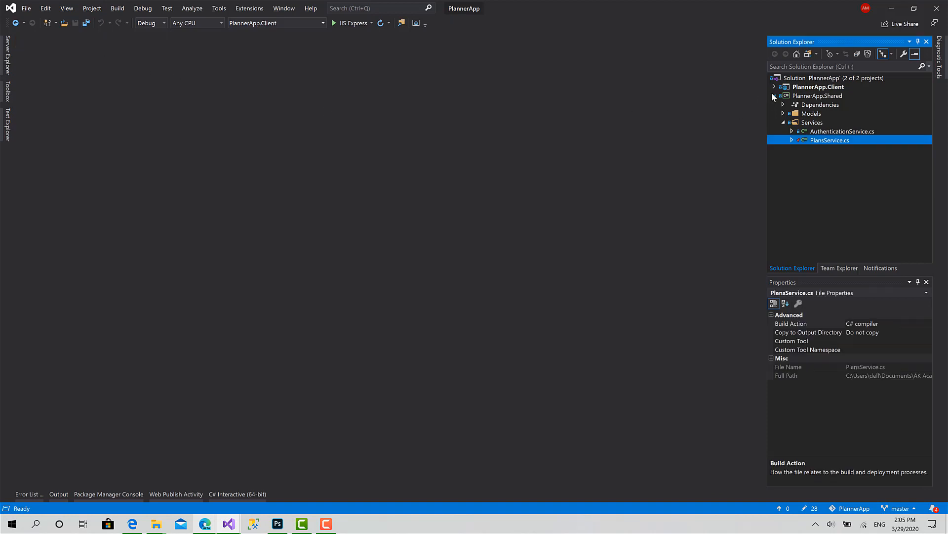
{"action": "left_click", "coordinate": [776, 95]}
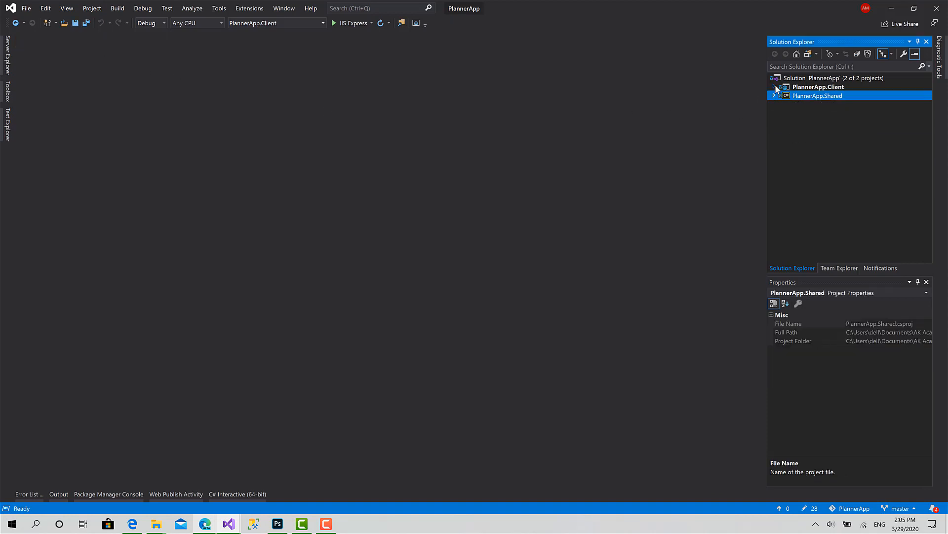
{"action": "left_click", "coordinate": [776, 87]}
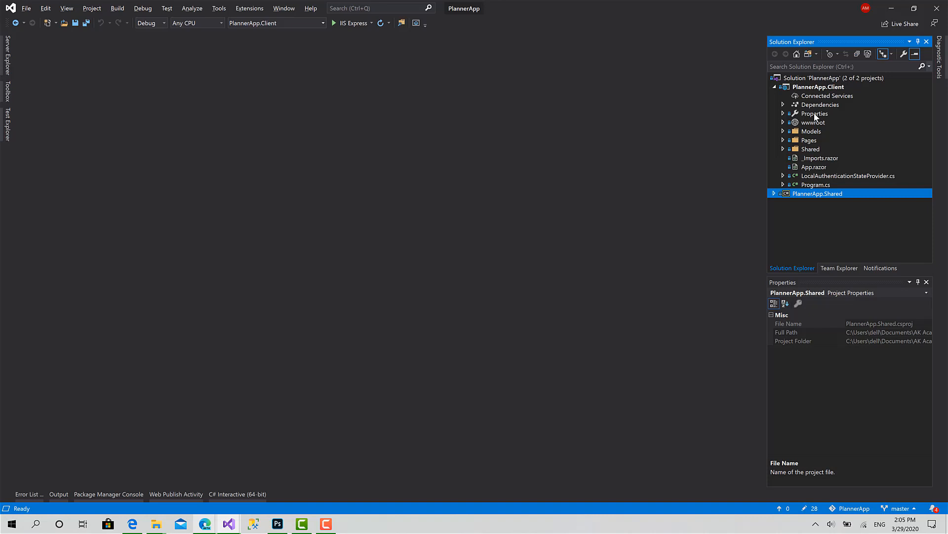
{"action": "right_click", "coordinate": [820, 104]}
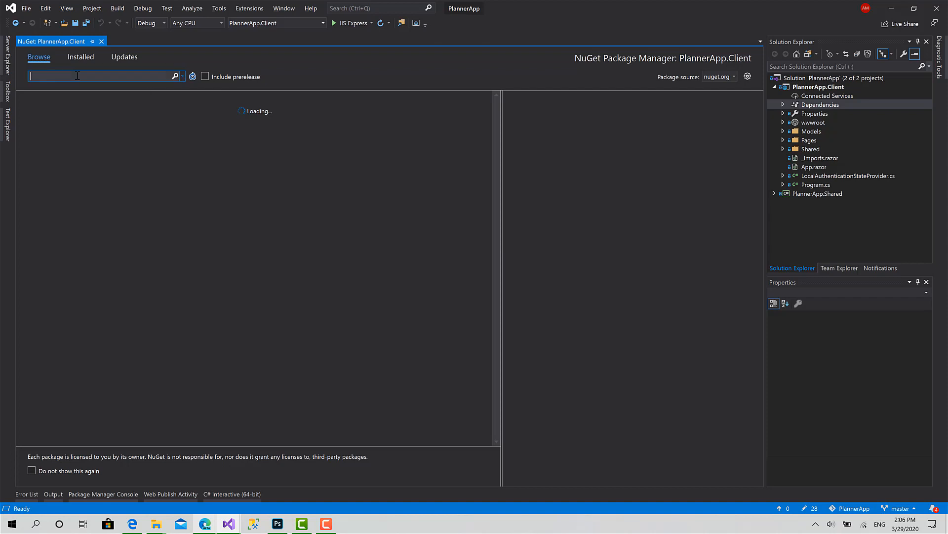
Step: Search 'Blazor.FileReader' and install Tewr.Blazor.FileReader into PlannerApp.Client
{"action": "type", "text": "Blazor.FileReader"}
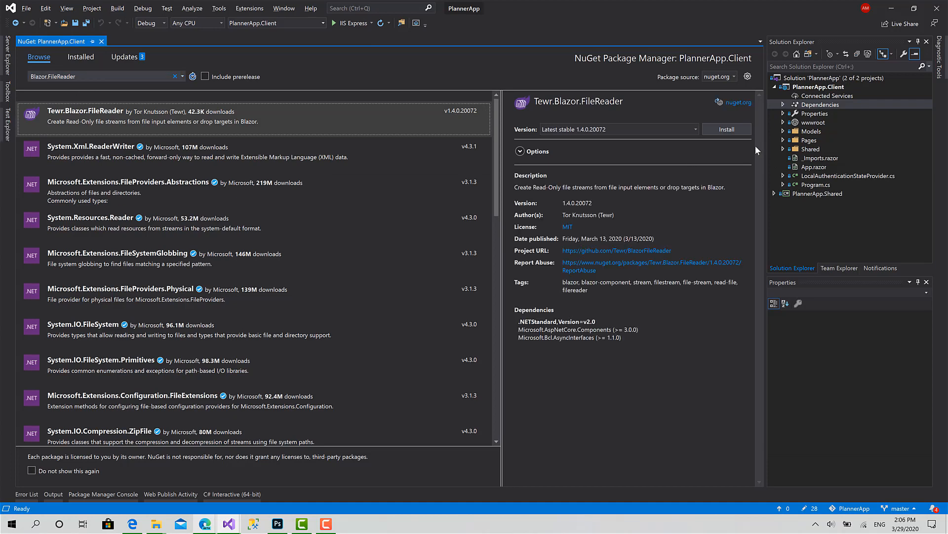
{"action": "left_click", "coordinate": [726, 129]}
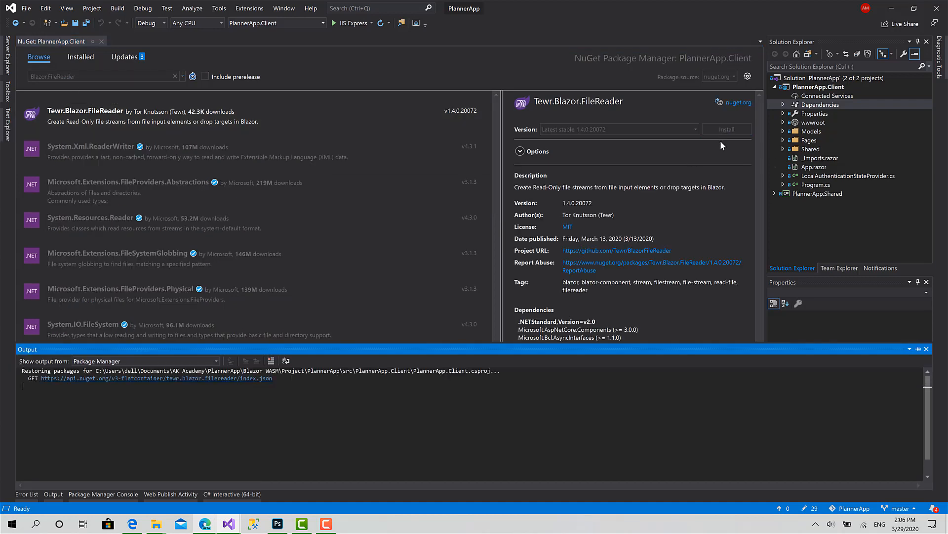
{"action": "left_click", "coordinate": [726, 129]}
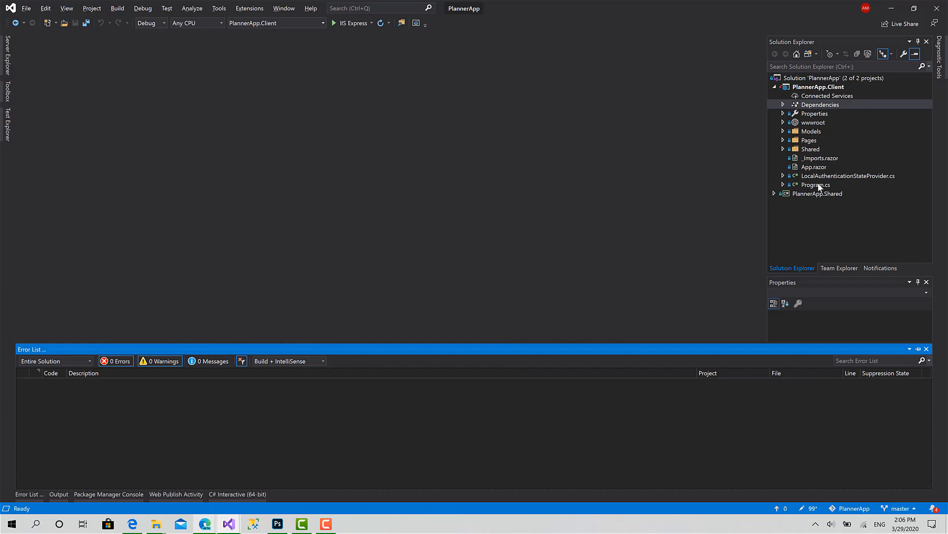
Step: Open the client's Program.cs and add 'using Blazor.FileReader;'
{"action": "double_click", "coordinate": [816, 184]}
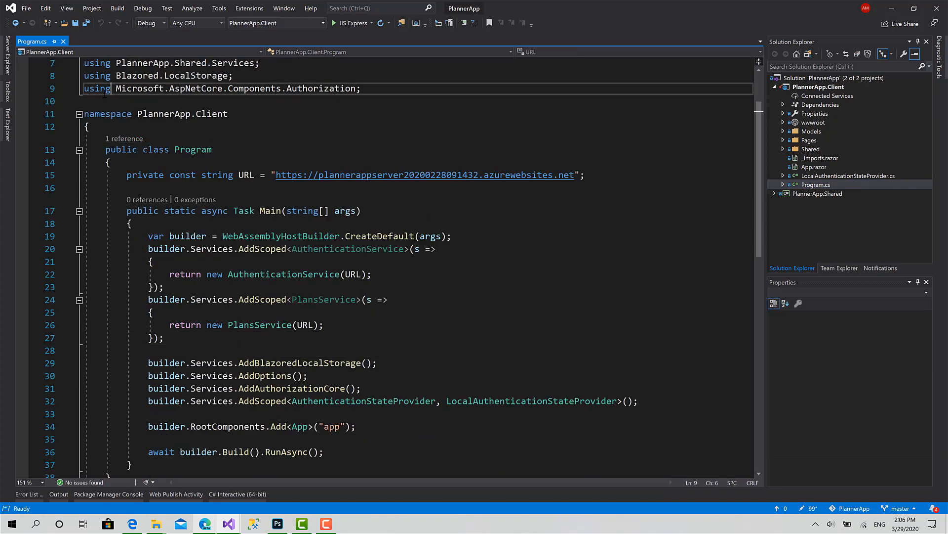
{"action": "type", "text": "using"}
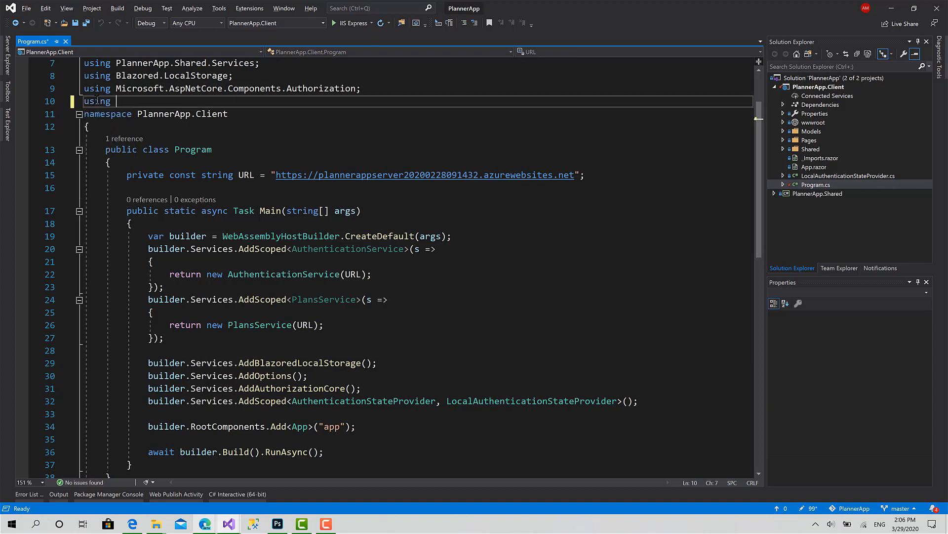
{"action": "type", "text": "Blazor"}
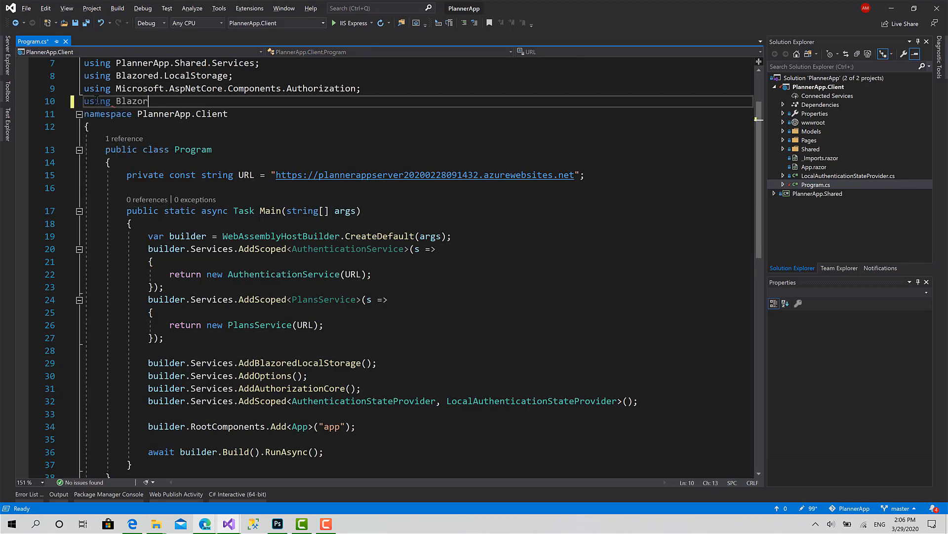
{"action": "type", "text": ".FileReader;"}
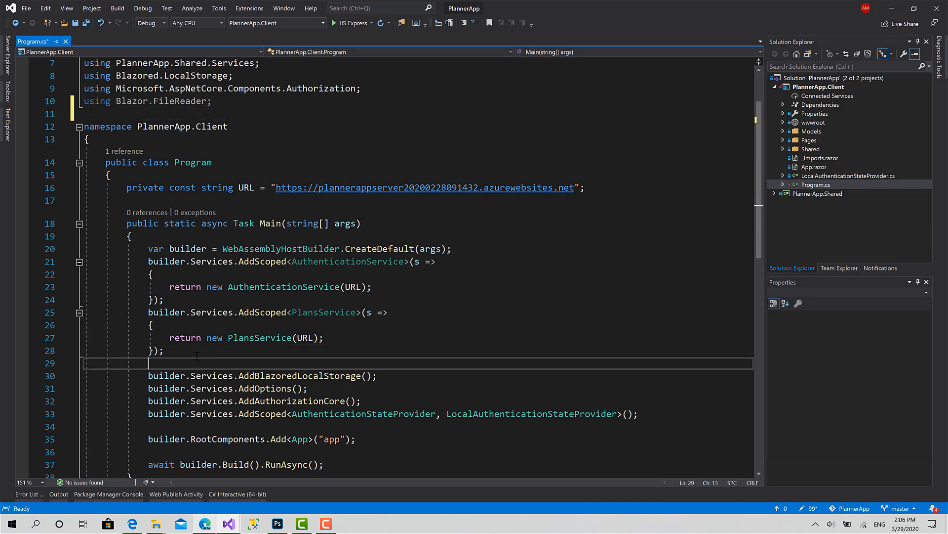
Step: Register AddFileReaderService with UseWasmSharedBuffer = true, then save and close Program.cs
{"action": "type", "text": "builder.Services.AddFileReaderService(options =>"}
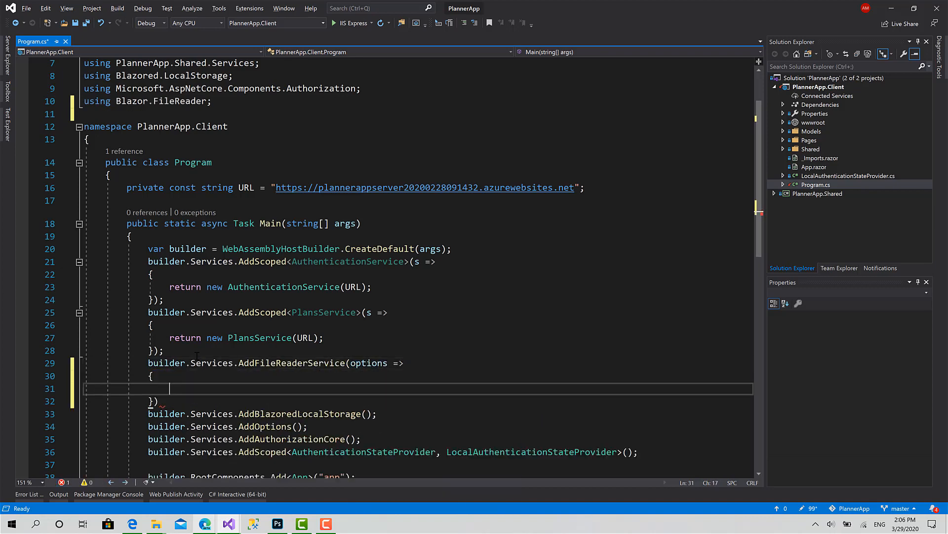
{"action": "type", "text": "options."}
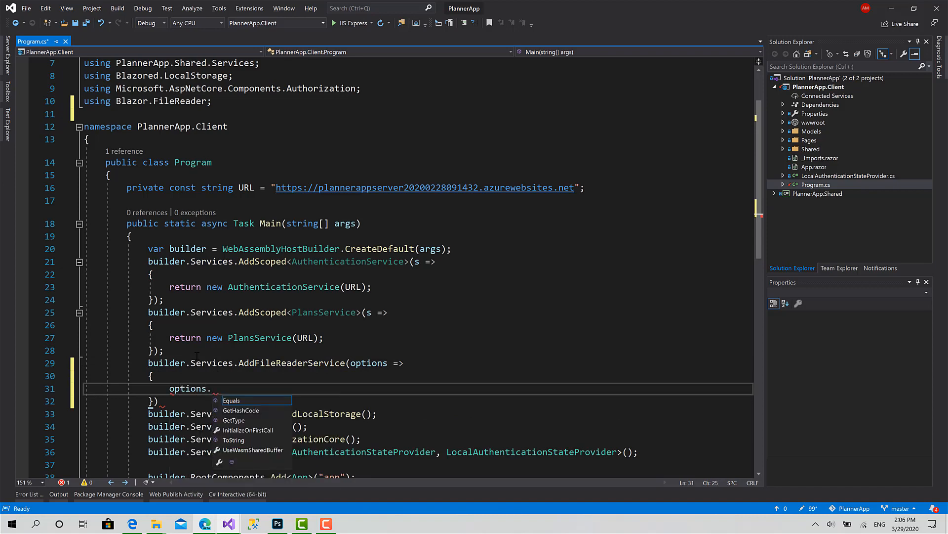
{"action": "type", "text": "Us"}
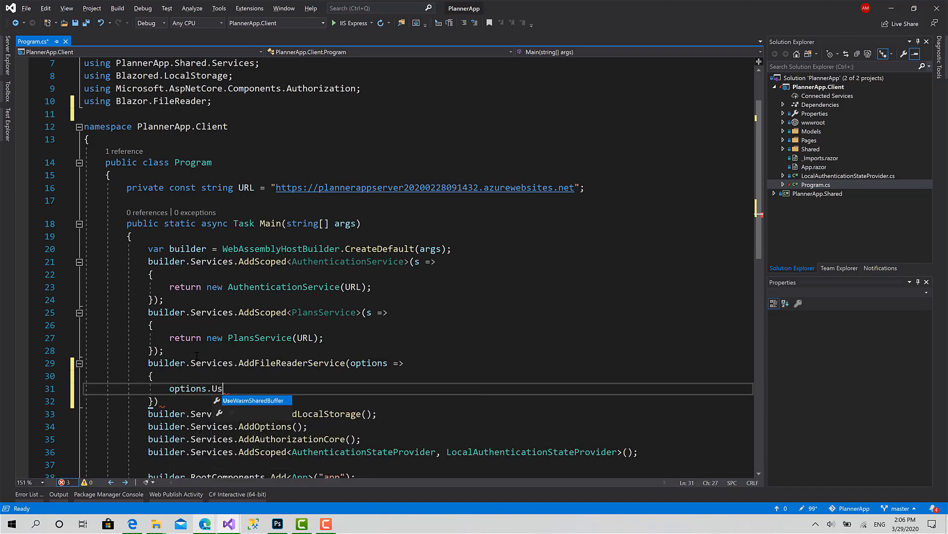
{"action": "type", "text": "eWasmSharedBuffer = t"}
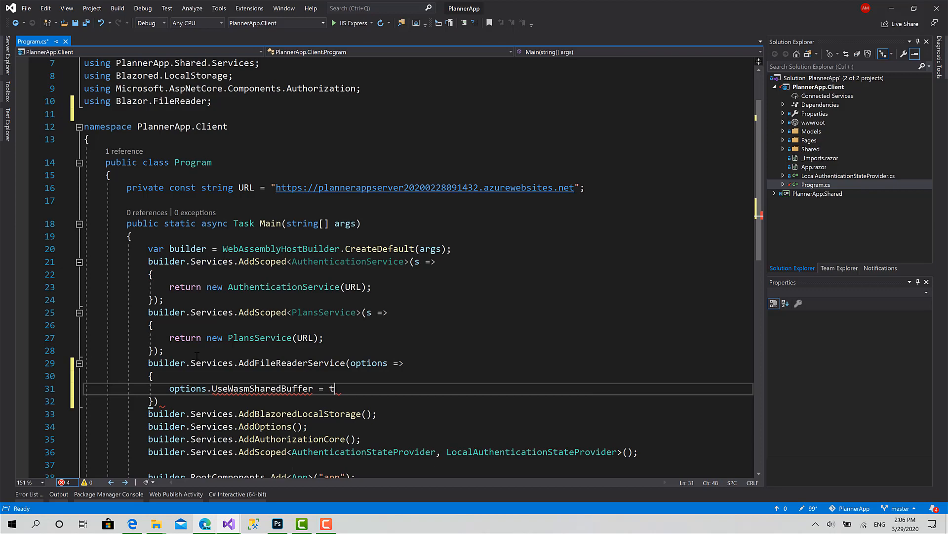
{"action": "type", "text": "rue;"}
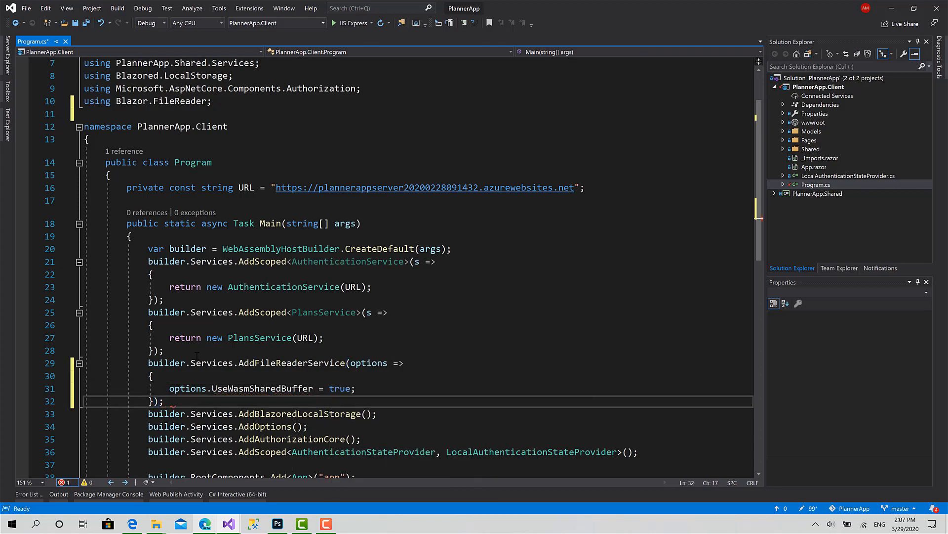
{"action": "key", "text": "enter"}
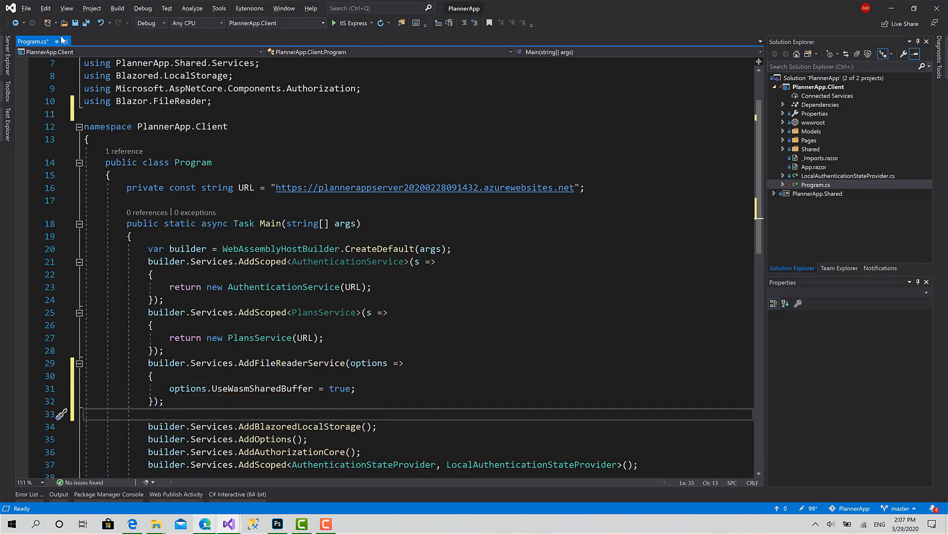
{"action": "left_click", "coordinate": [65, 40]}
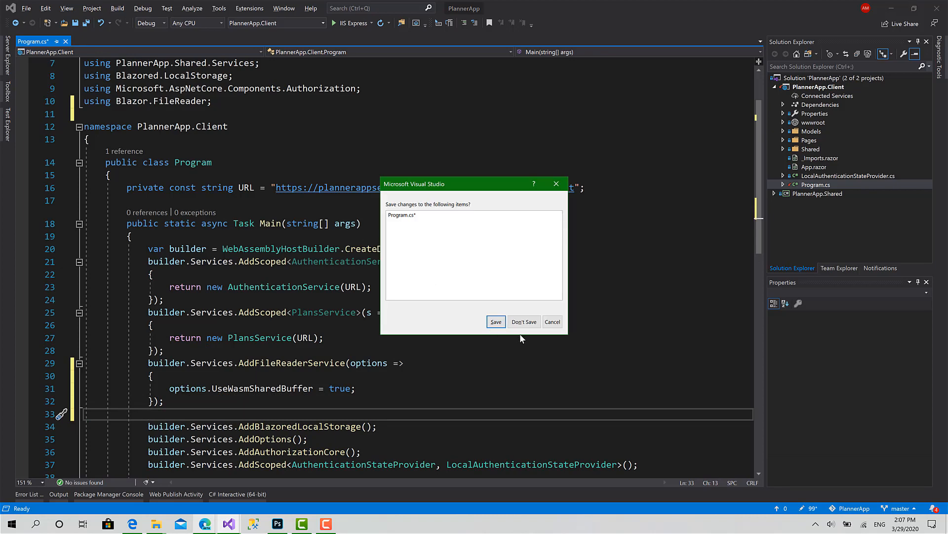
{"action": "left_click", "coordinate": [524, 321]}
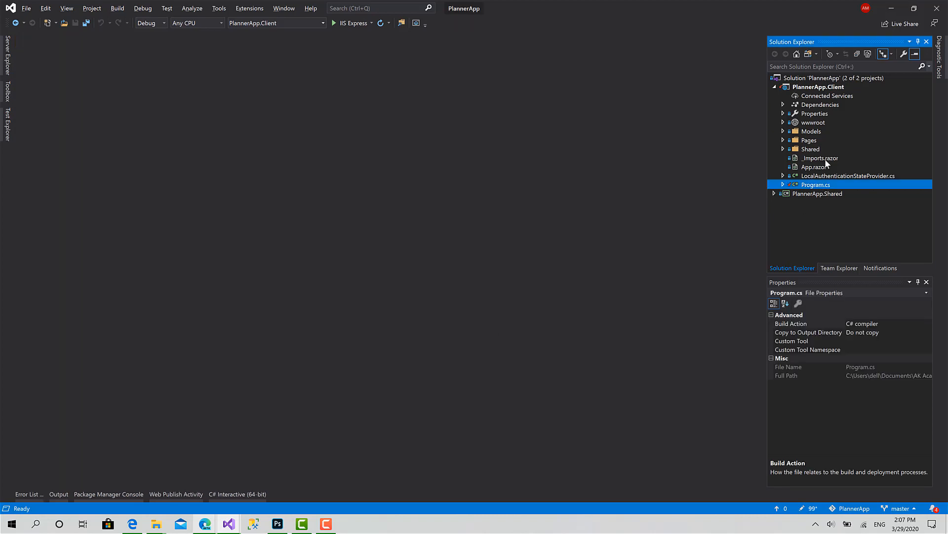
{"action": "mouse_move", "coordinate": [816, 167]}
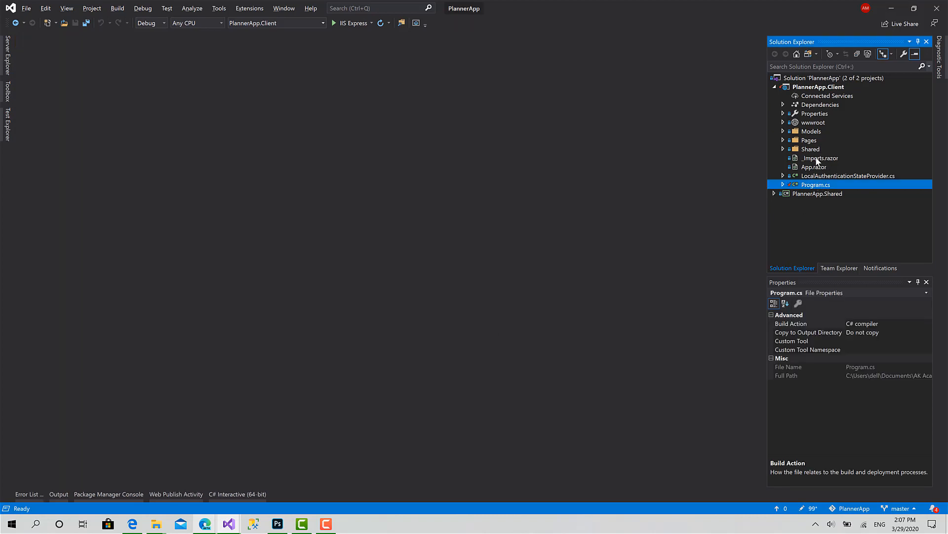
{"action": "double_click", "coordinate": [821, 158]}
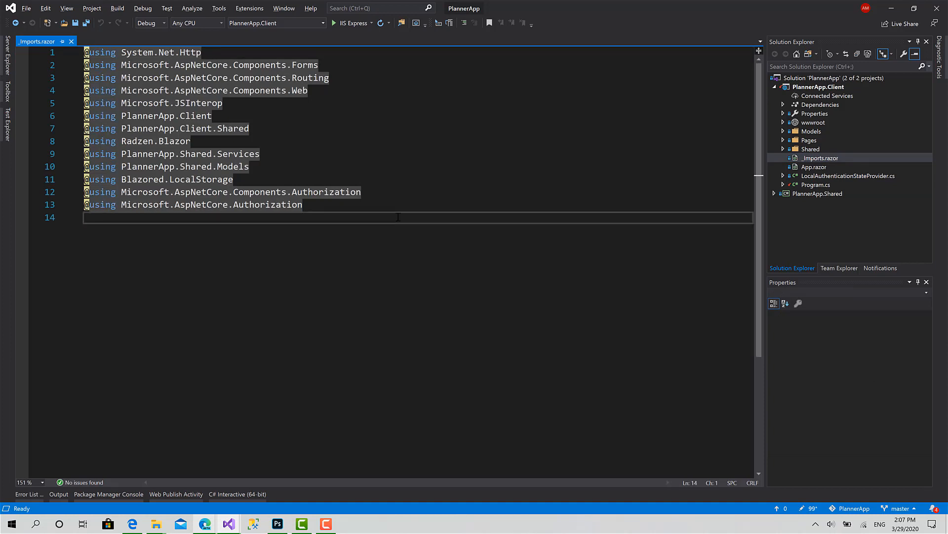
{"action": "type", "text": "Blaoz"}
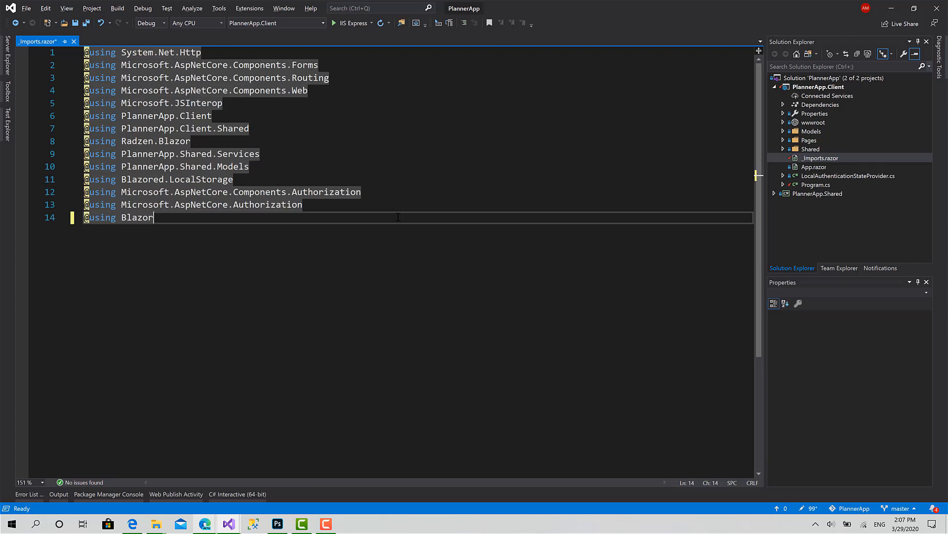
{"action": "type", "text": ".FileReadr"}
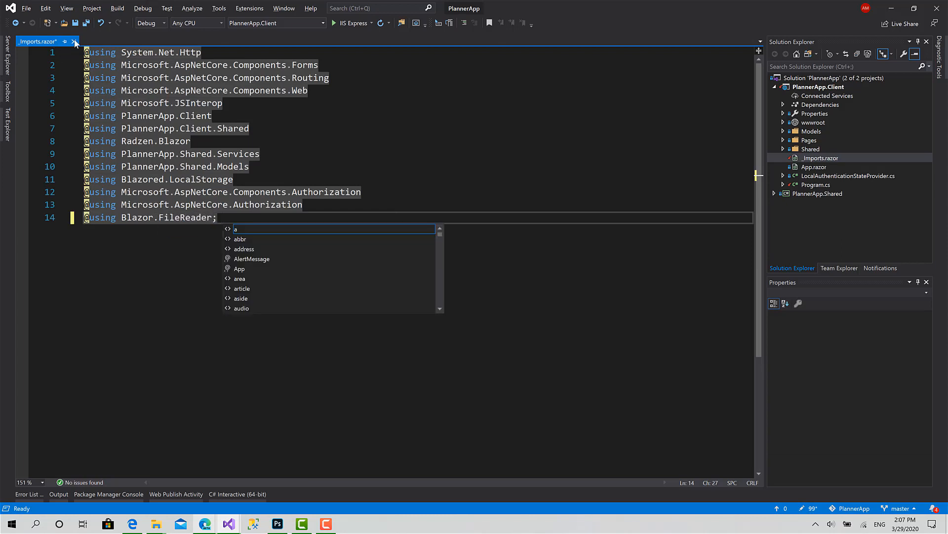
{"action": "left_click", "coordinate": [821, 158]}
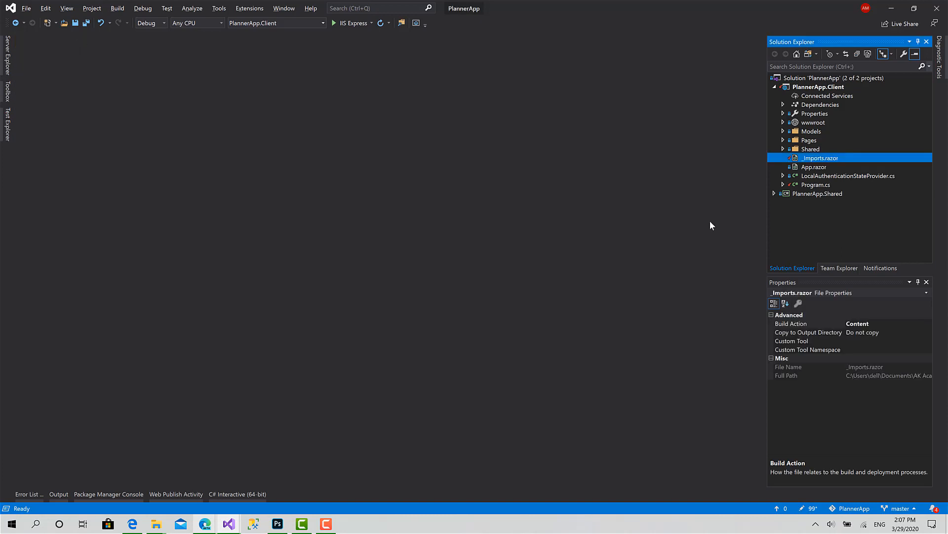
{"action": "left_click", "coordinate": [784, 139]}
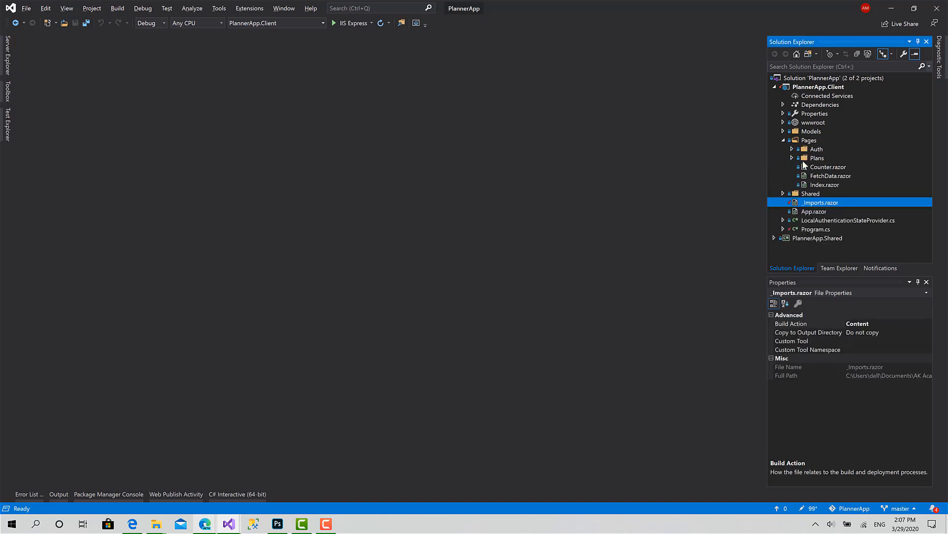
Step: Add a new Razor Component named AddPlan to the Pages/Plans folder
{"action": "right_click", "coordinate": [817, 158]}
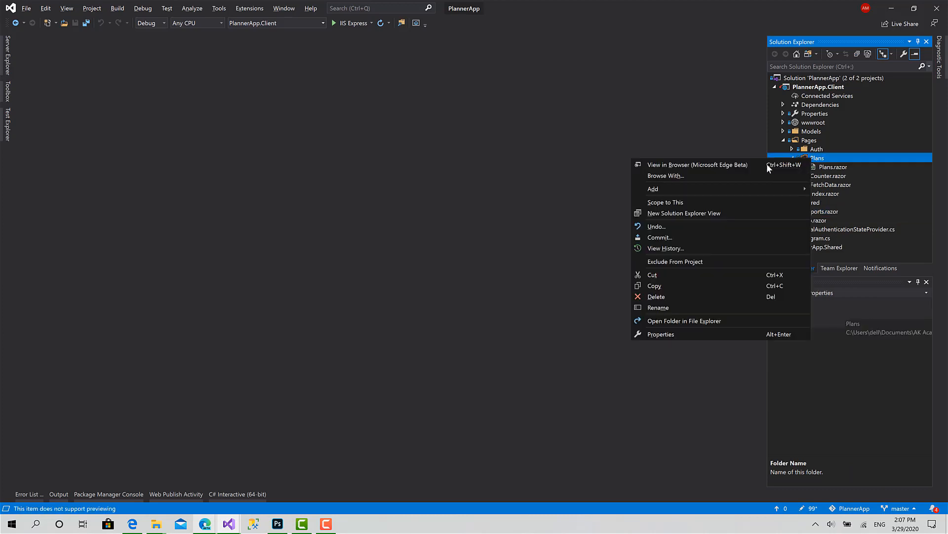
{"action": "mouse_move", "coordinate": [497, 218]}
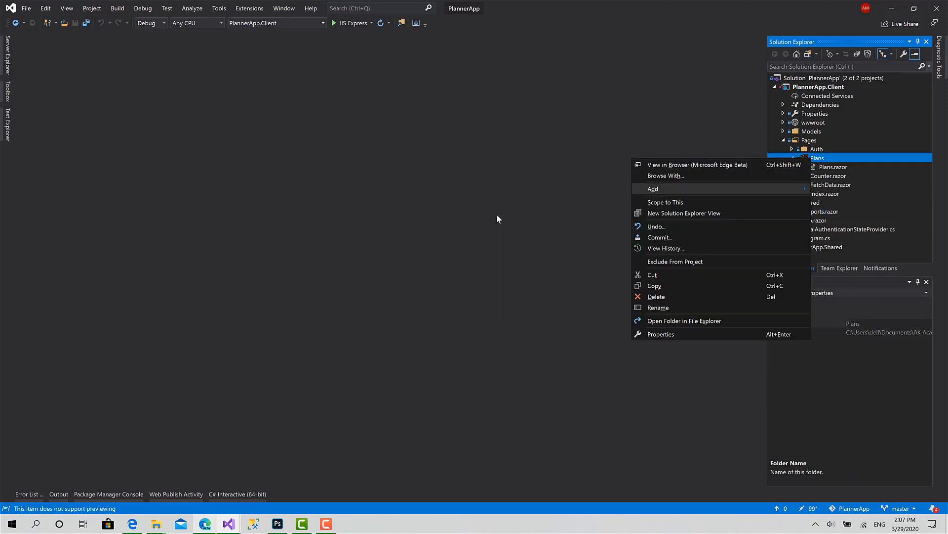
{"action": "left_click", "coordinate": [654, 189]}
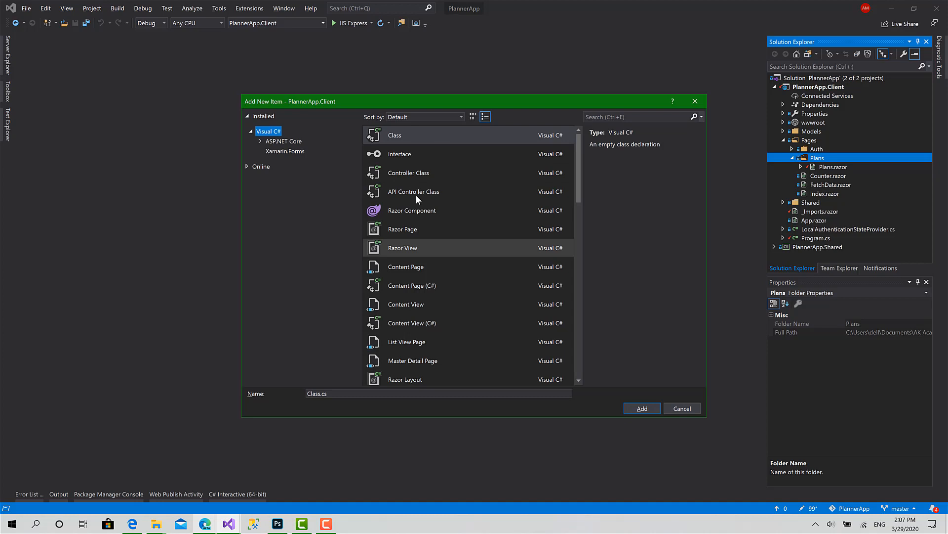
{"action": "left_click", "coordinate": [412, 210]}
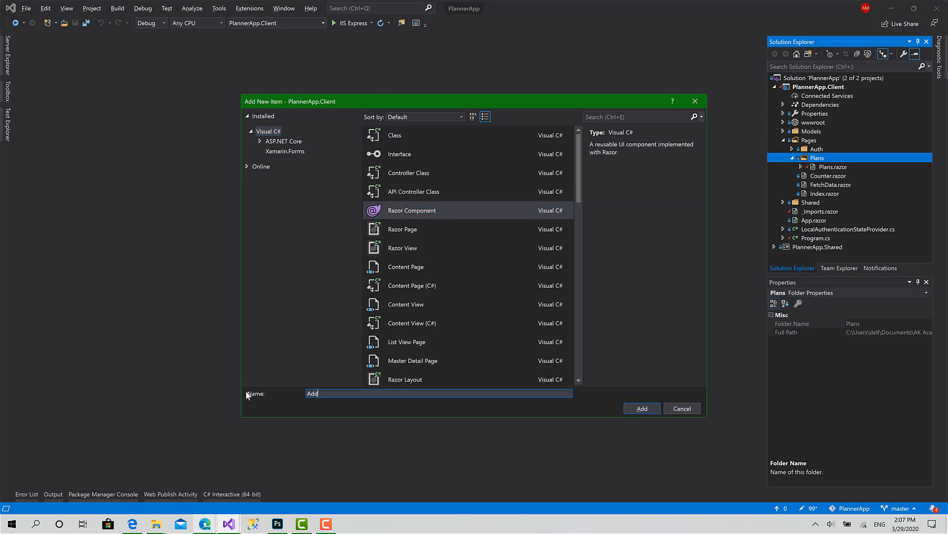
{"action": "left_click", "coordinate": [681, 407]}
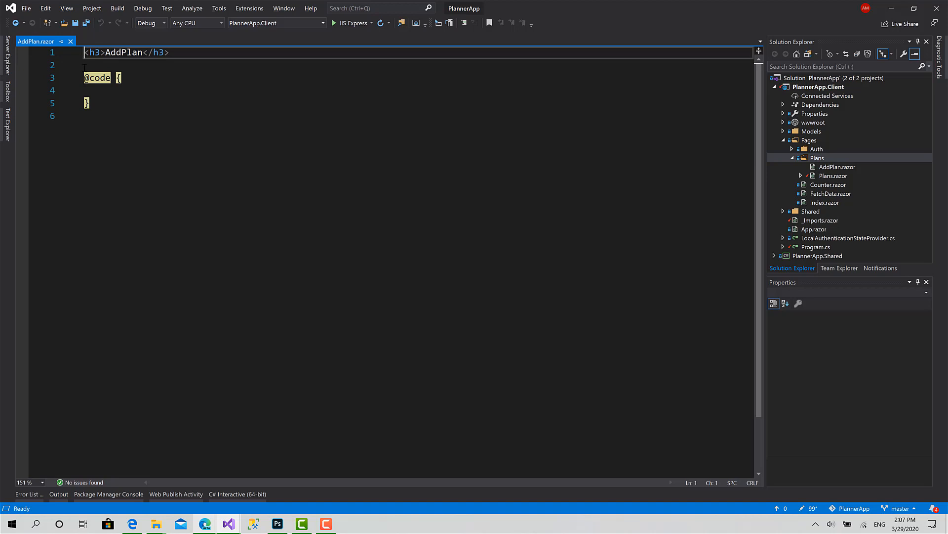
{"action": "key", "text": "Enter"}
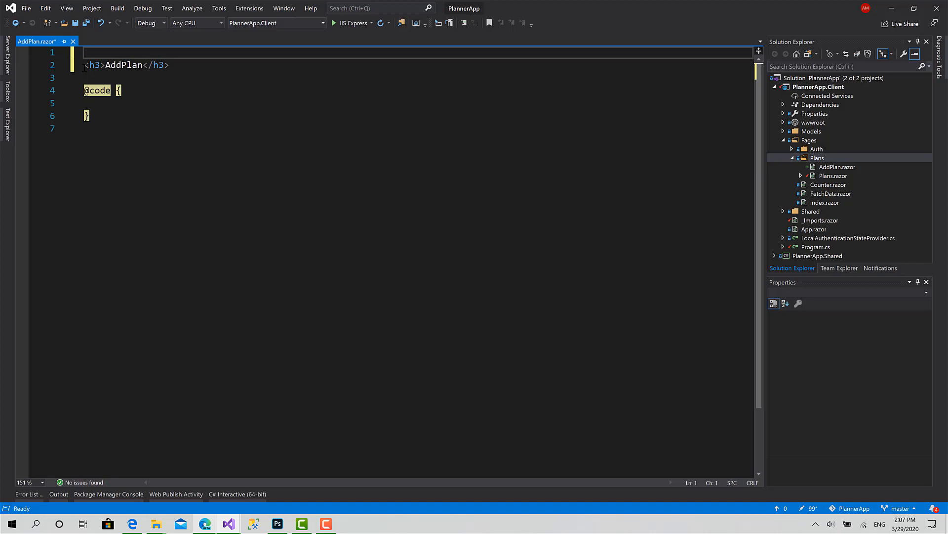
{"action": "type", "text": "@page"}
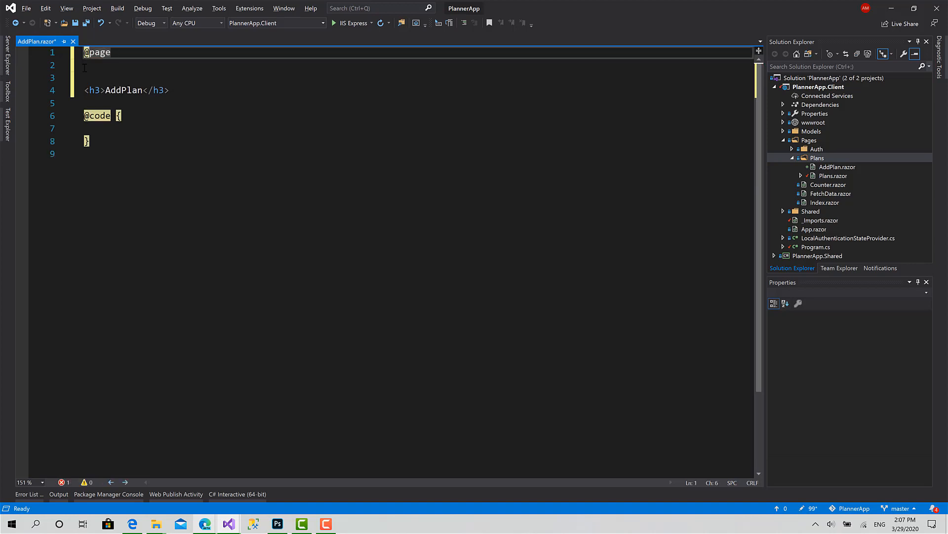
{"action": "type", "text": "\"\""}
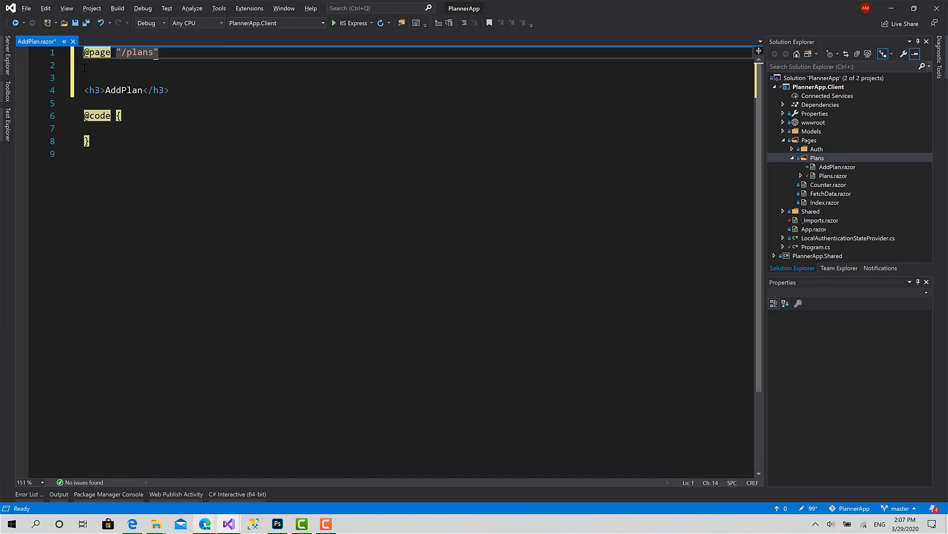
{"action": "type", "text": "/addplan"}
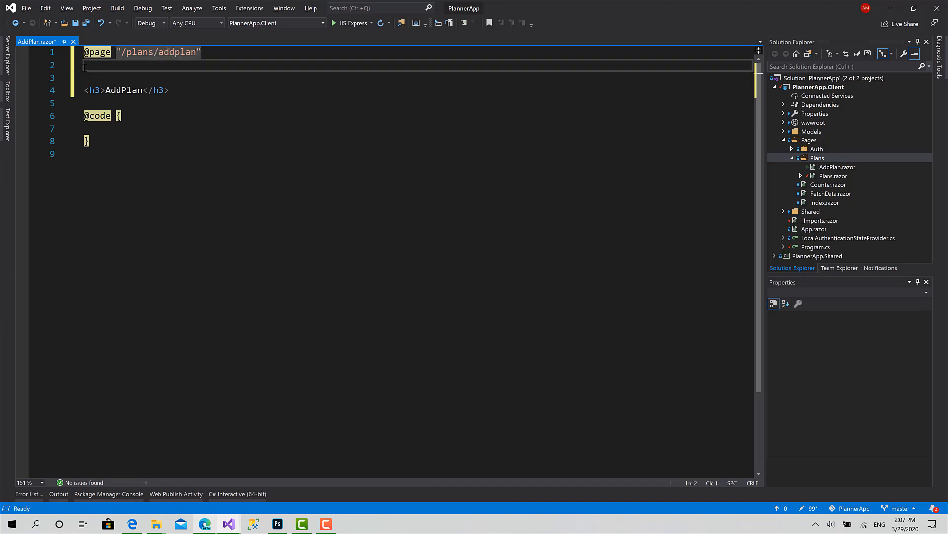
{"action": "type", "text": "@attribute [Auto"}
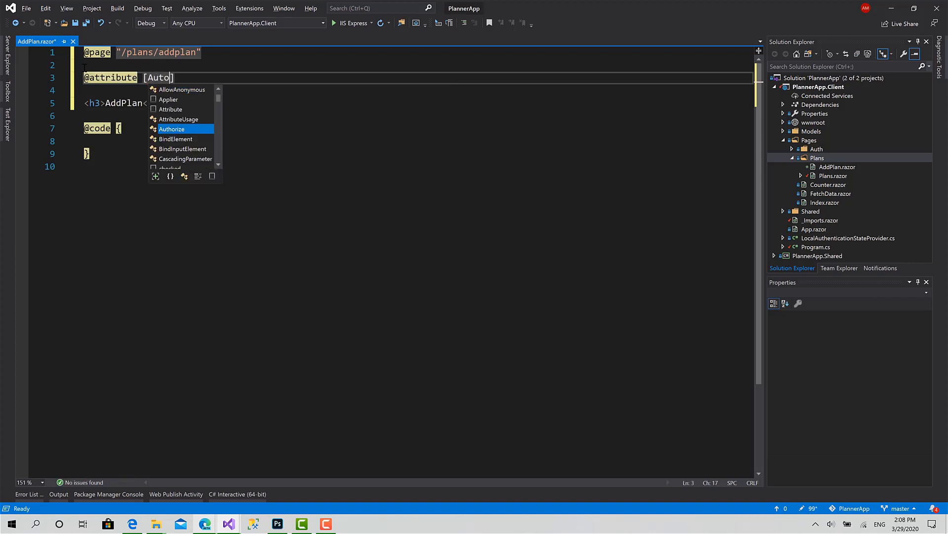
{"action": "type", "text": "rize"}
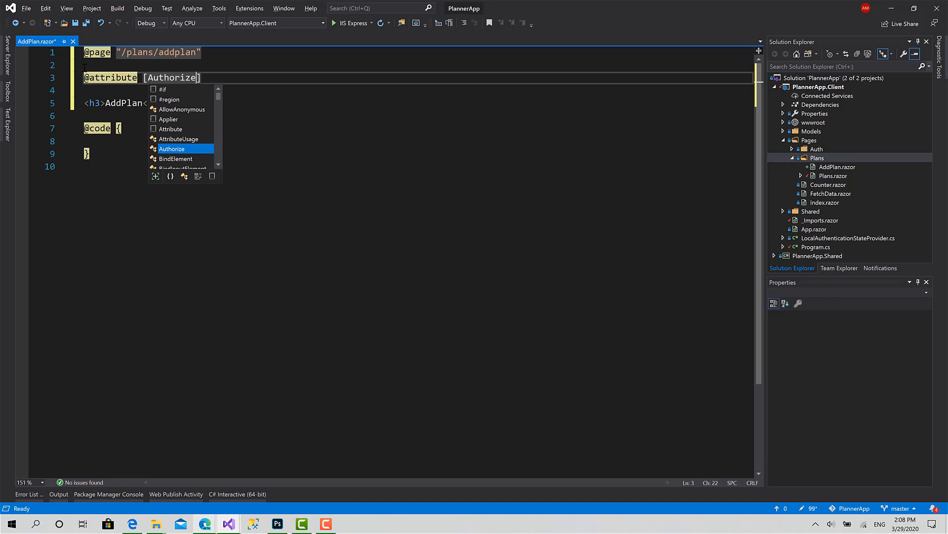
{"action": "key", "text": "enter"}
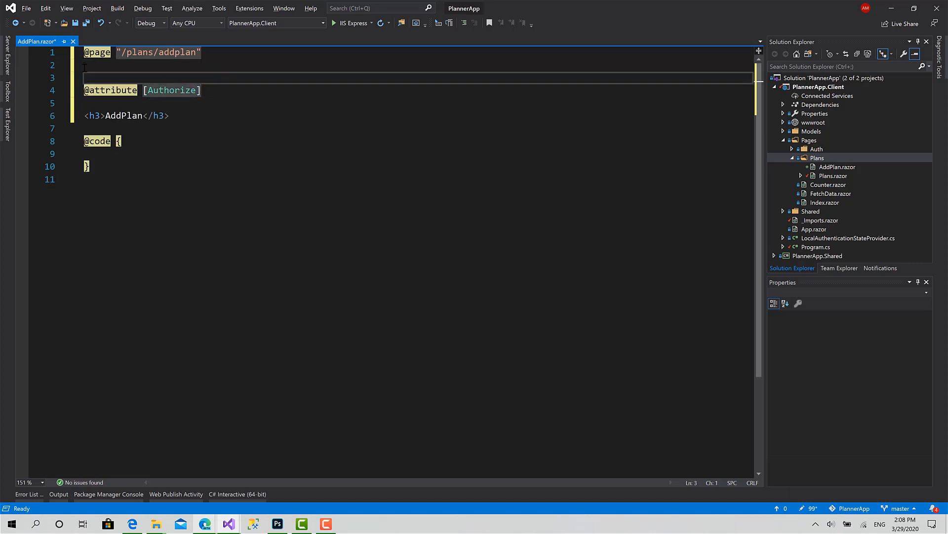
Step: Inject PlansService, IFileReaderService and NavigationManager into AddPlan
{"action": "type", "text": "@inject"}
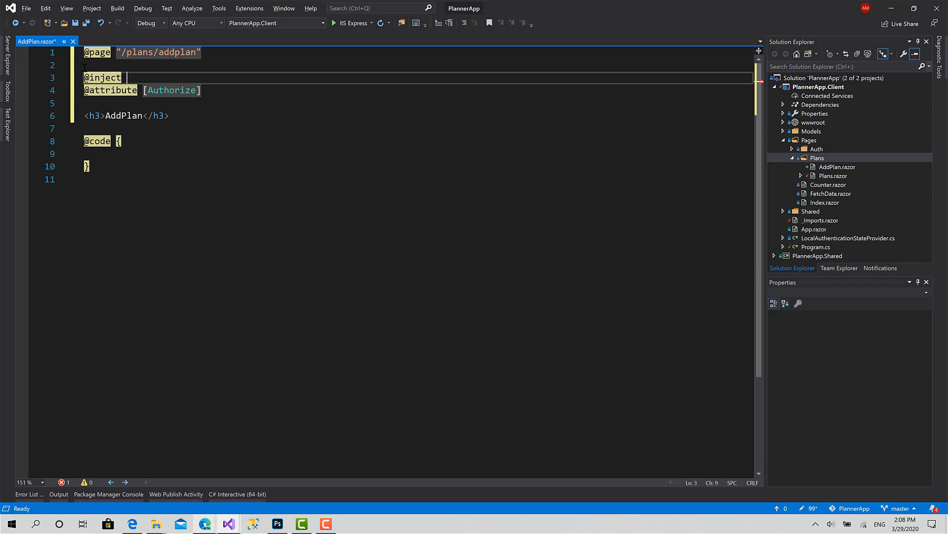
{"action": "type", "text": "PlansService  plansSerivce"}
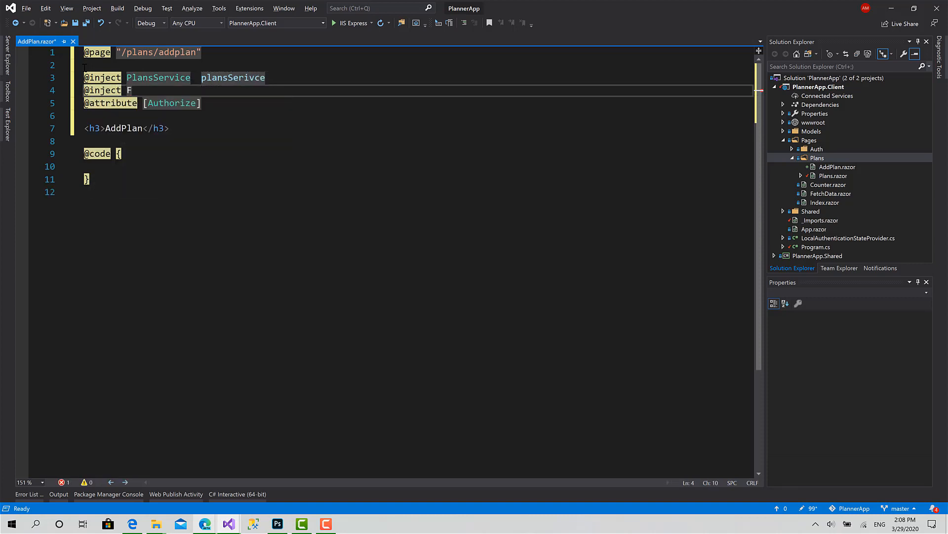
{"action": "type", "text": "FileReaderService"}
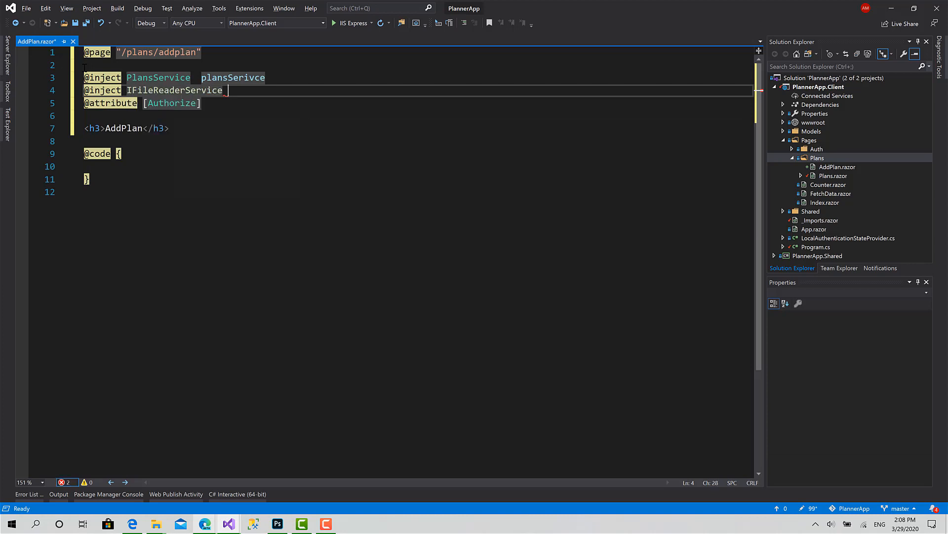
{"action": "type", "text": "fileReaderSerivce"}
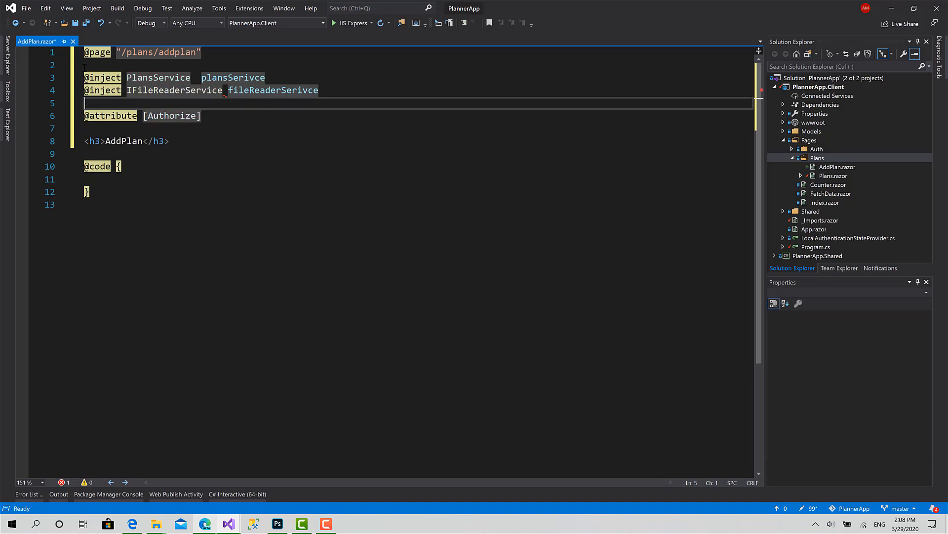
{"action": "type", "text": "@inject"}
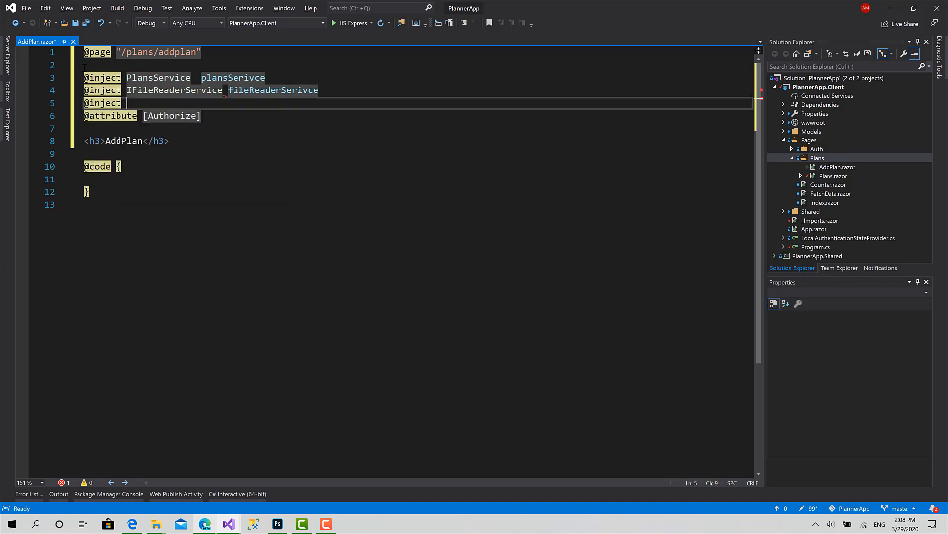
{"action": "type", "text": "NavigationManager navigationManager"}
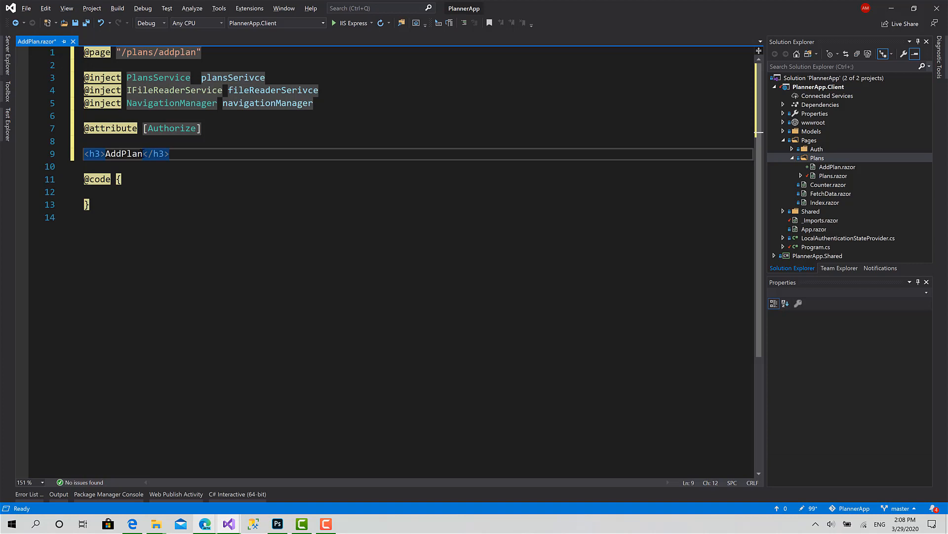
Step: Change the h3 to 'Add a new Plan' and add a row div with a nested col-6 div
{"action": "double_click", "coordinate": [123, 154]}
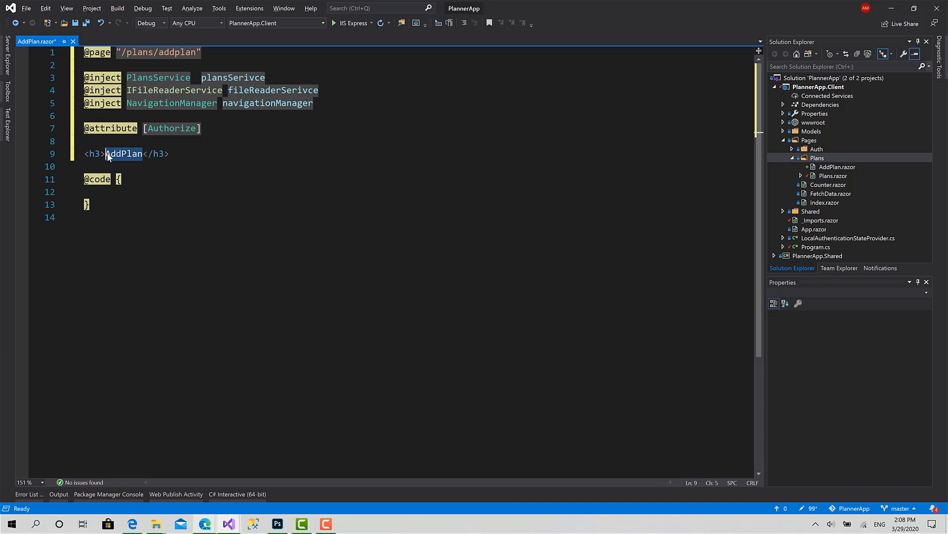
{"action": "type", "text": "Add a new"}
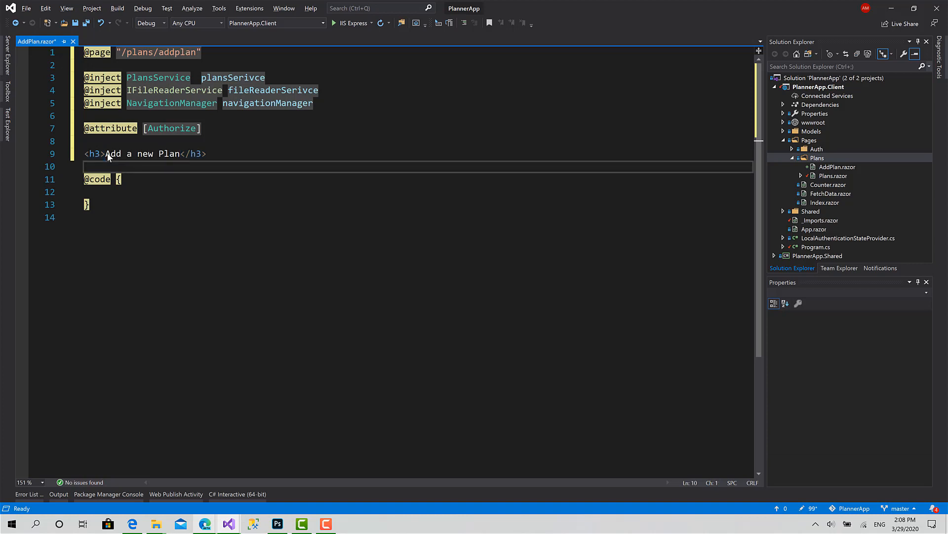
{"action": "type", "text": "<div class=\"row\">"}
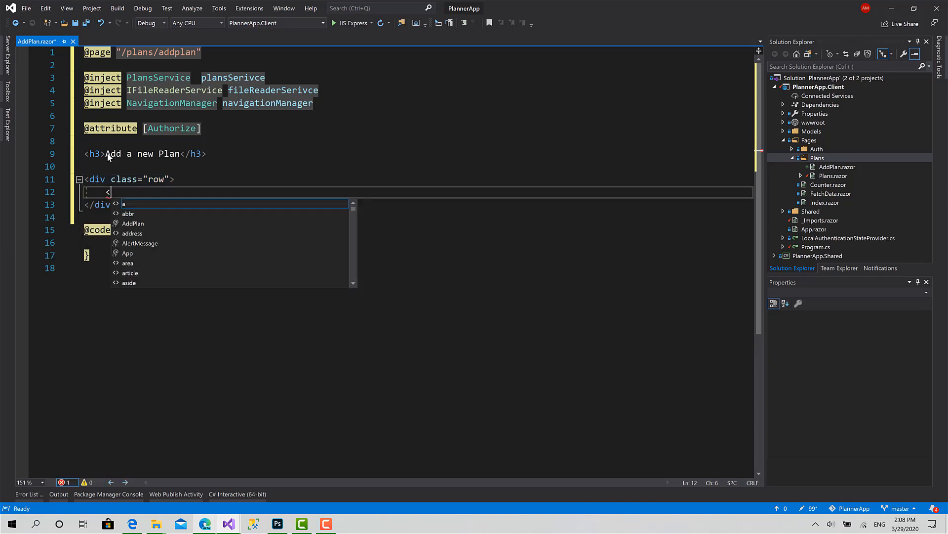
{"action": "type", "text": "div l"}
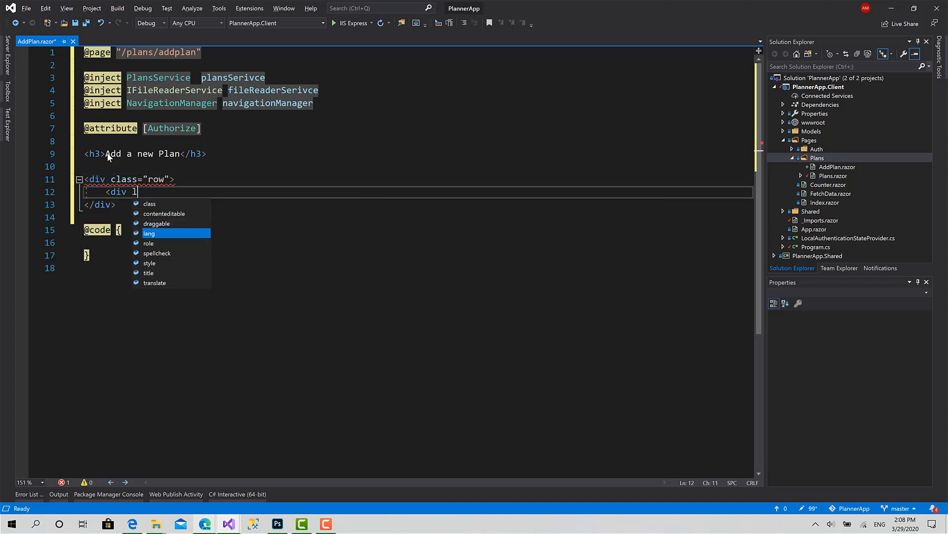
{"action": "type", "text": "class=\"col\""}
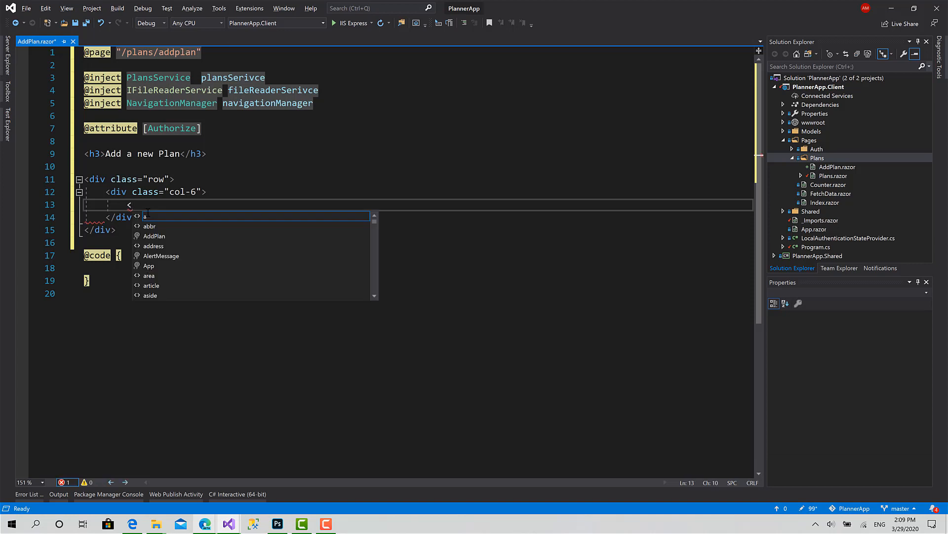
Step: Put a RadzenCard in the col-6 div holding a RadzenTextBox with Placeholder 'Title'
{"action": "type", "text": "radzenCard"}
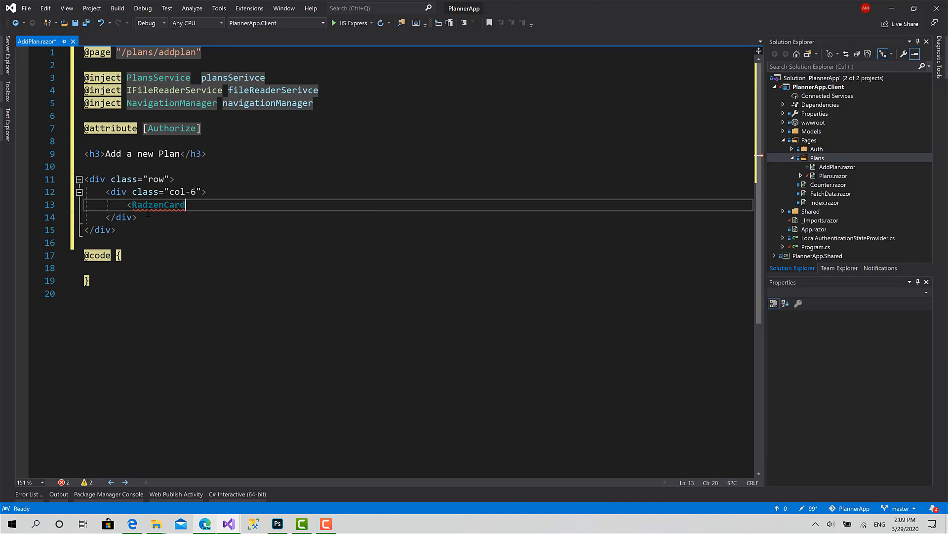
{"action": "type", "text": "></RadzenCard>"}
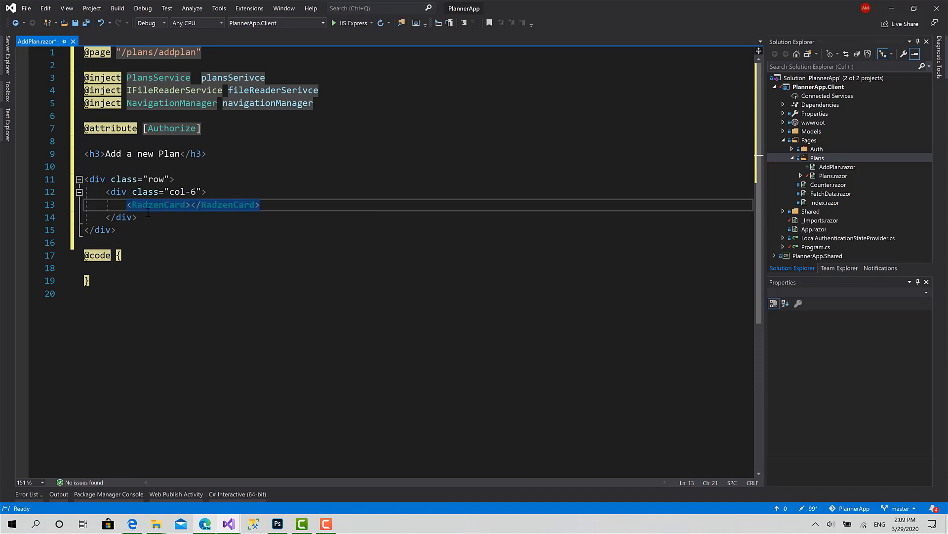
{"action": "key", "text": "Enter"}
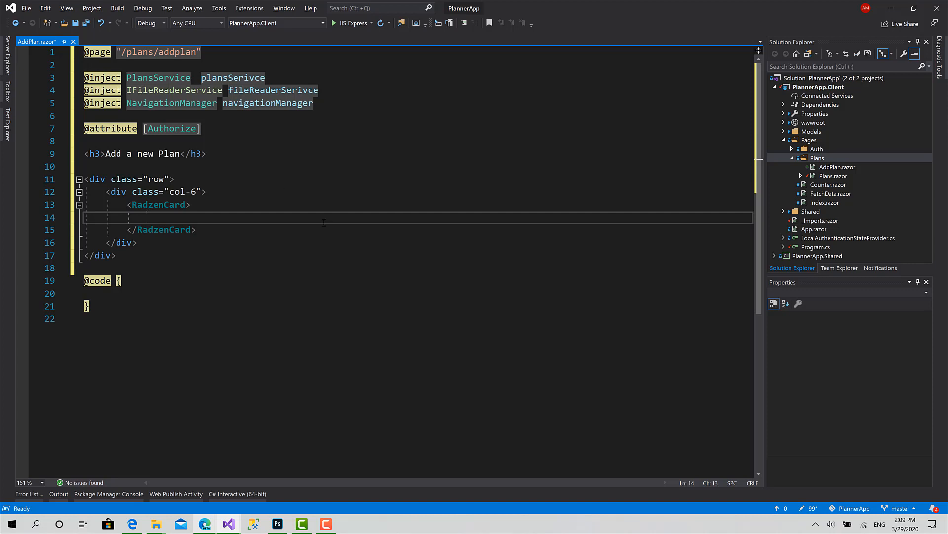
{"action": "type", "text": "R"}
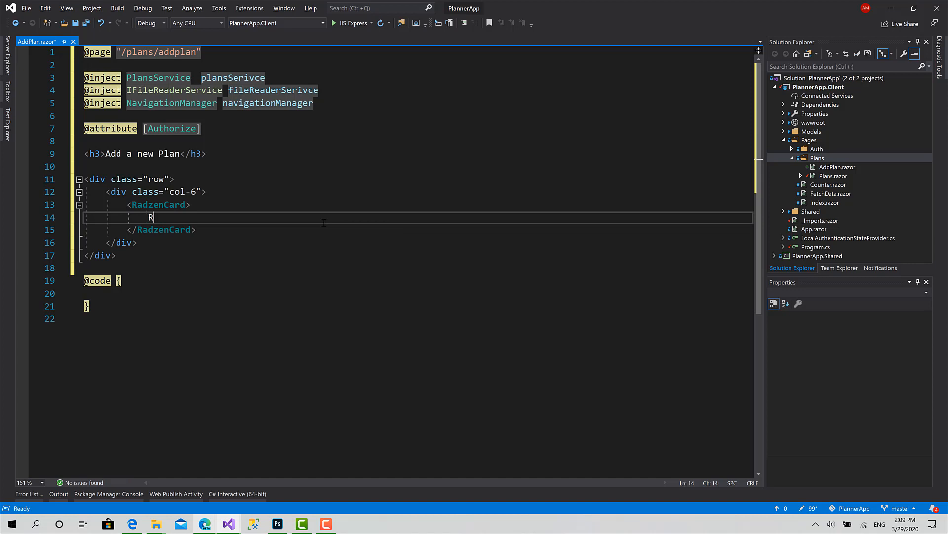
{"action": "type", "text": "<a"}
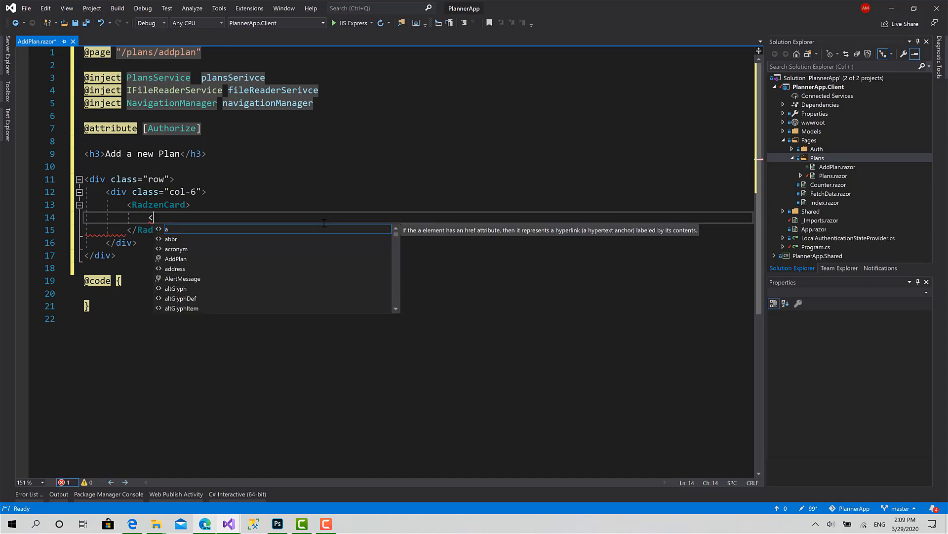
{"action": "type", "text": "RadzenTextBox"}
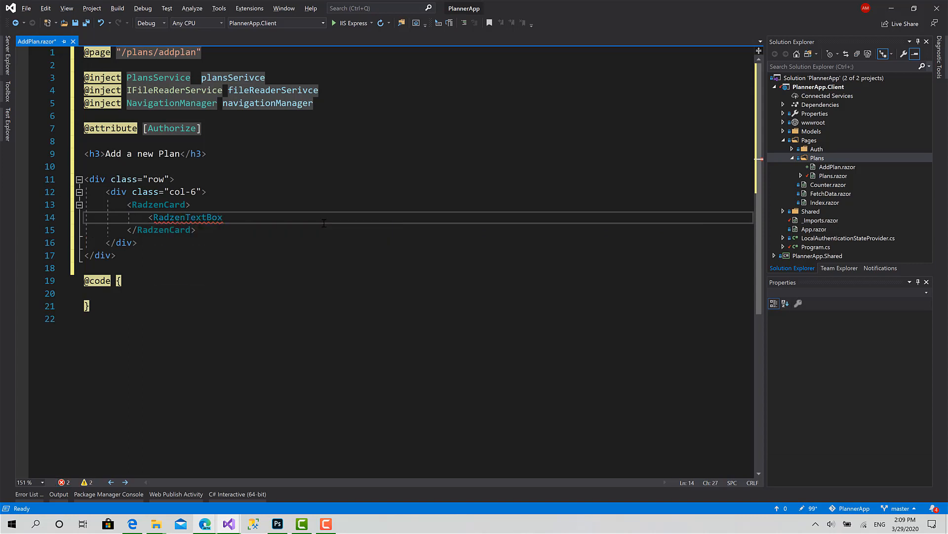
{"action": "type", "text": "pla"}
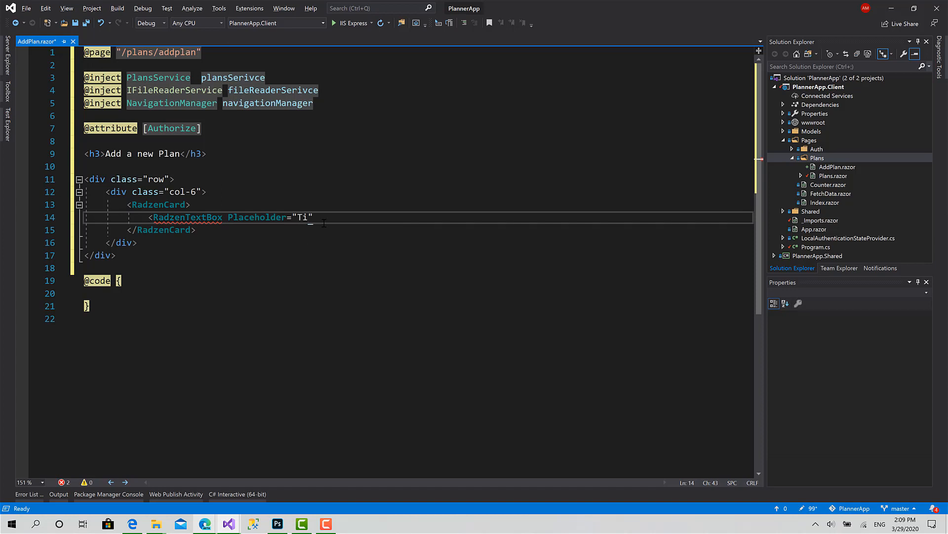
{"action": "type", "text": "tle"}
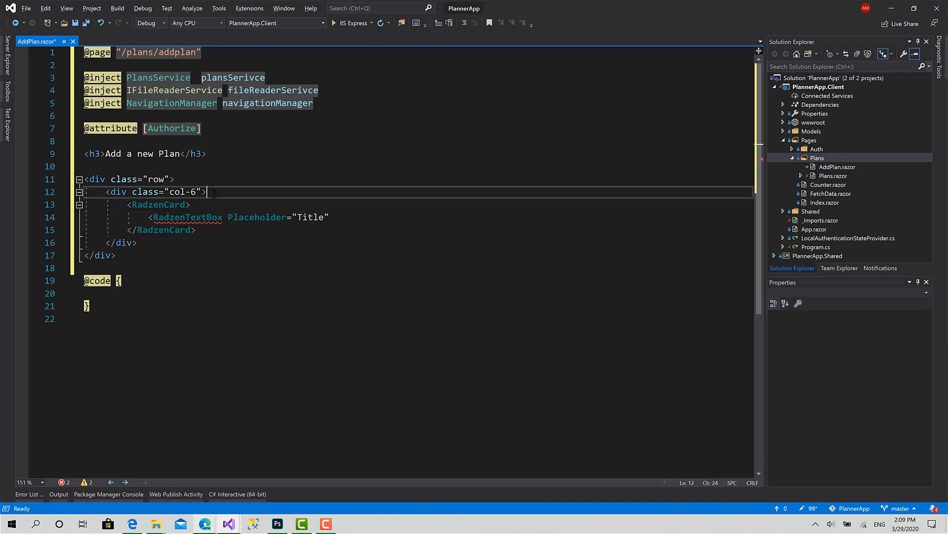
Step: Wrap the Radzen card in an EditForm using the EditForm suggestion
{"action": "type", "text": "EditFor"}
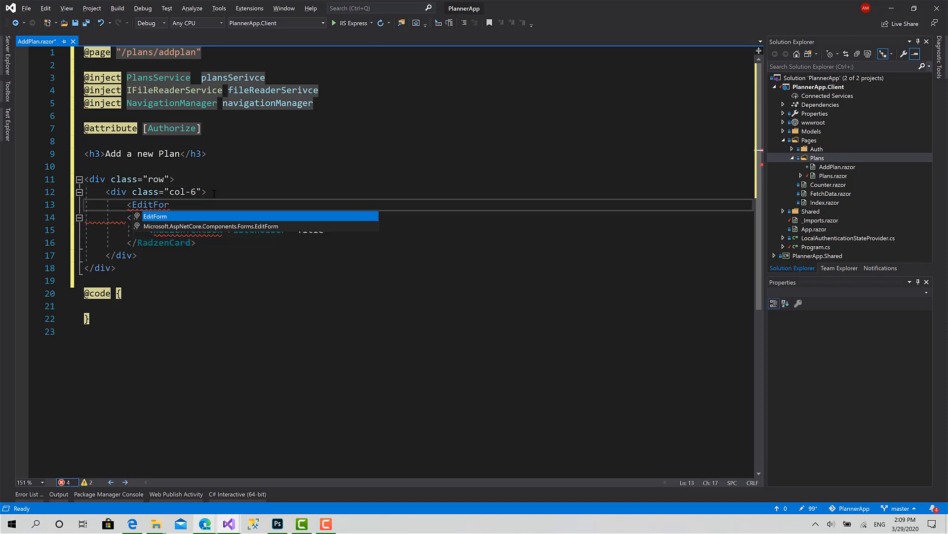
{"action": "key", "text": "Tab"}
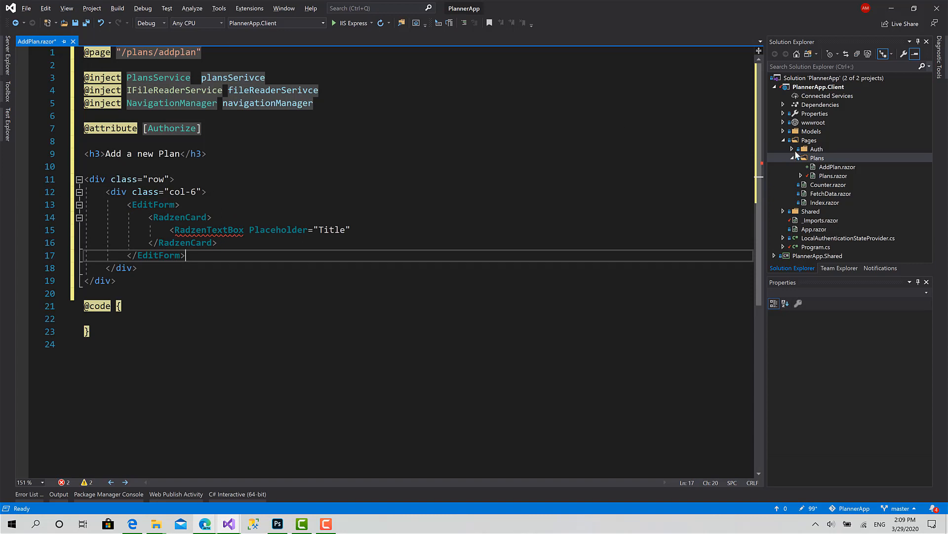
{"action": "left_click", "coordinate": [792, 149]}
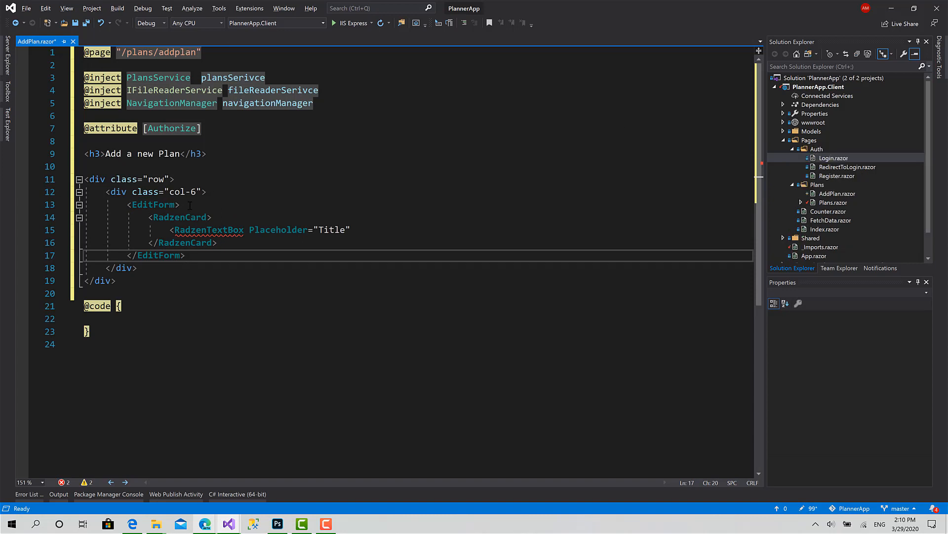
Step: Add <DataAnnotationsValidator /> and <ValidationSummary /> at the top of the card
{"action": "key", "text": "enter"}
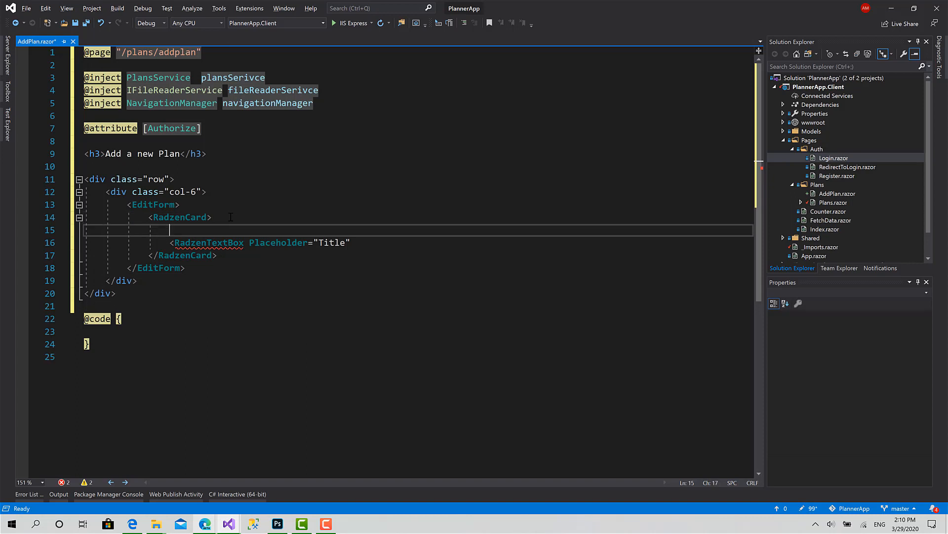
{"action": "type", "text": "<DataAnnotationsValidator />"}
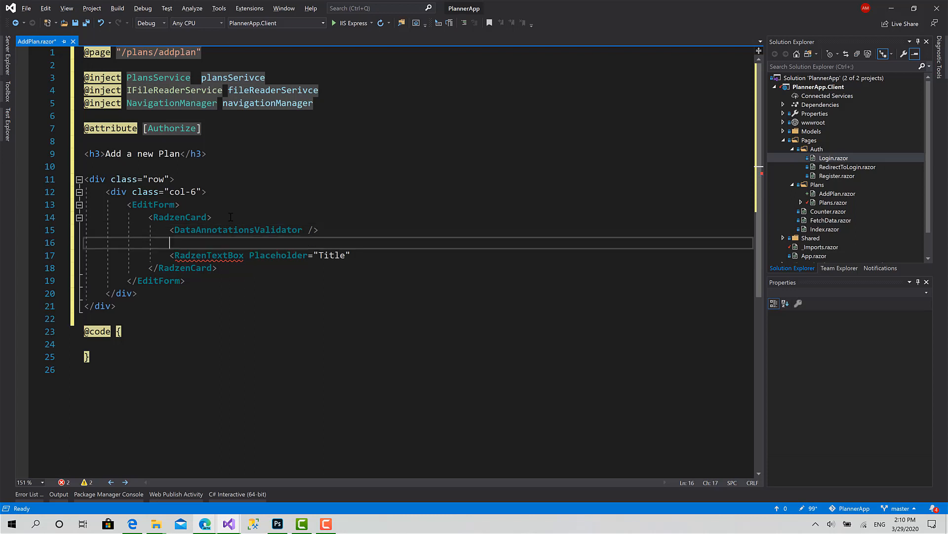
{"action": "type", "text": "d"}
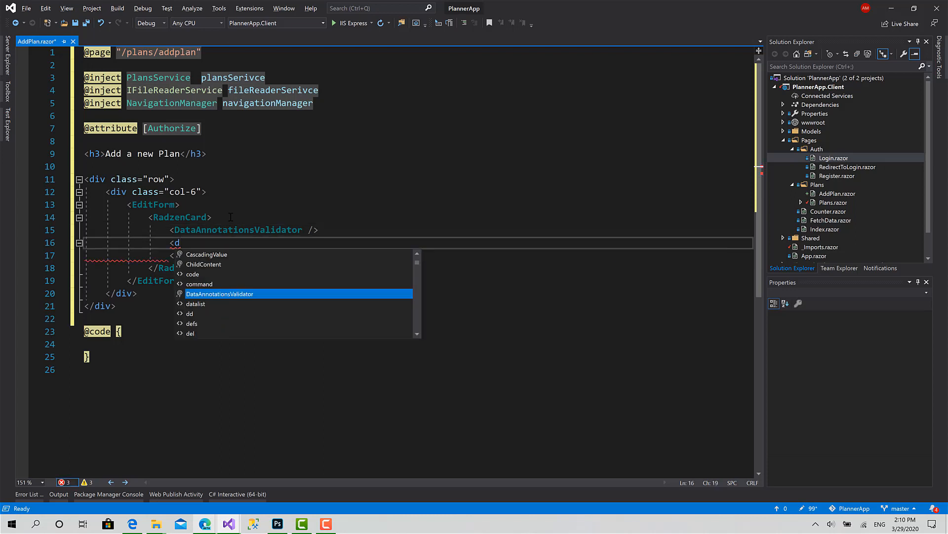
{"action": "type", "text": "validaationSummary />"}
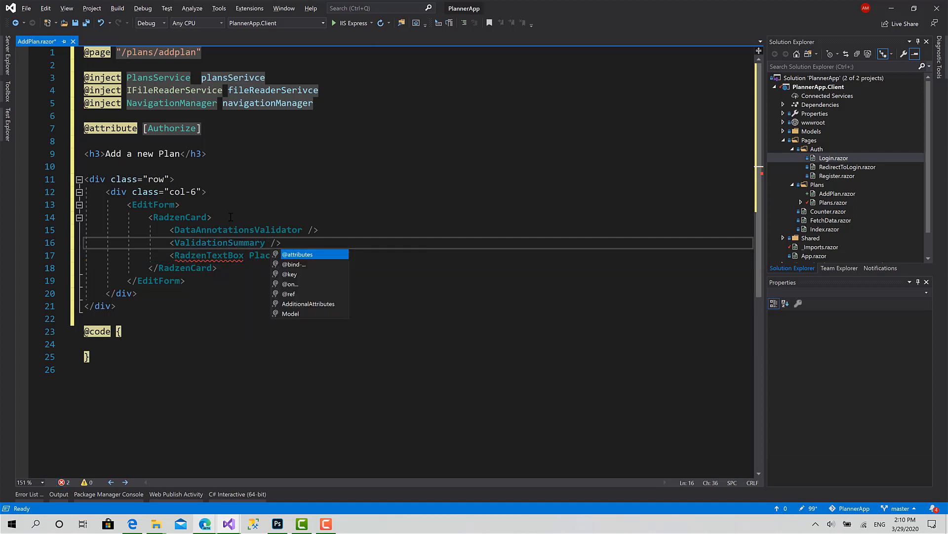
Step: Self-close the Title text box after its Placeholder="Title" attribute
{"action": "type", "text": "Placeholder=\"Title\""}
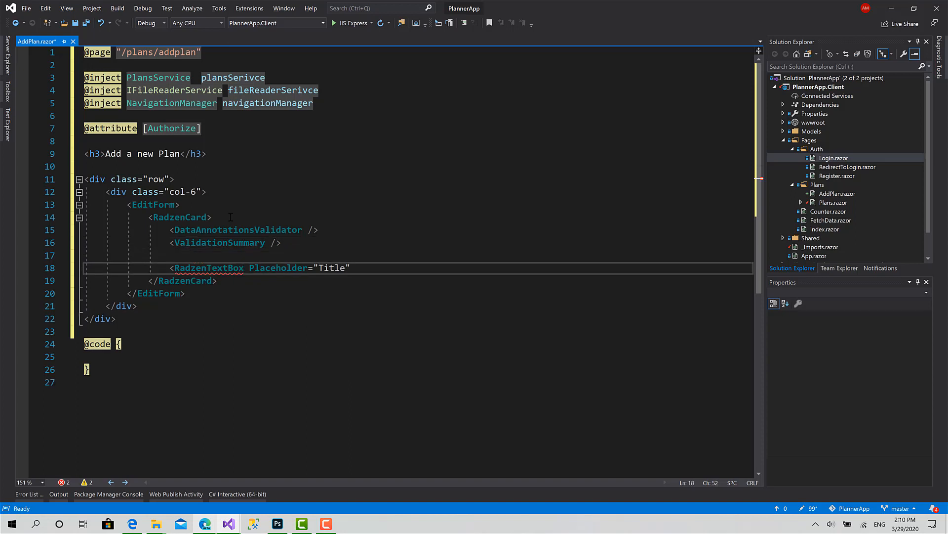
{"action": "type", "text": "/"}
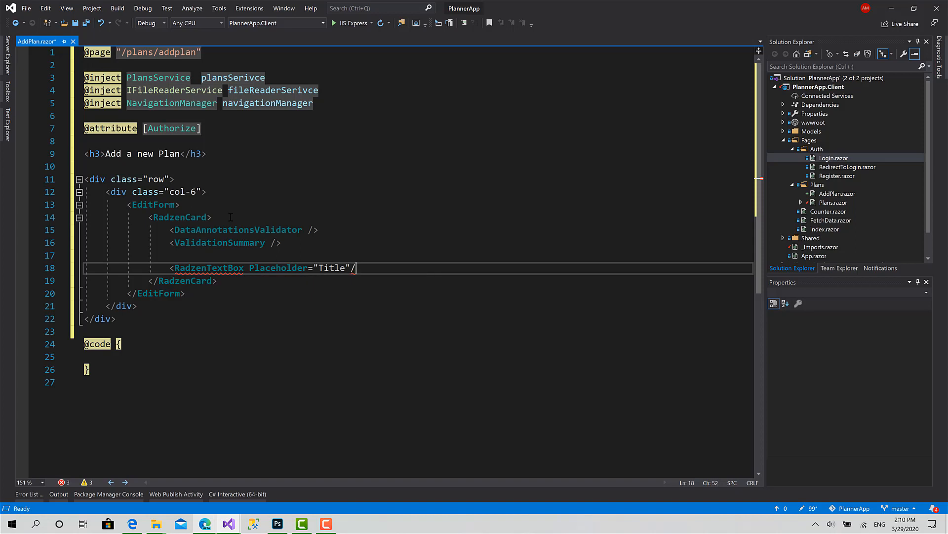
{"action": "type", "text": ">"}
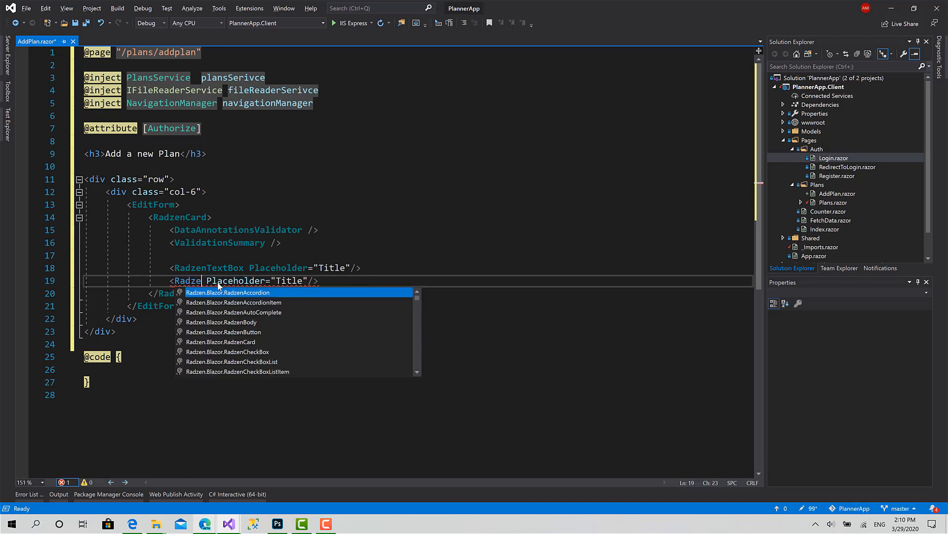
Step: Turn the copied text box into a RadzenTextArea with Placeholder "Description"
{"action": "type", "text": "nText"}
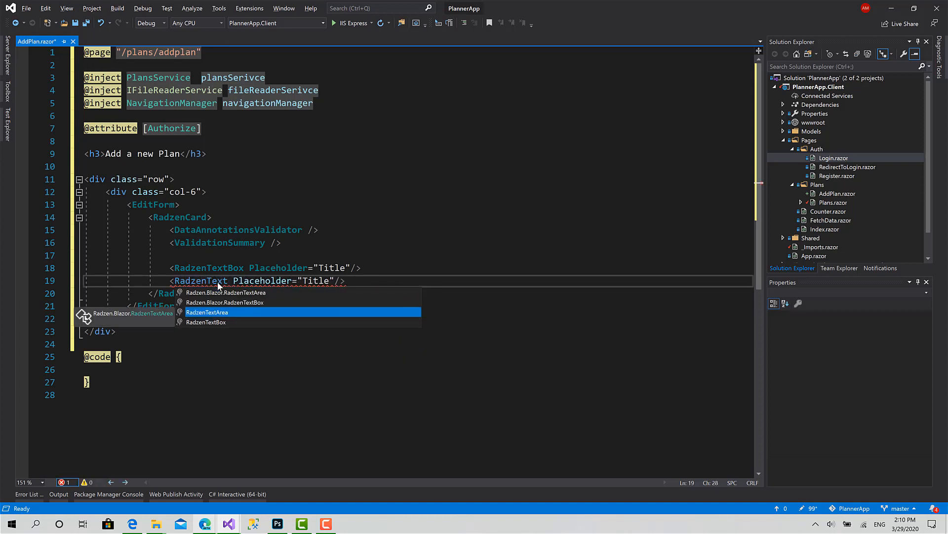
{"action": "key", "text": "Tab"}
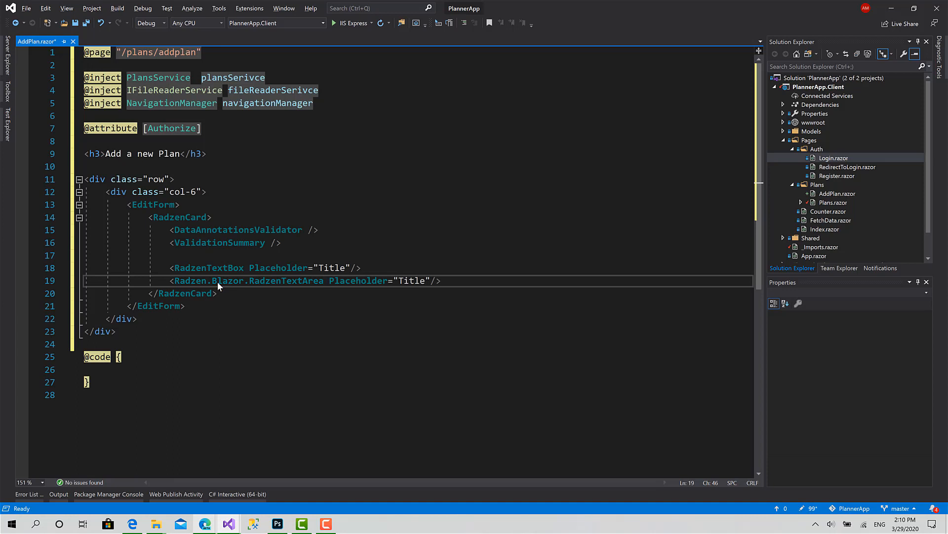
{"action": "double_click", "coordinate": [412, 280]}
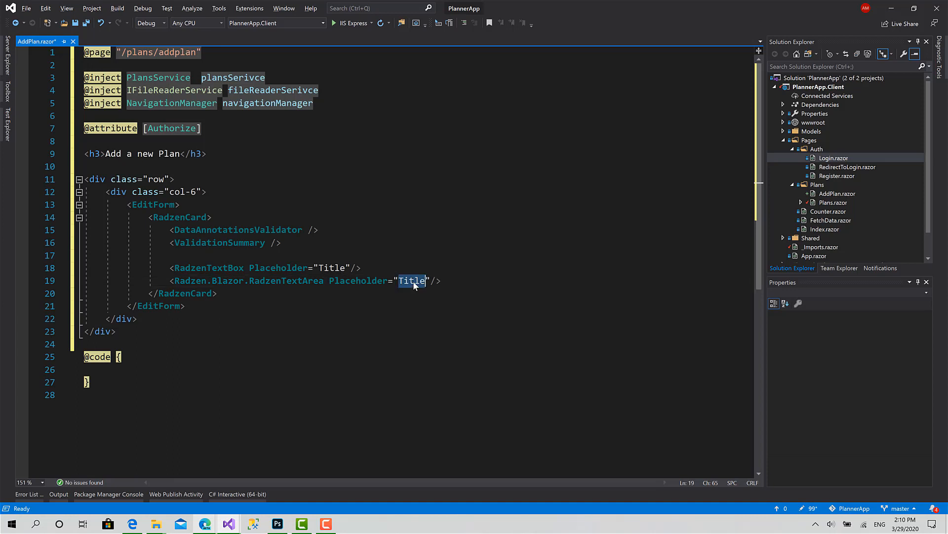
{"action": "type", "text": "Description"}
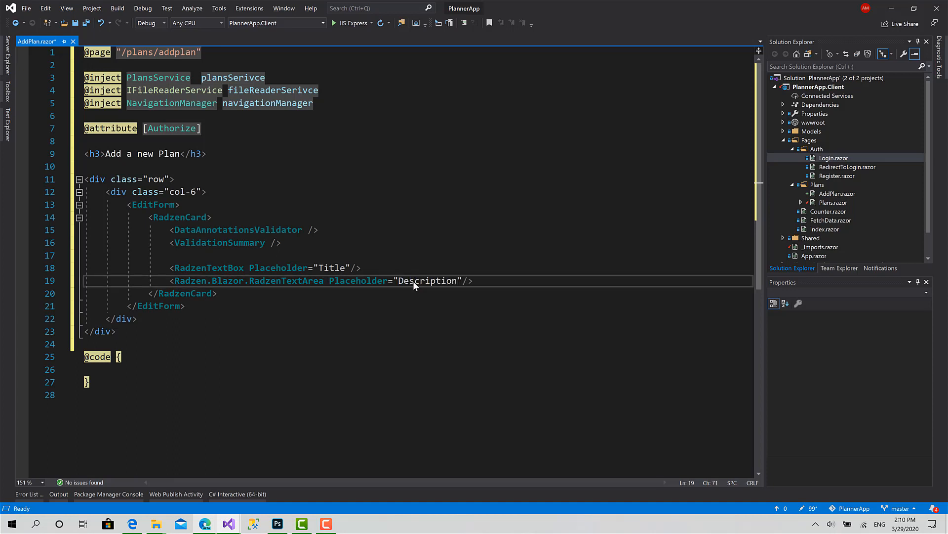
Step: Add a self-closed <input type="file"/> below the text area
{"action": "key", "text": "Enter"}
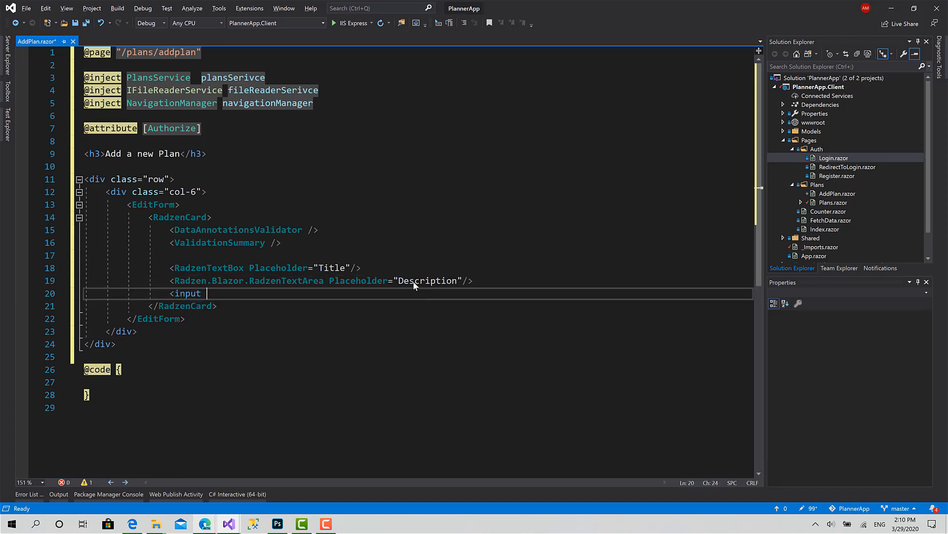
{"action": "type", "text": "type"}
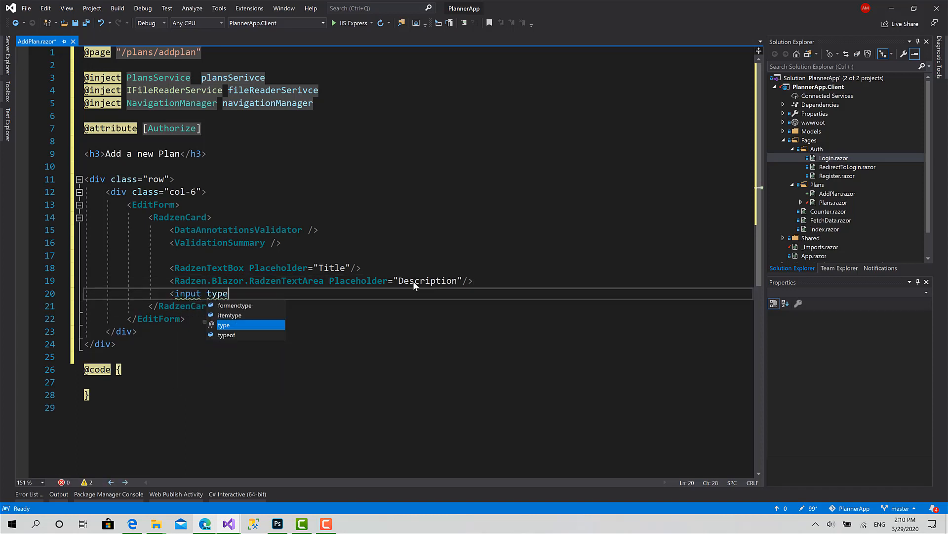
{"action": "type", "text": "=\"f\""}
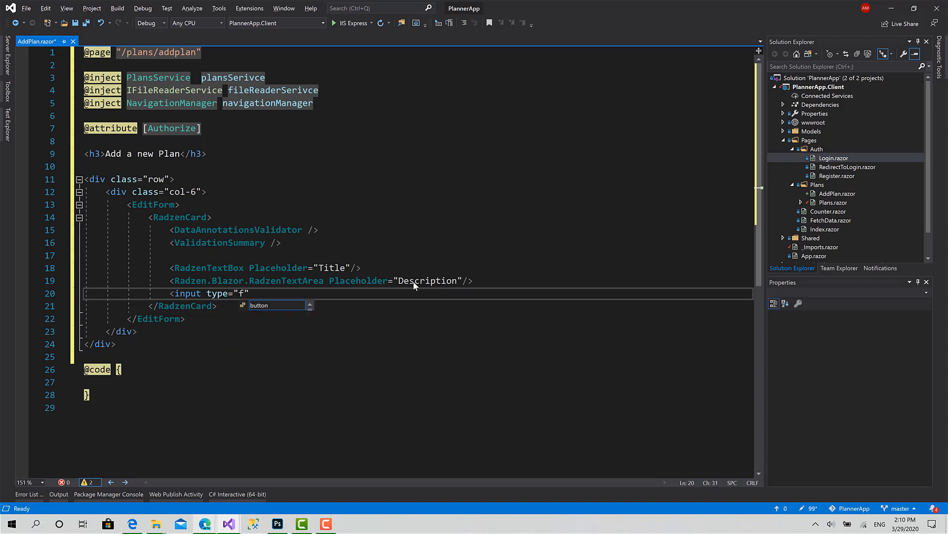
{"action": "type", "text": "ile"}
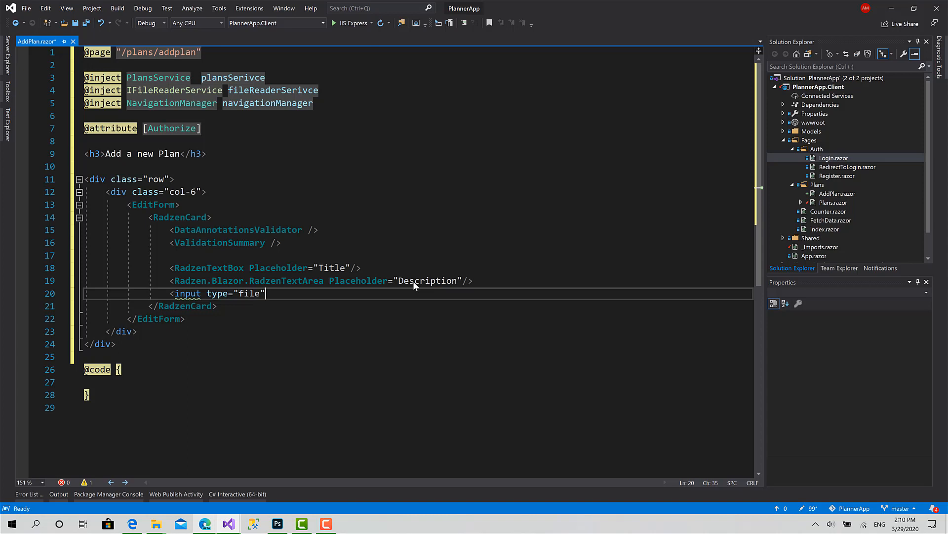
{"action": "type", "text": "/>"}
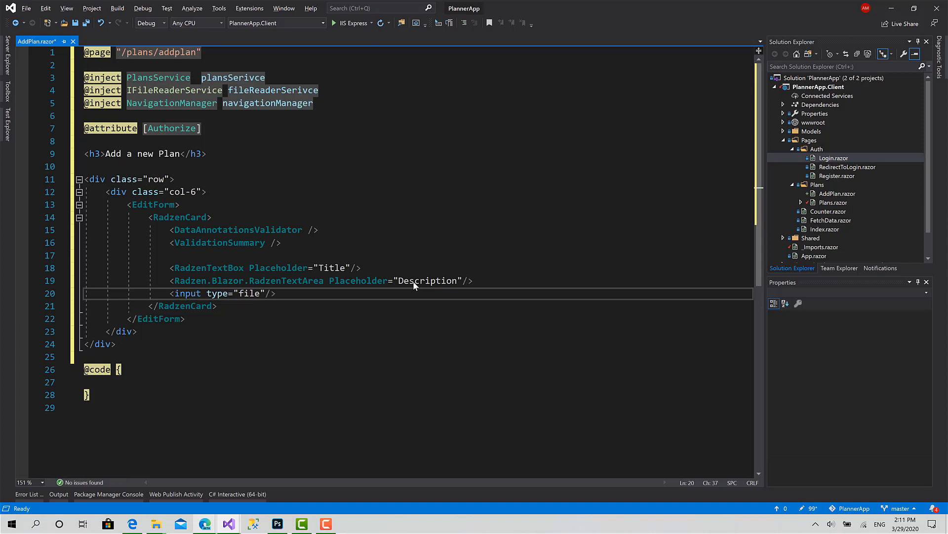
Step: Add an img tag styled width:100%;margin:10px after the file input
{"action": "type", "text": "<ig"}
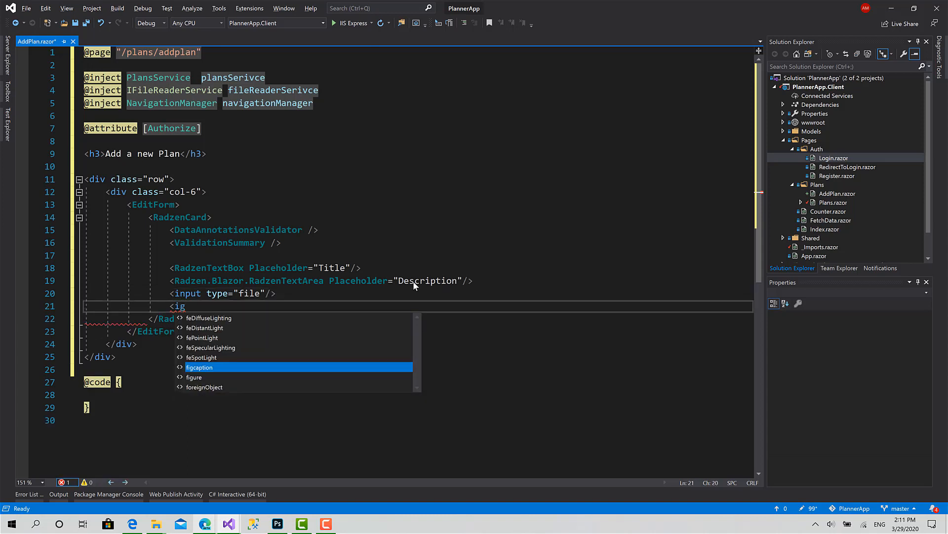
{"action": "type", "text": "mg"}
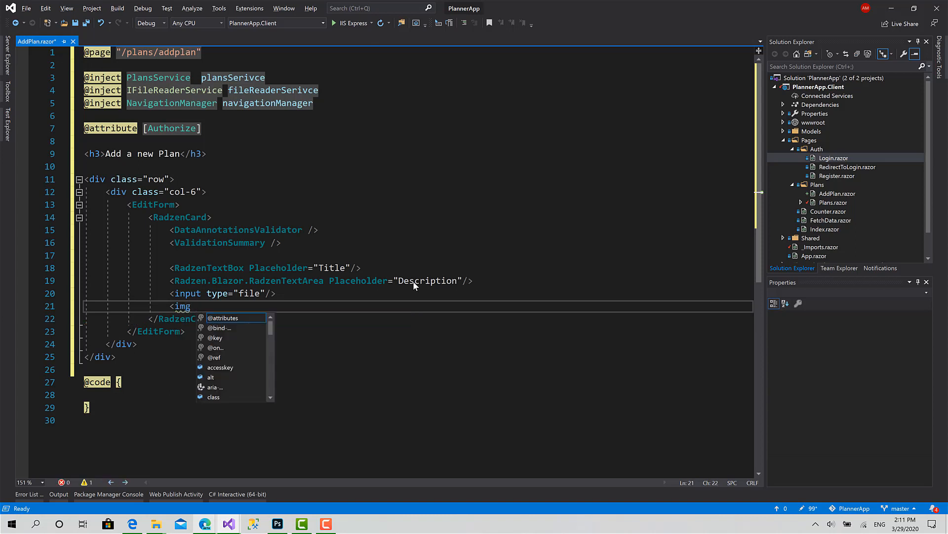
{"action": "type", "text": "style=\"\""}
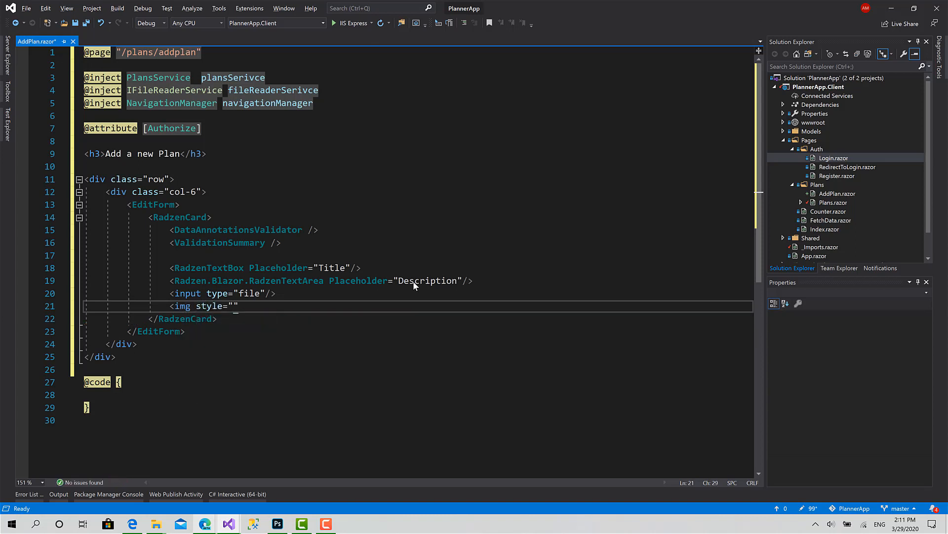
{"action": "type", "text": "width:100"}
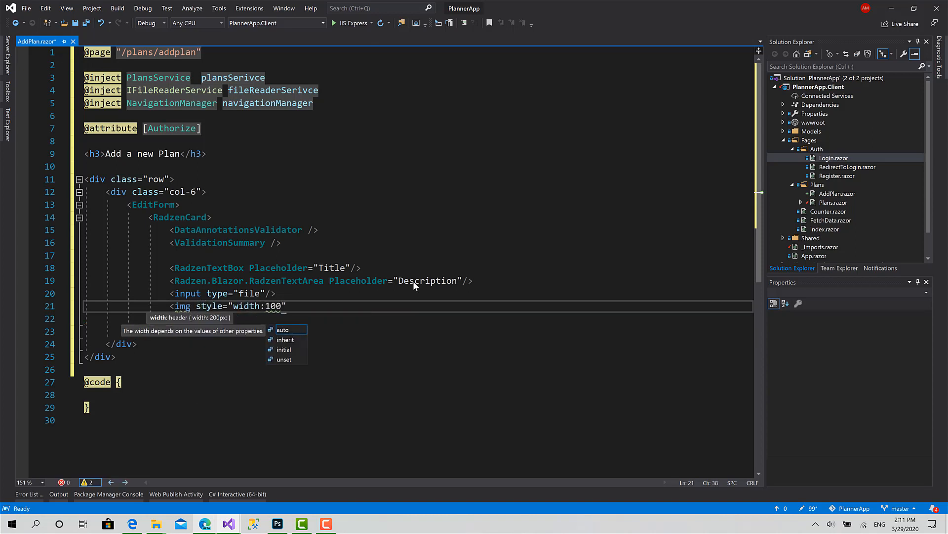
{"action": "type", "text": "%;"}
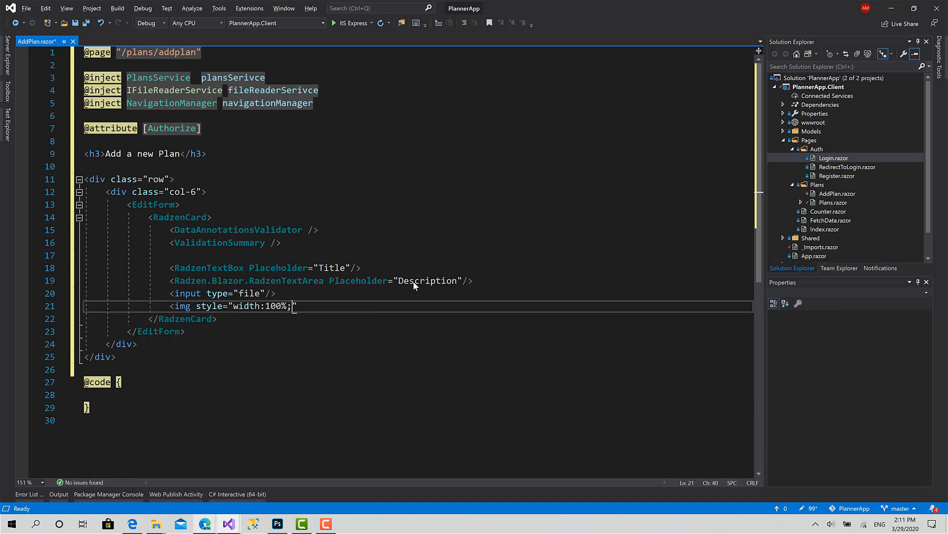
{"action": "type", "text": "margin"}
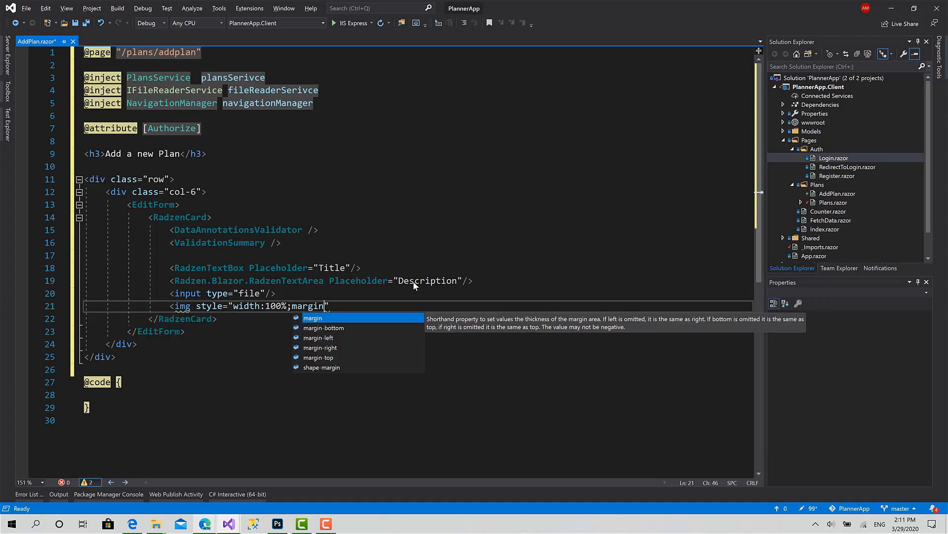
{"action": "type", "text": ":"}
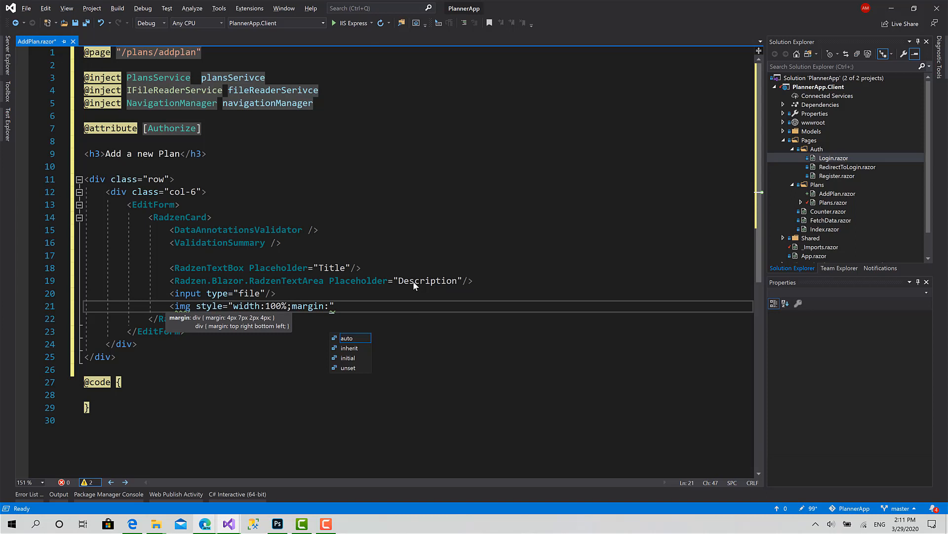
{"action": "type", "text": "10px"}
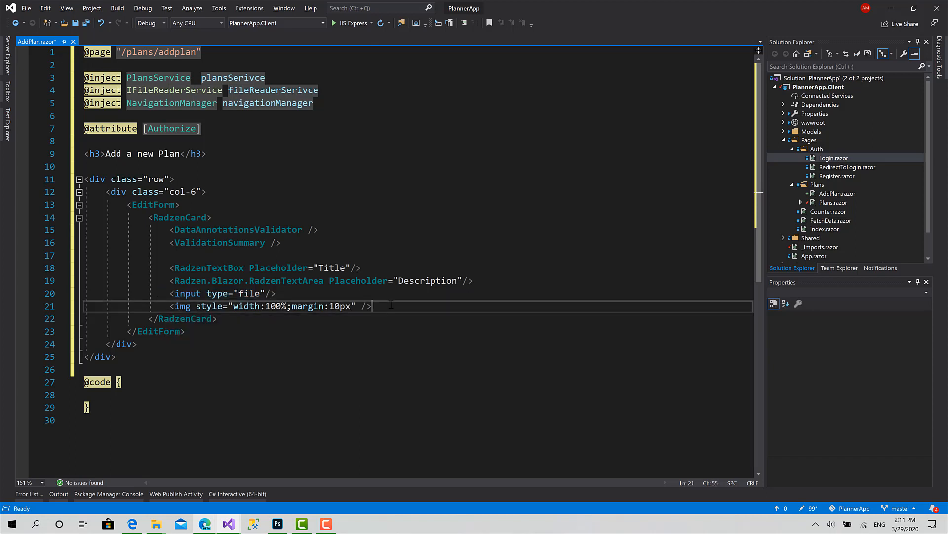
Step: Add an <hr /> divider and a RadzenButton with ButtonStyle Light
{"action": "type", "text": "<b"}
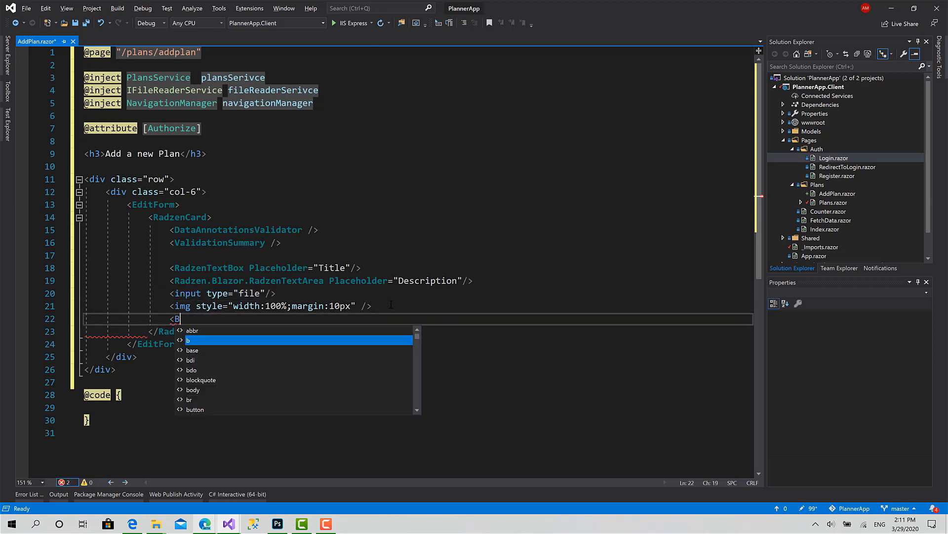
{"action": "type", "text": "adzenButton"}
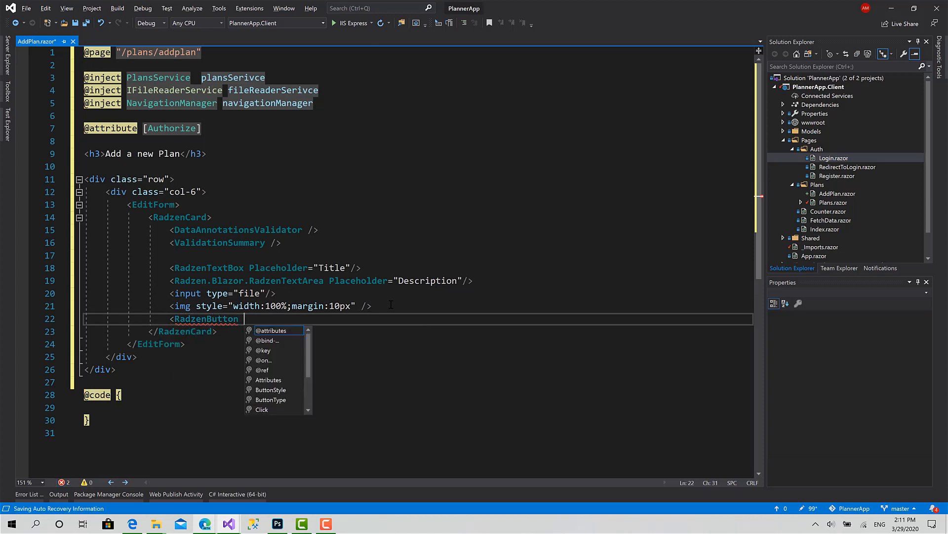
{"action": "type", "text": "ButtonStyle=\"\""}
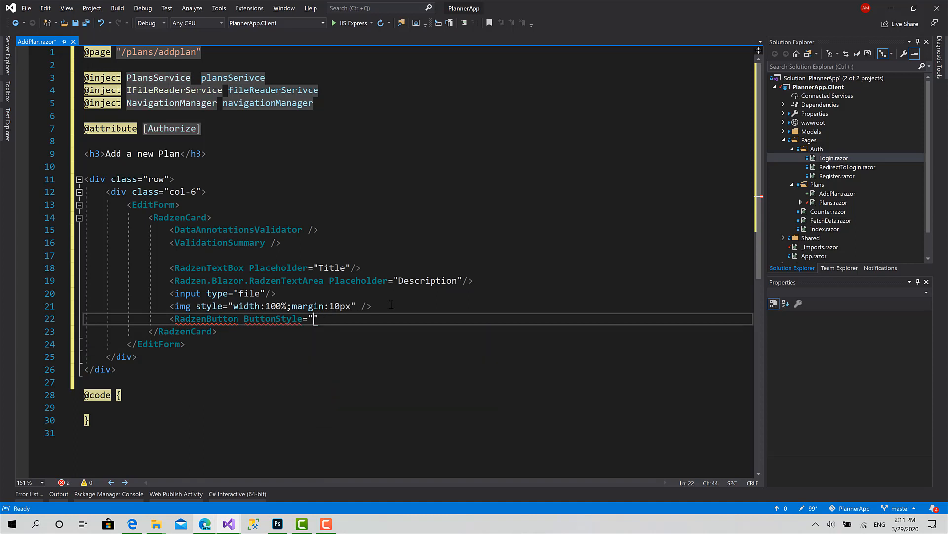
{"action": "type", "text": "Butot"}
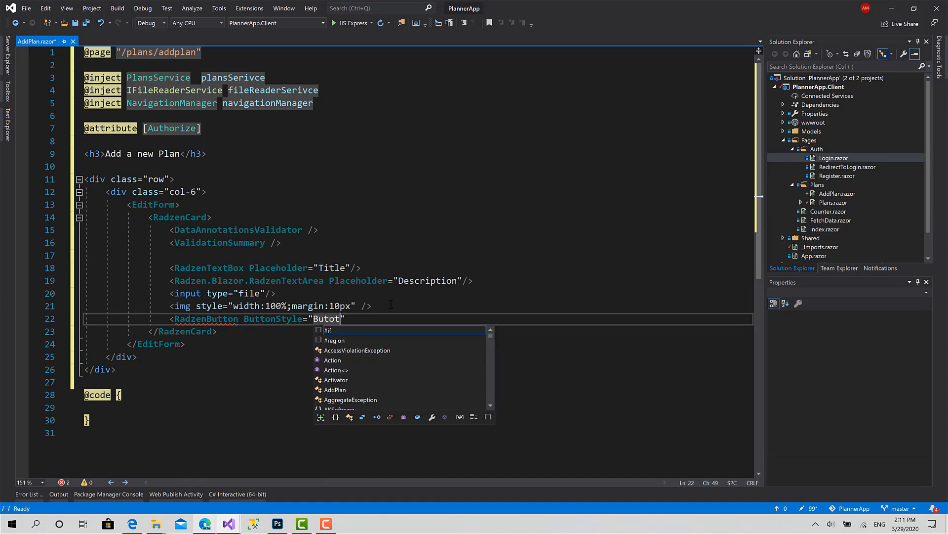
{"action": "type", "text": "ButtonSty"}
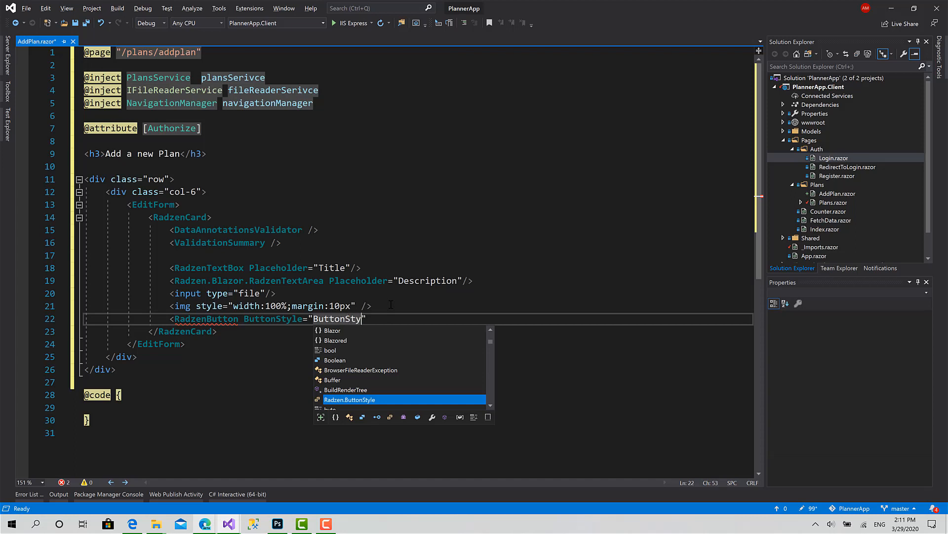
{"action": "type", "text": "Radzen.ButtonStyle.Light"}
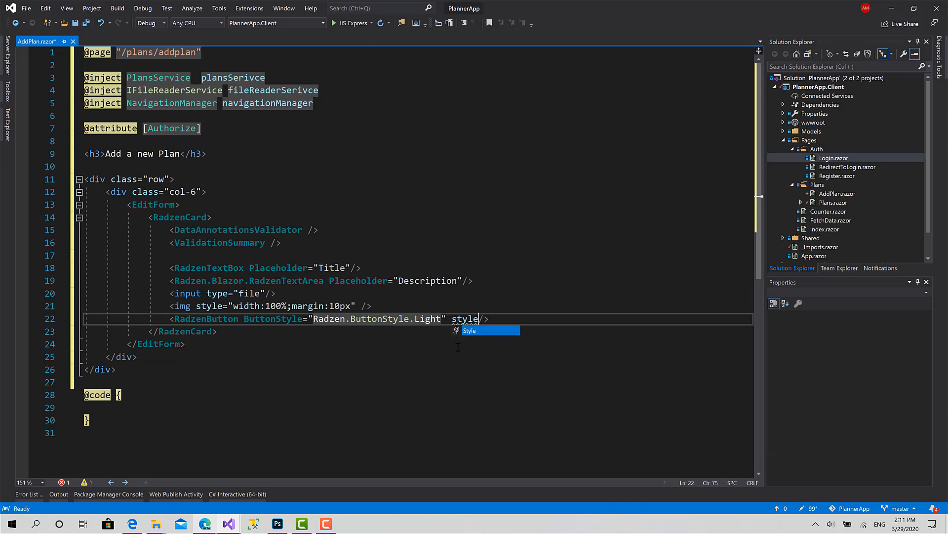
Step: Give the button a 5px margin style, btn btn-block class and Text "Insert"
{"action": "type", "text": "=\"margin\""}
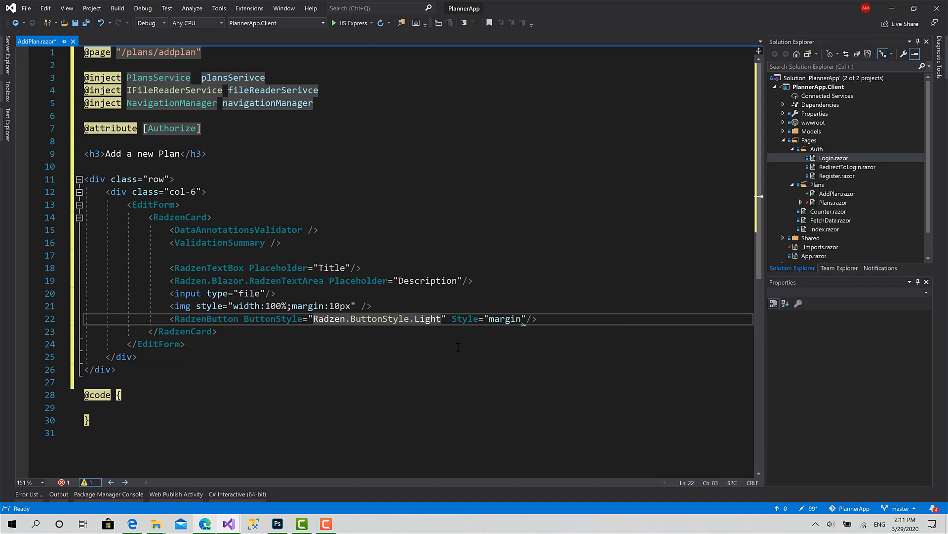
{"action": "type", "text": "10px"}
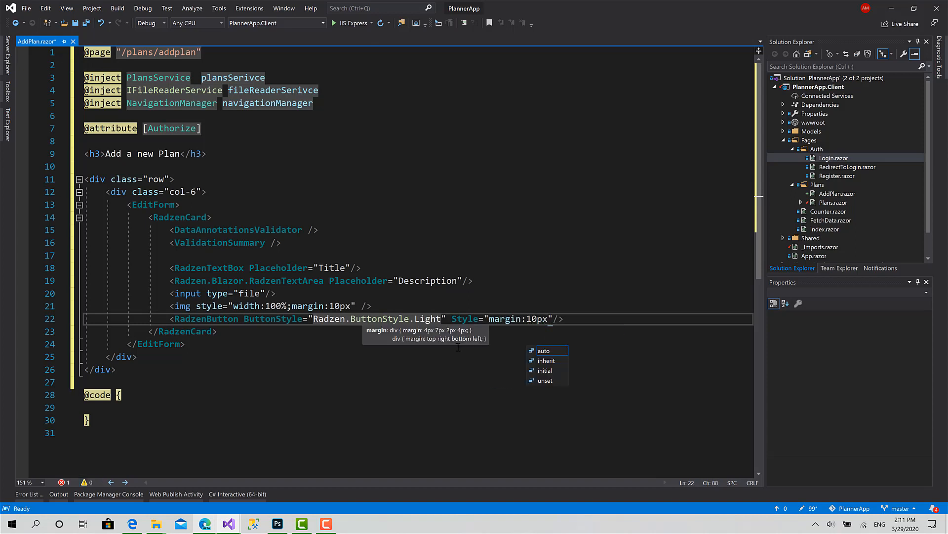
{"action": "type", "text": "5px"}
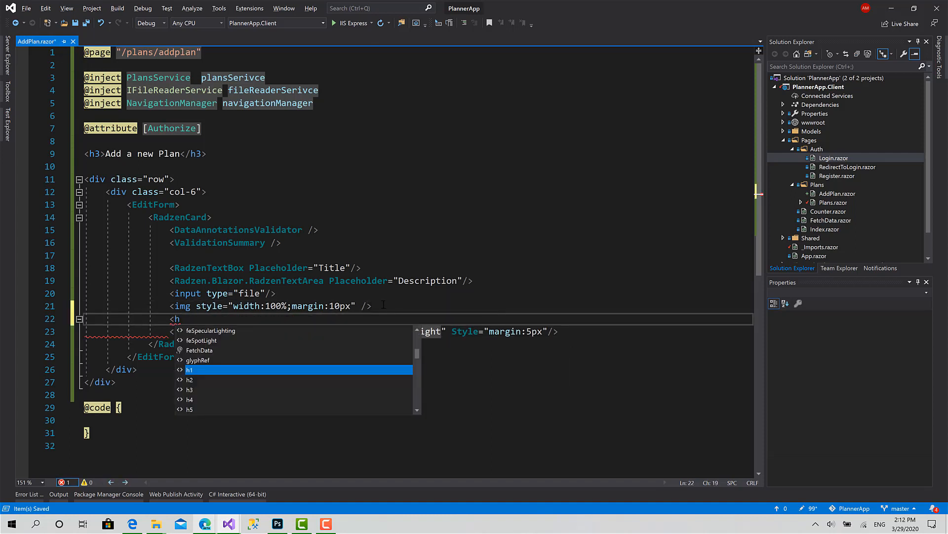
{"action": "type", "text": "r />"}
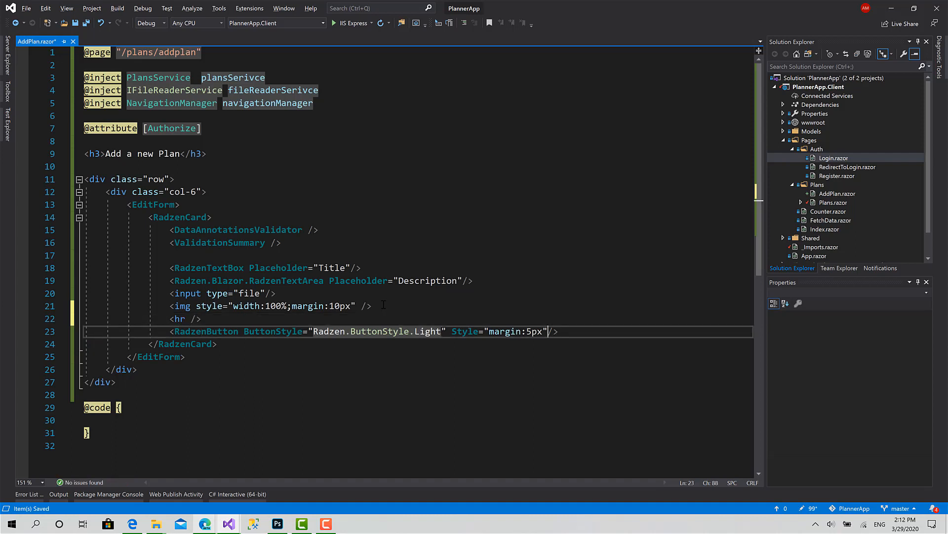
{"action": "type", "text": "class=\"btn btn-block"}
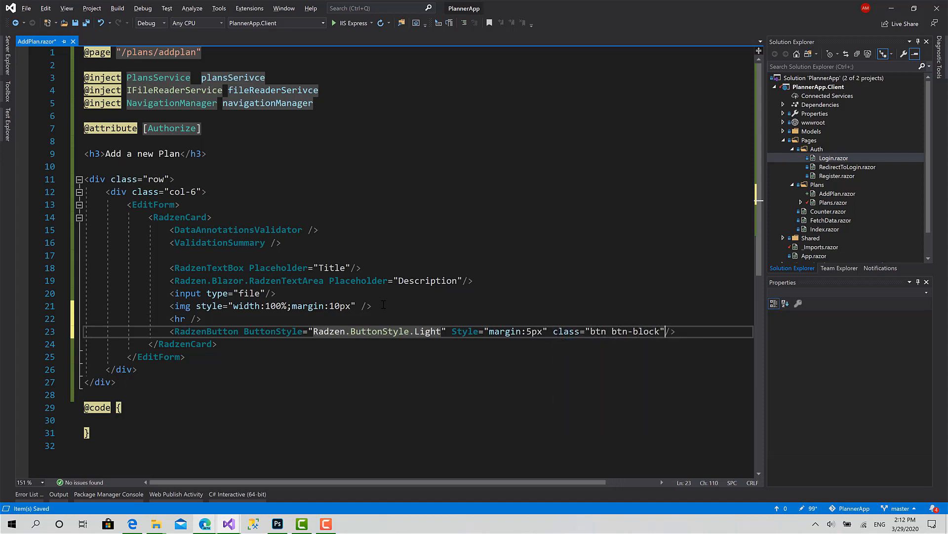
{"action": "type", "text": "Text"}
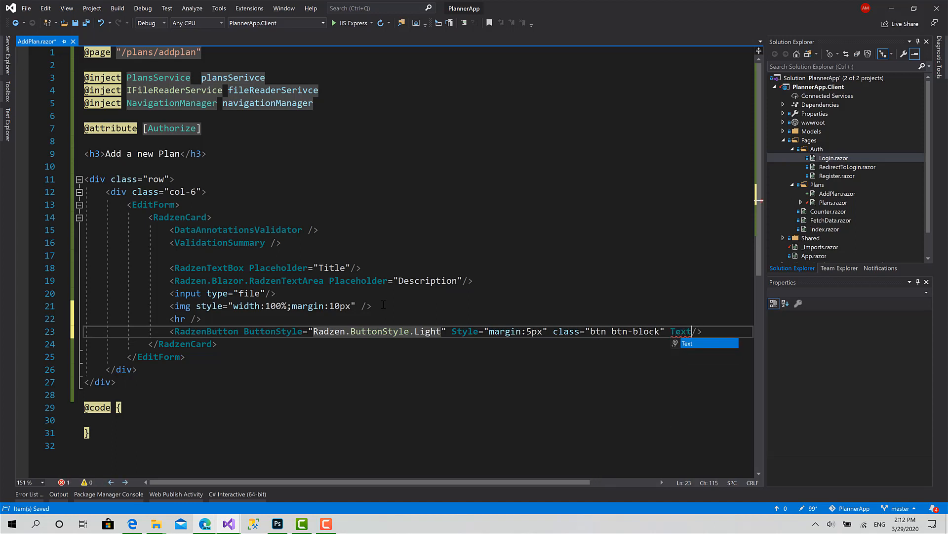
{"action": "type", "text": "=\"\""}
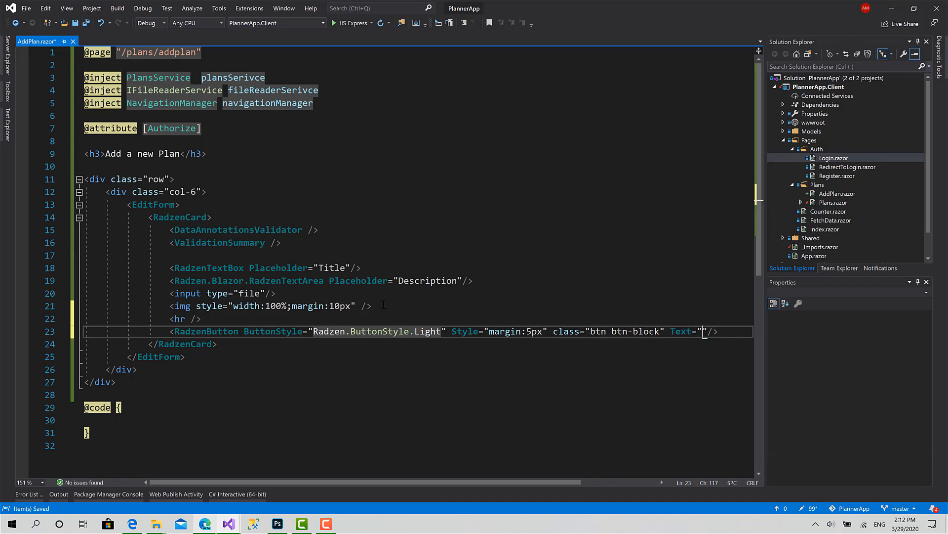
{"action": "type", "text": "Insert"}
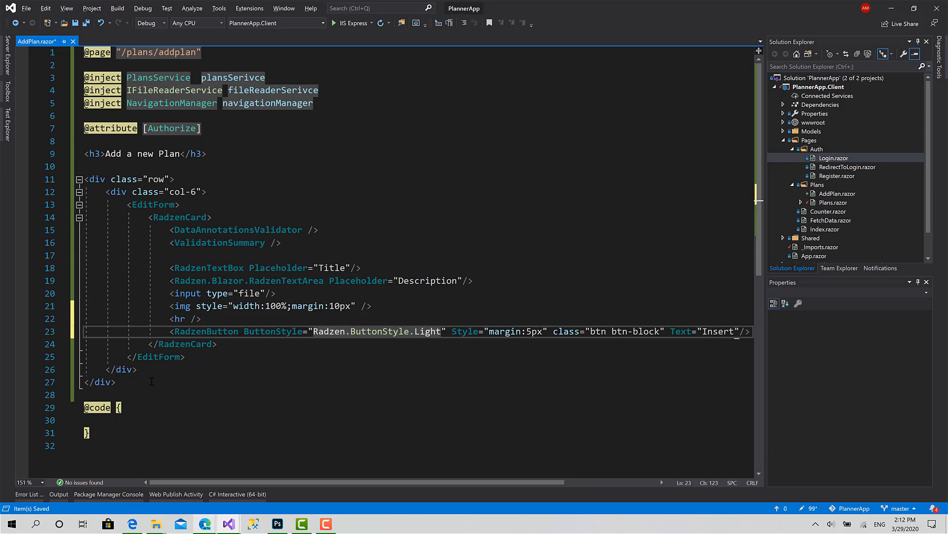
{"action": "left_click", "coordinate": [115, 382]}
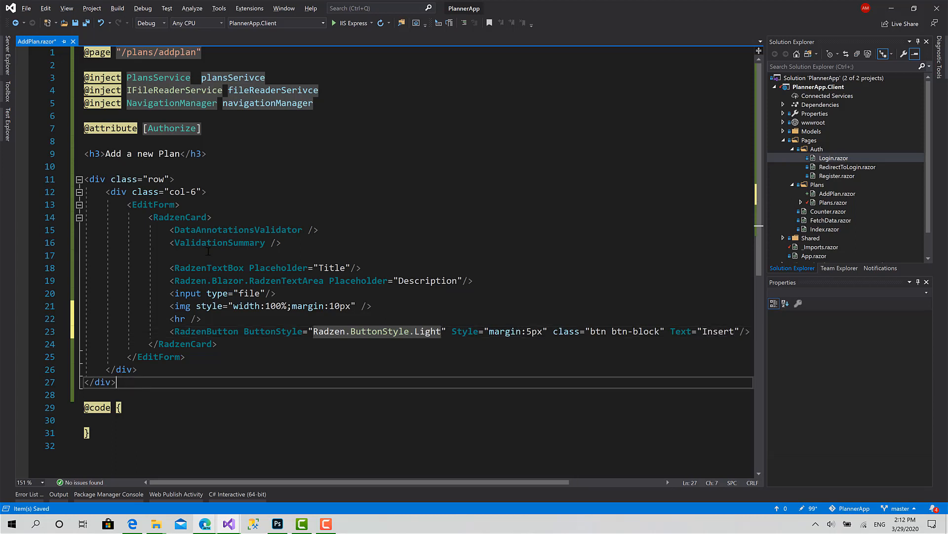
{"action": "mouse_move", "coordinate": [334, 23]}
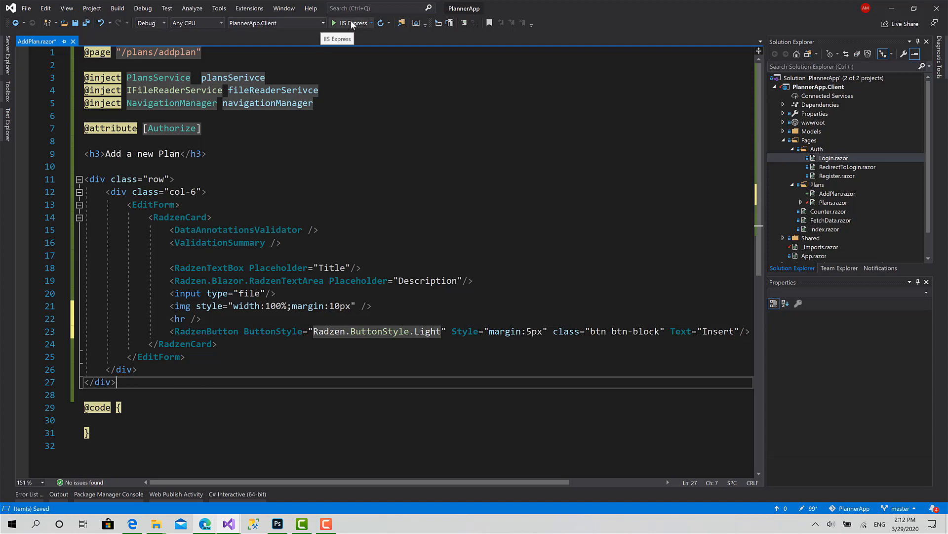
Step: Run the app, load /plans/addplan and read the EditForm missing-Model error in the console
{"action": "left_click", "coordinate": [348, 23]}
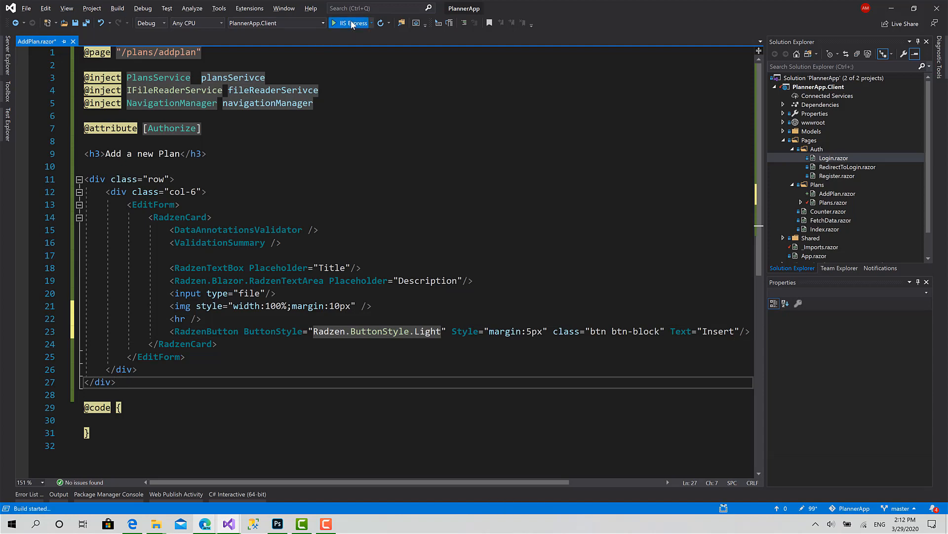
{"action": "left_click", "coordinate": [342, 24]}
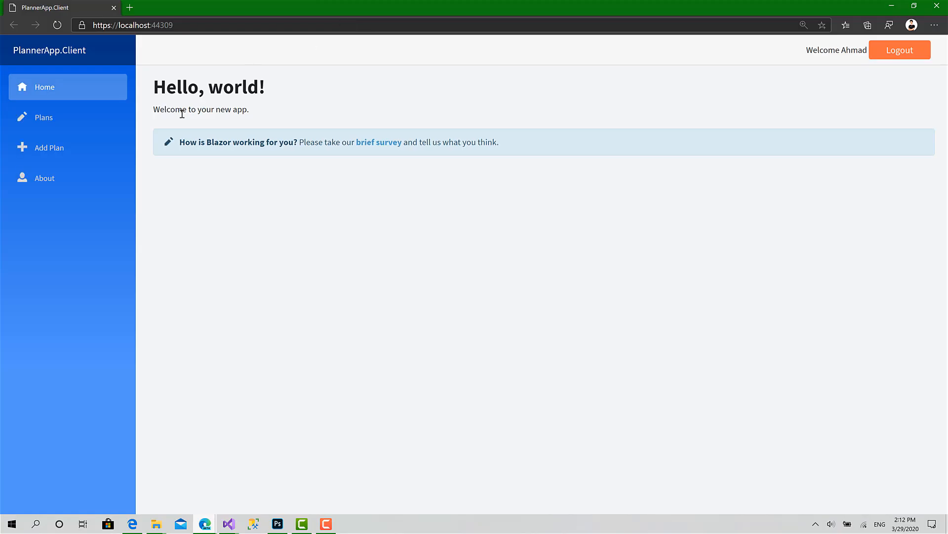
{"action": "mouse_move", "coordinate": [91, 152]}
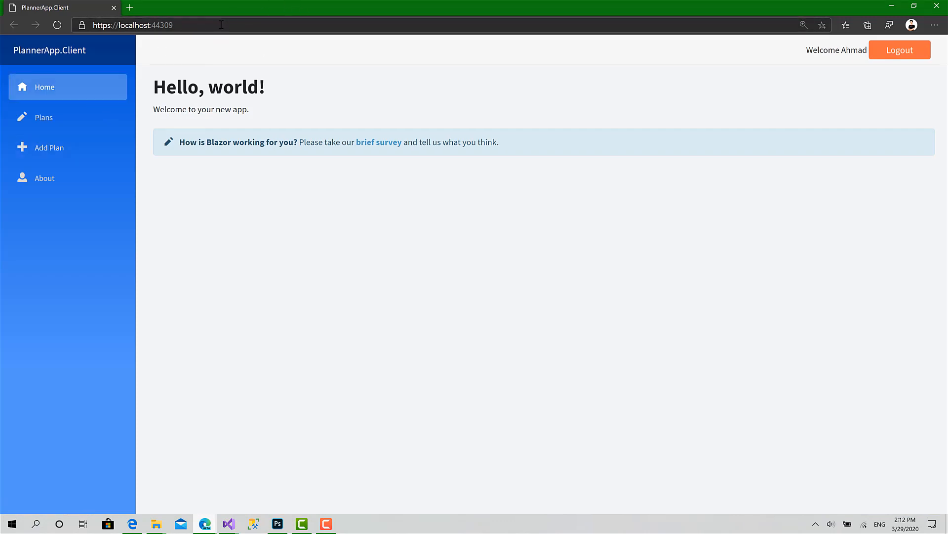
{"action": "type", "text": "/plans/addplan"}
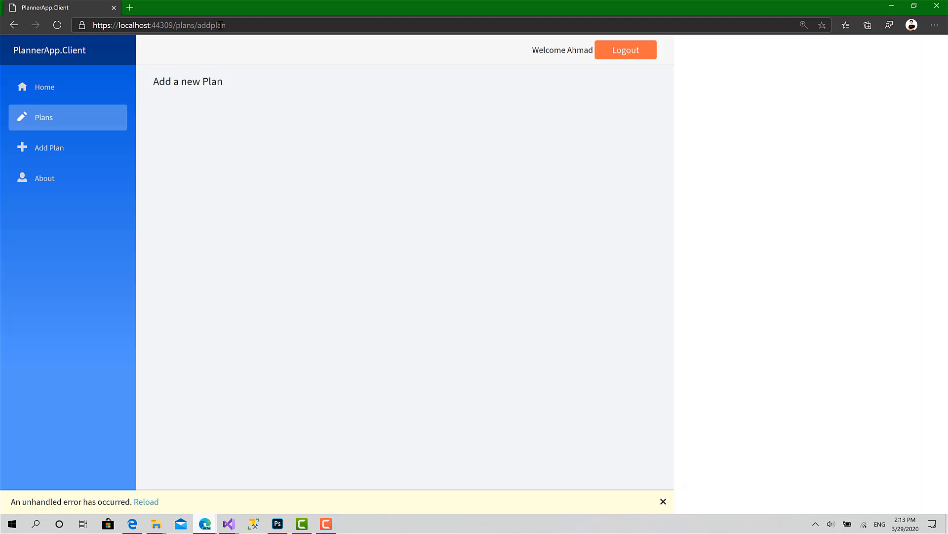
{"action": "key", "text": "F12"}
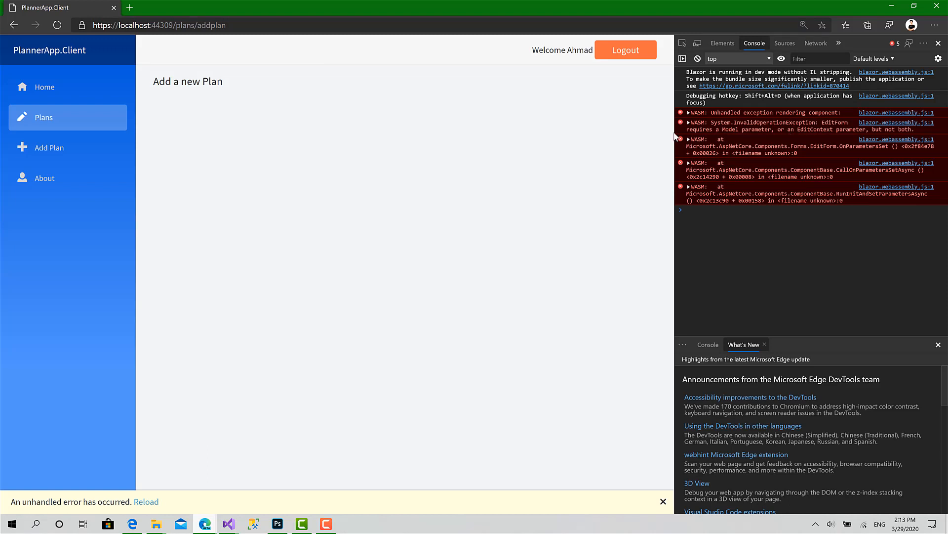
{"action": "left_click", "coordinate": [228, 524]}
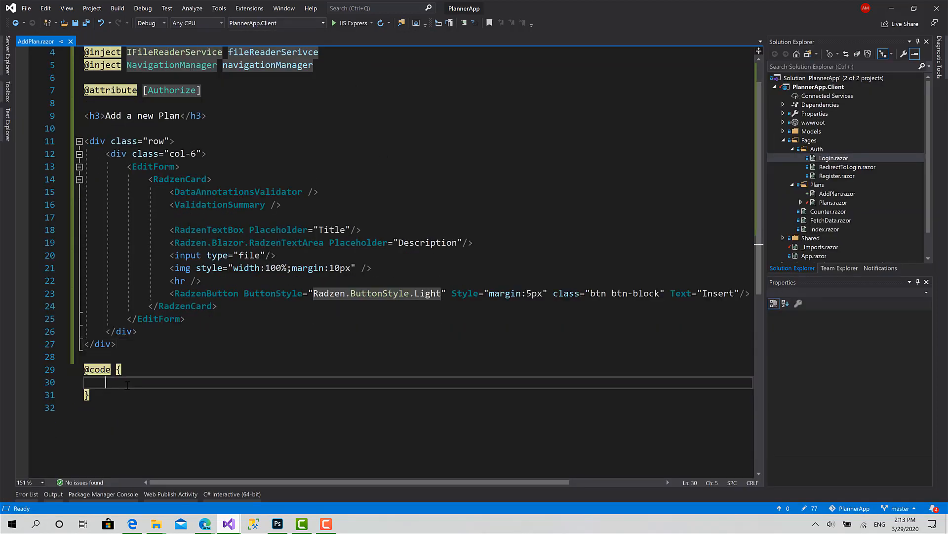
{"action": "type", "text": "PlanRequest model"}
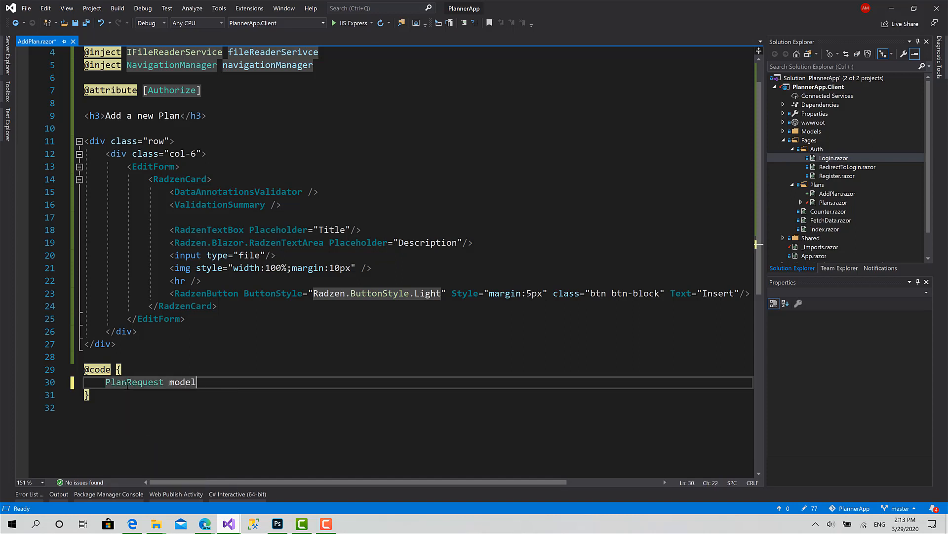
{"action": "type", "text": "= new PlanRequest"}
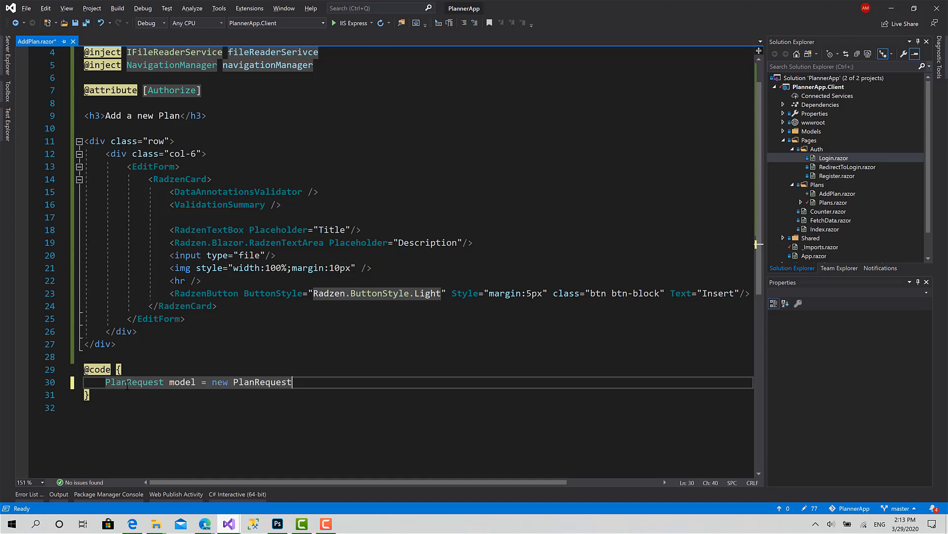
{"action": "type", "text": "();"}
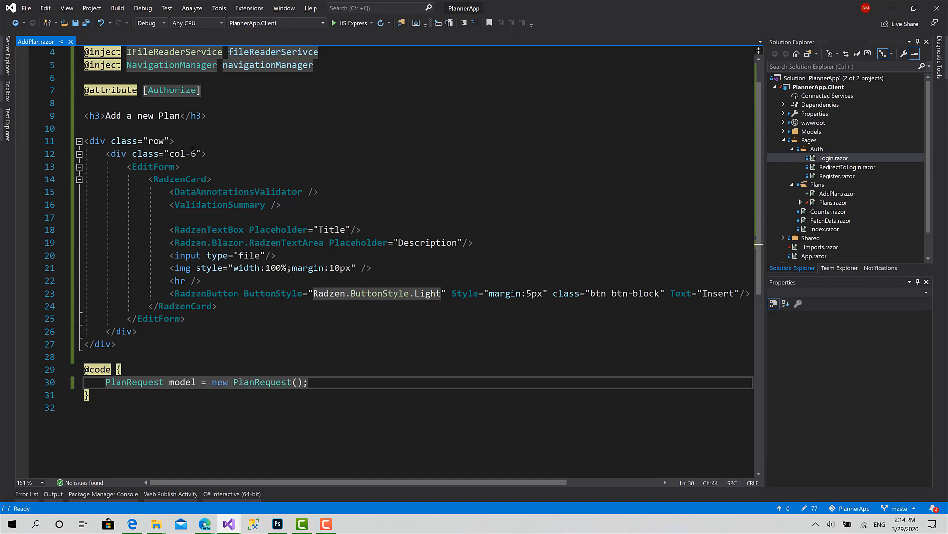
{"action": "type", "text": "Model=\"\""}
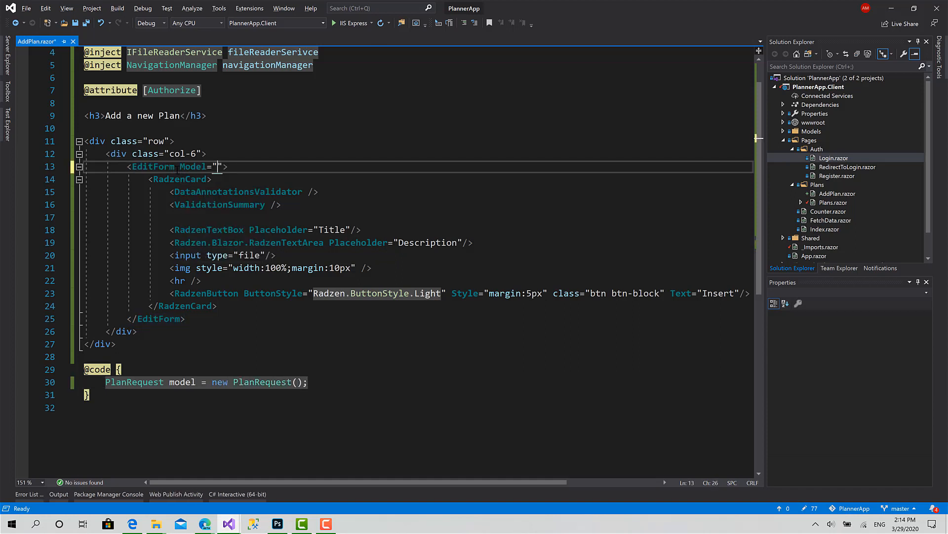
{"action": "type", "text": "model"}
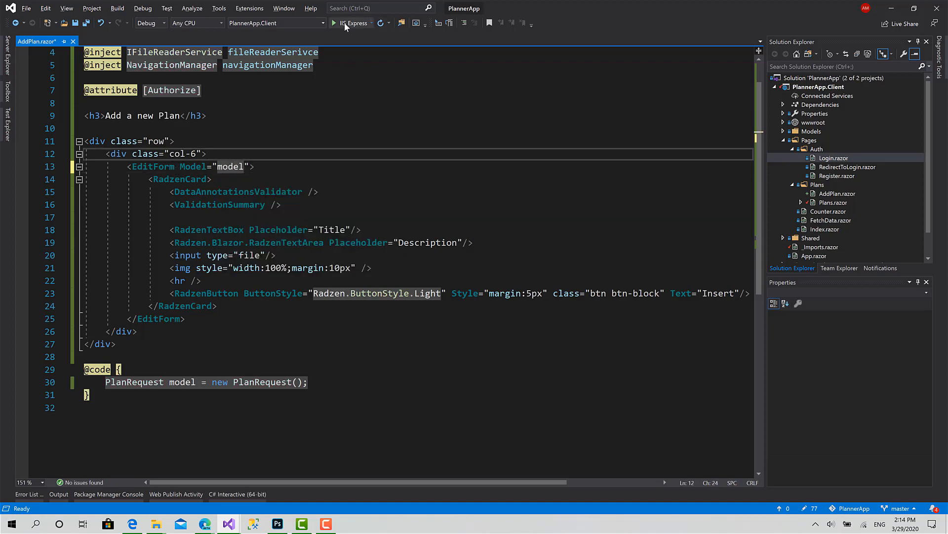
Step: Relaunch the app, load /plans/addplan to see the working form, then return to Visual Studio
{"action": "left_click", "coordinate": [332, 23]}
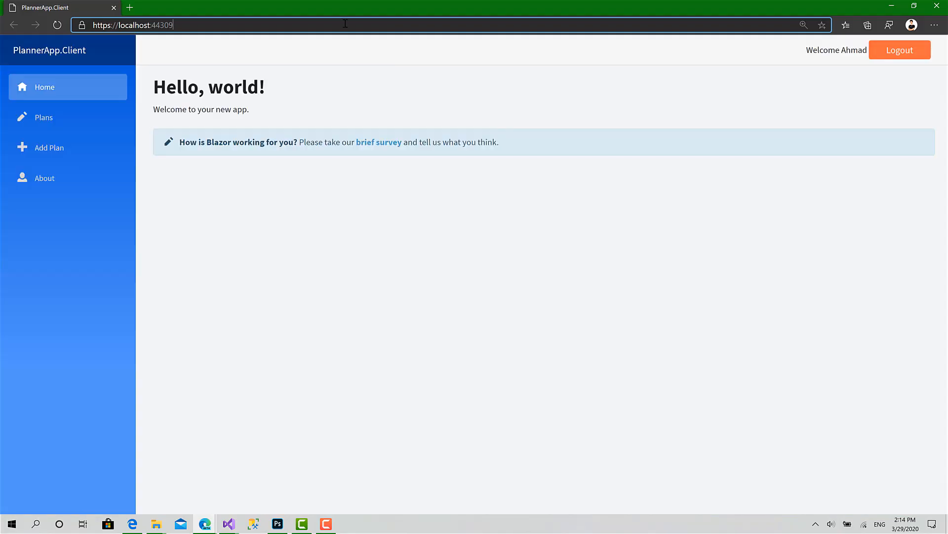
{"action": "type", "text": "/plans"}
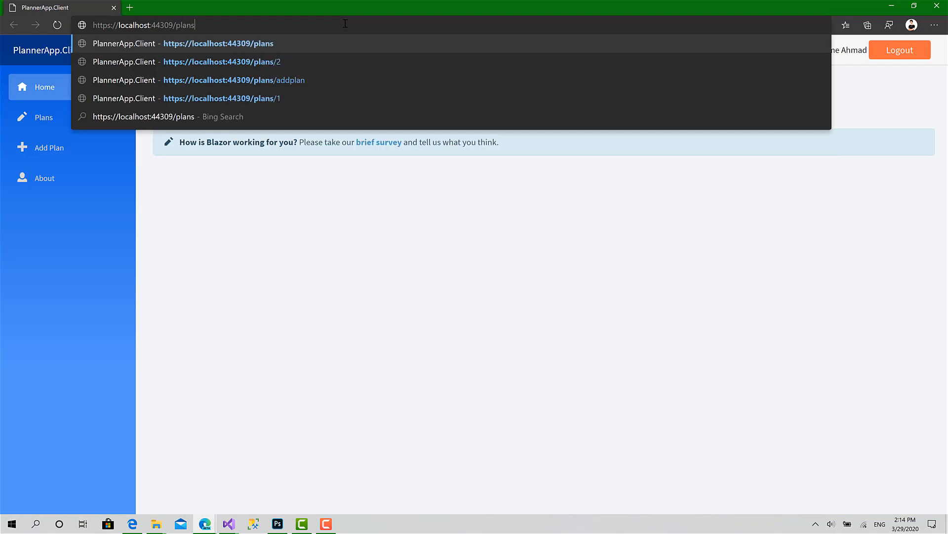
{"action": "type", "text": "/addplan"}
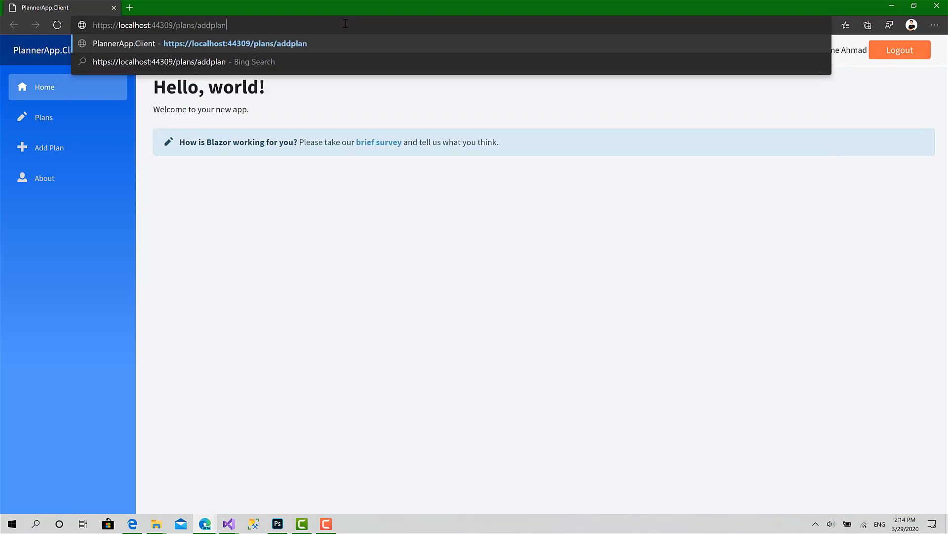
{"action": "key", "text": "Enter"}
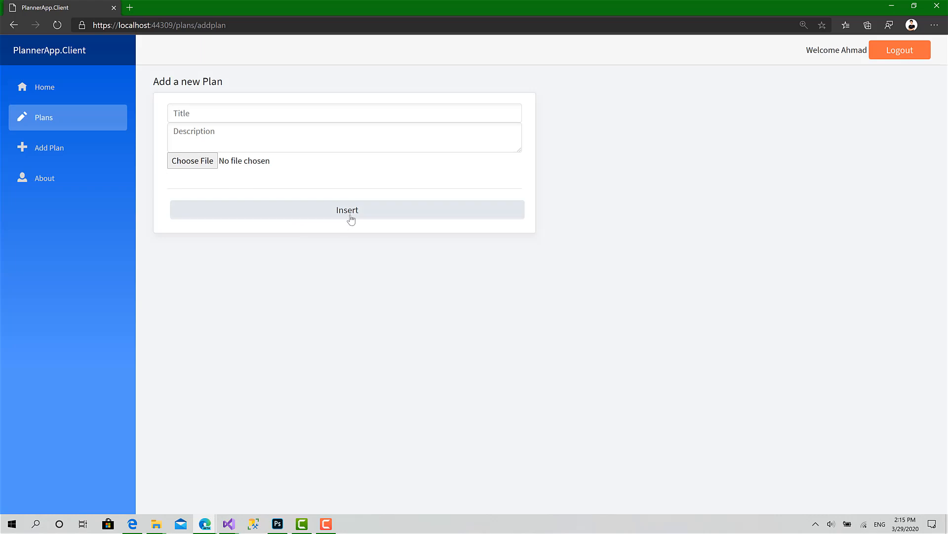
{"action": "mouse_move", "coordinate": [236, 528]}
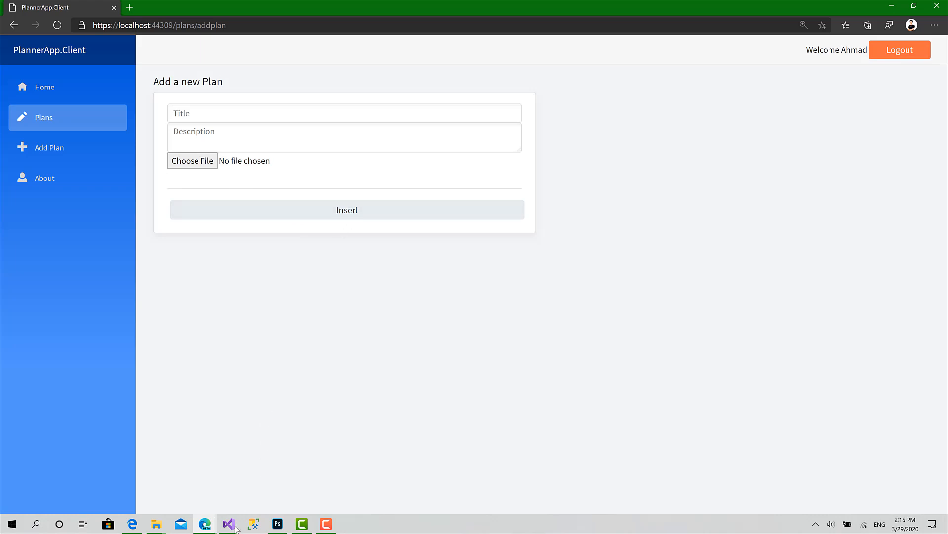
{"action": "left_click", "coordinate": [228, 523]}
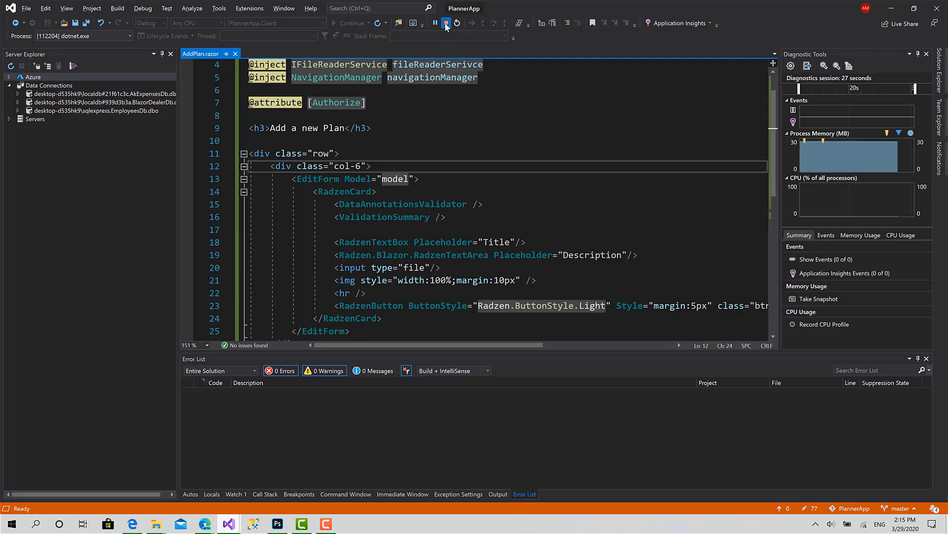
Step: Stop the app, add margin:10px styles to the three inputs, and select the button's Light style
{"action": "left_click", "coordinate": [445, 23]}
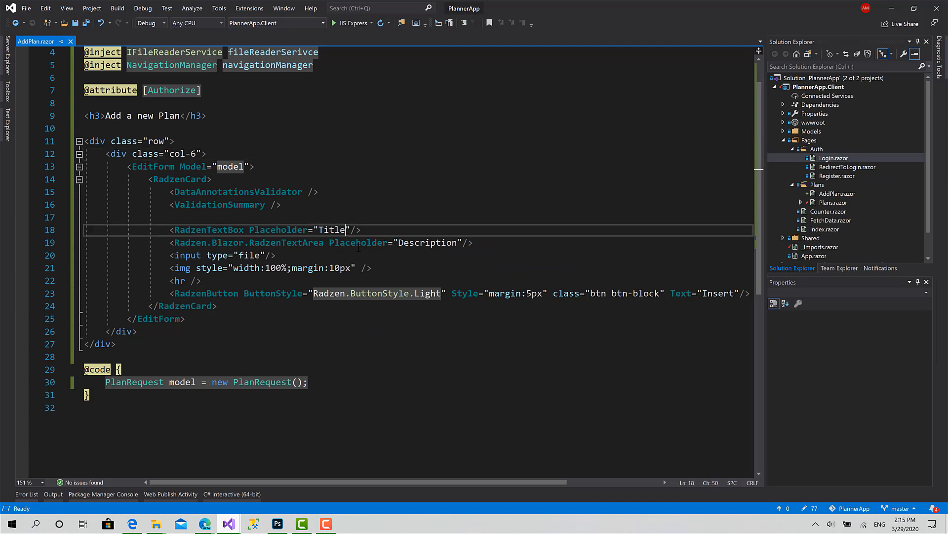
{"action": "type", "text": "style=\"margin:"}
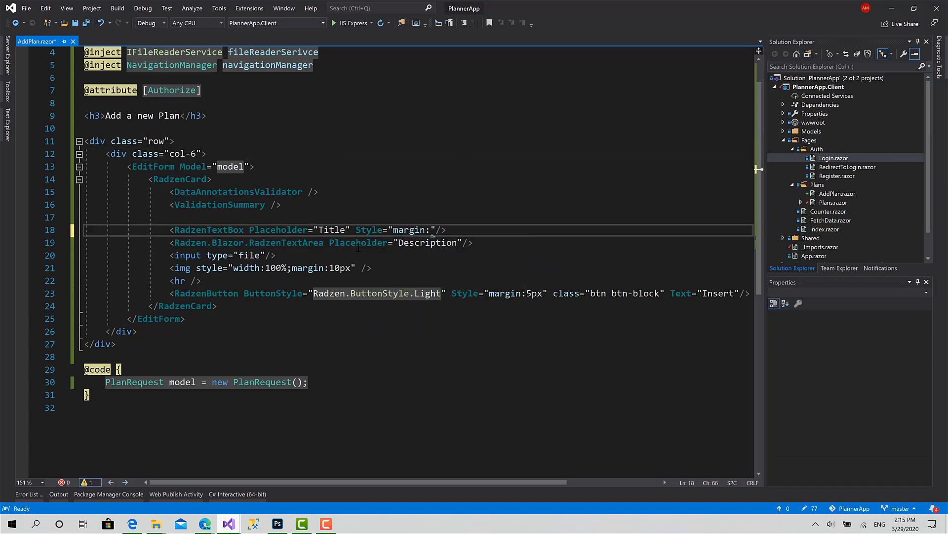
{"action": "type", "text": "10"}
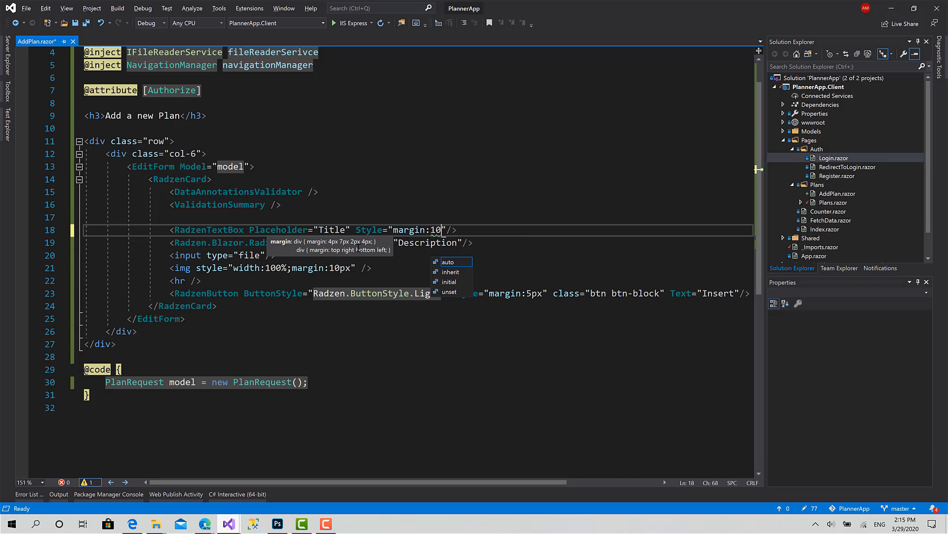
{"action": "type", "text": "px;"}
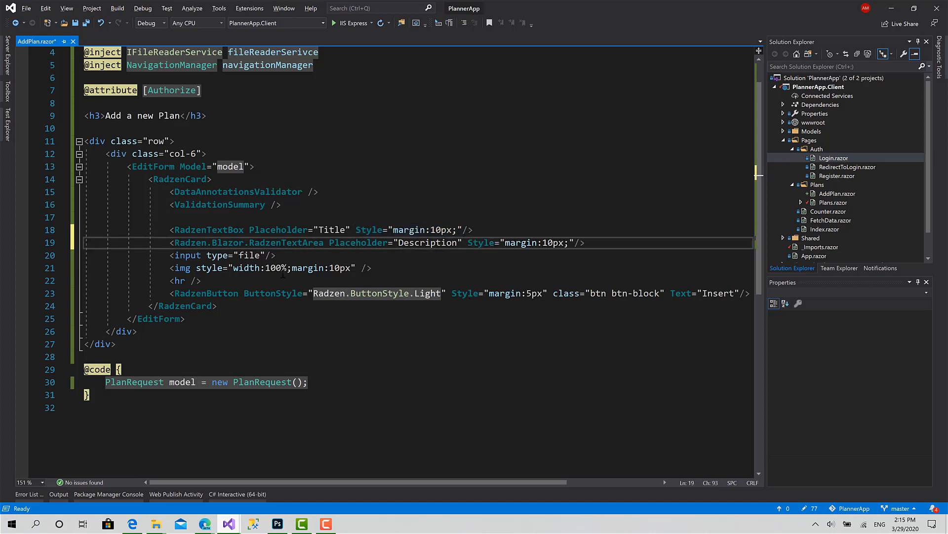
{"action": "type", "text": "Style=\"margin:10px;\""}
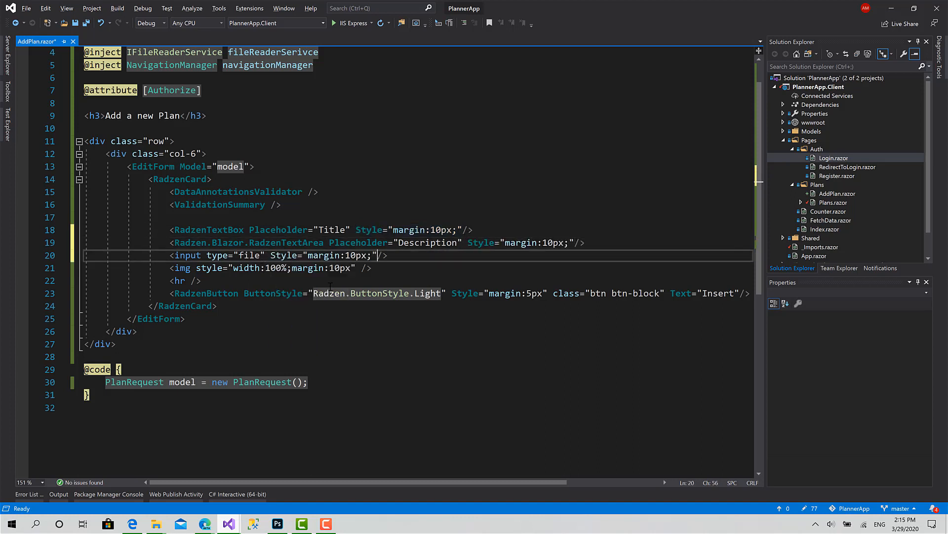
{"action": "double_click", "coordinate": [426, 293]}
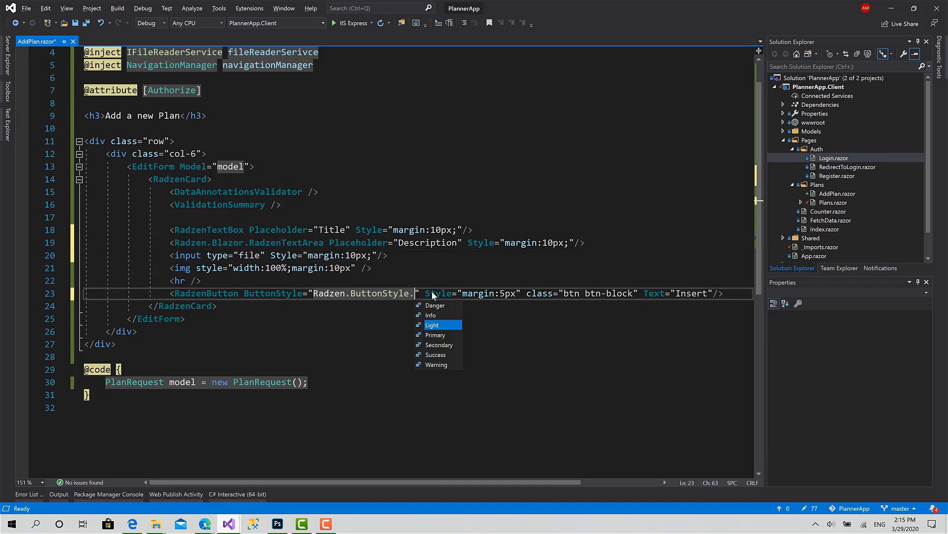
{"action": "mouse_move", "coordinate": [453, 340]}
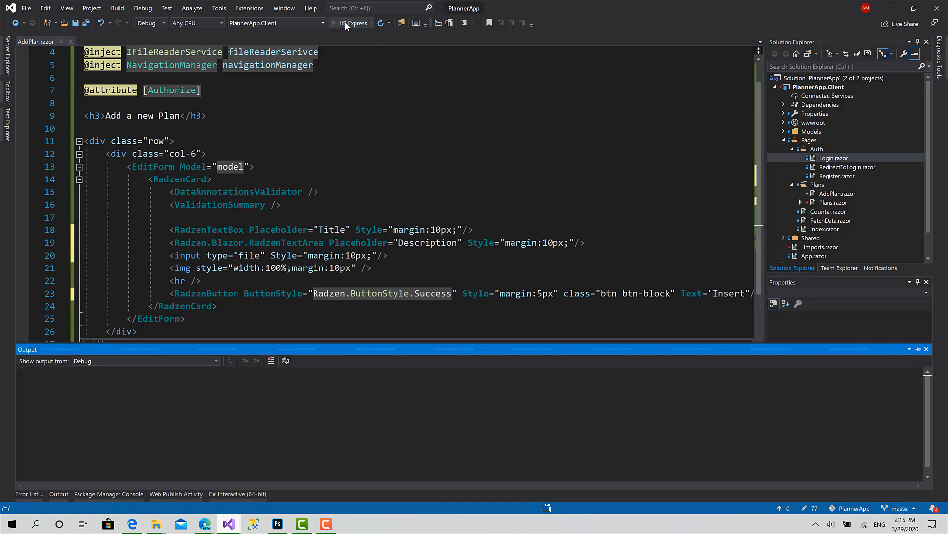
Step: Rerun the app to view the spaced fields and green Insert button
{"action": "left_click", "coordinate": [332, 23]}
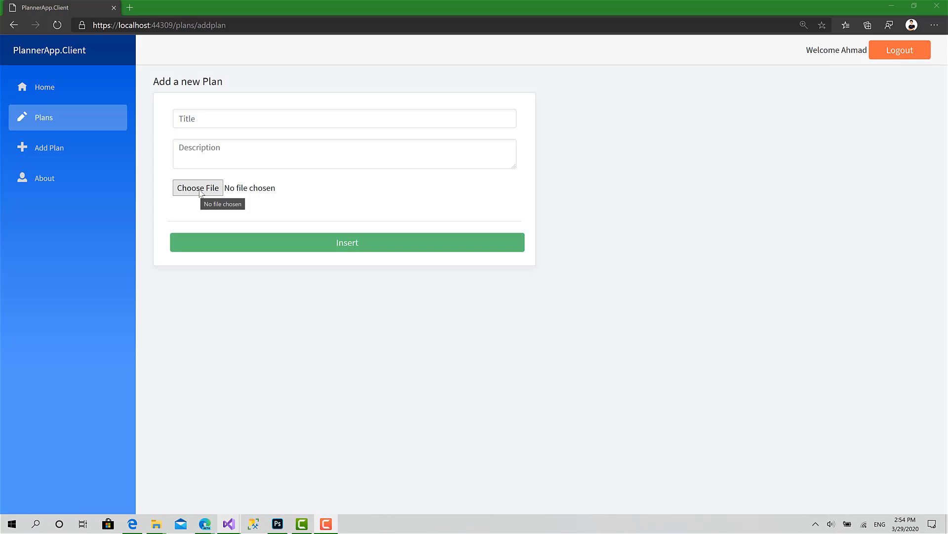
{"action": "mouse_move", "coordinate": [513, 207]}
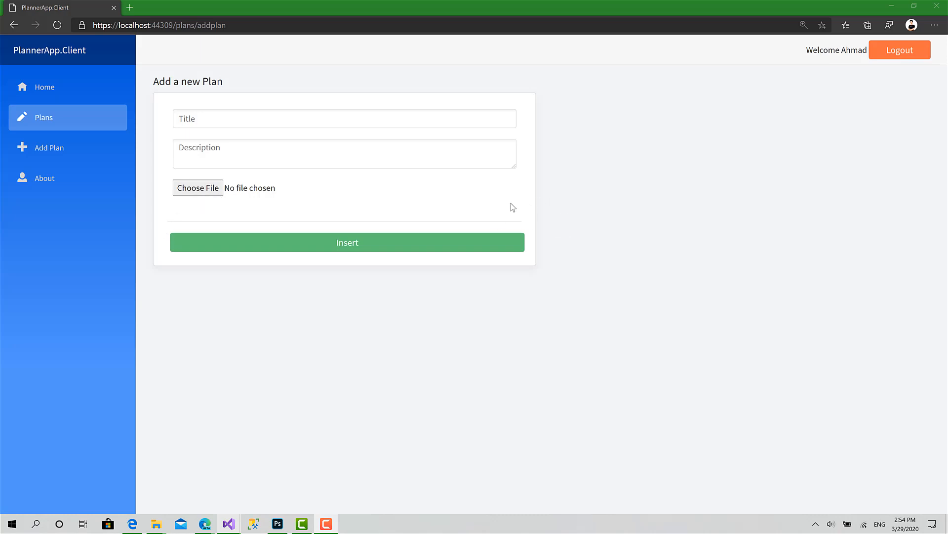
{"action": "mouse_move", "coordinate": [177, 204]}
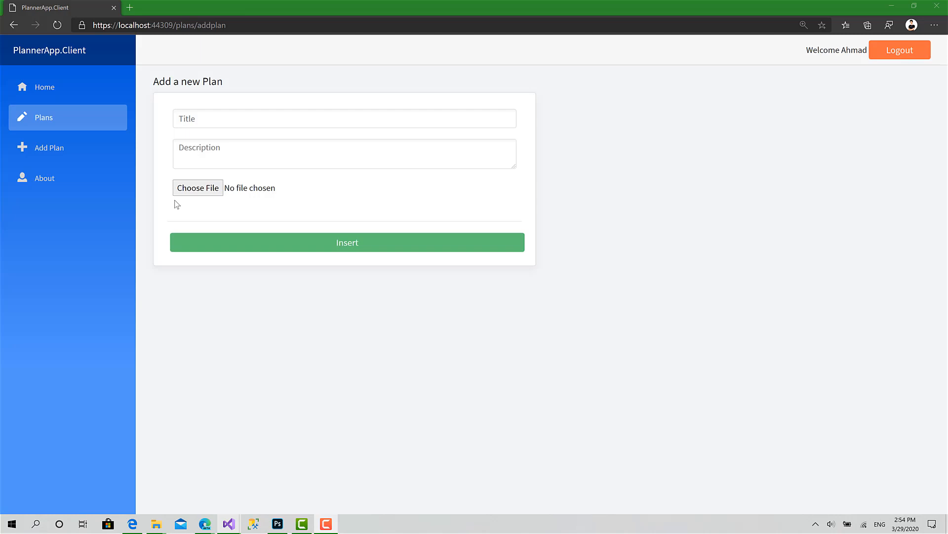
{"action": "mouse_move", "coordinate": [200, 161]}
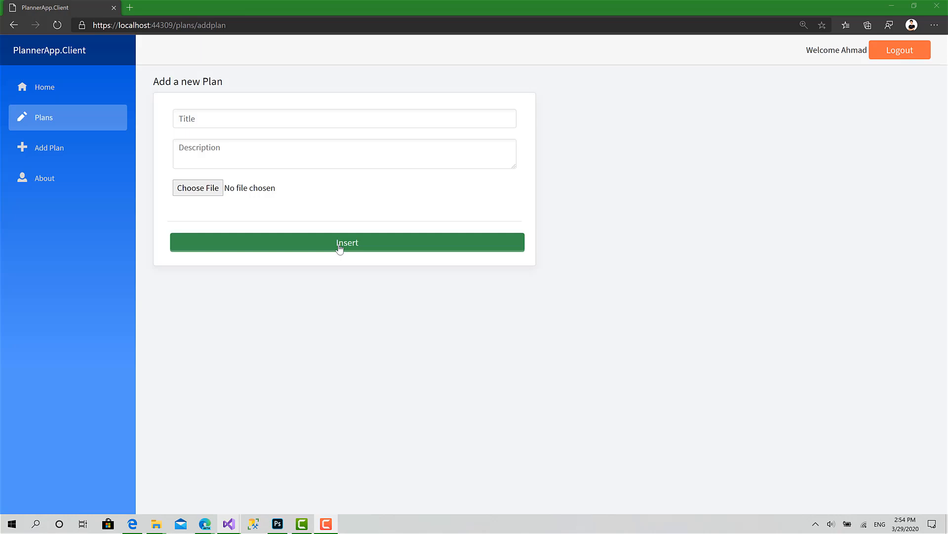
{"action": "mouse_move", "coordinate": [253, 159]}
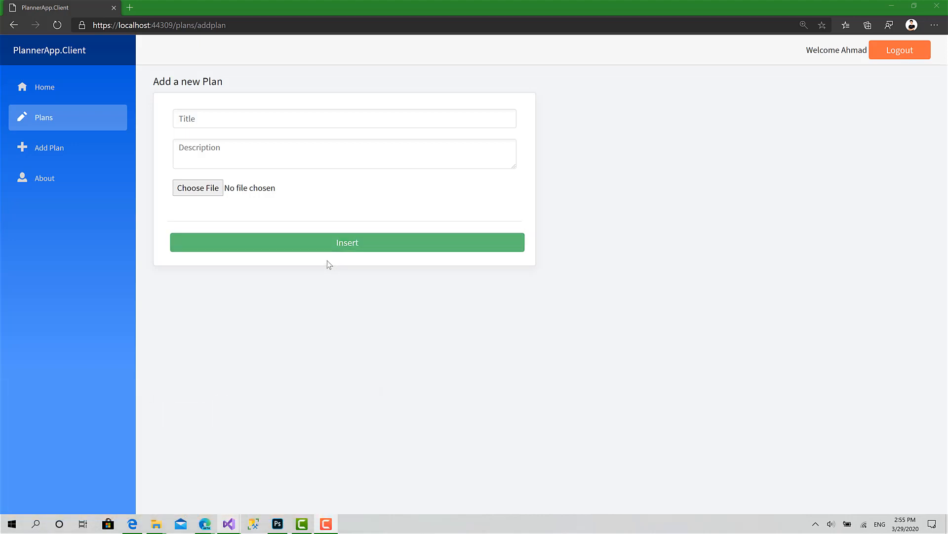
{"action": "mouse_move", "coordinate": [247, 395]}
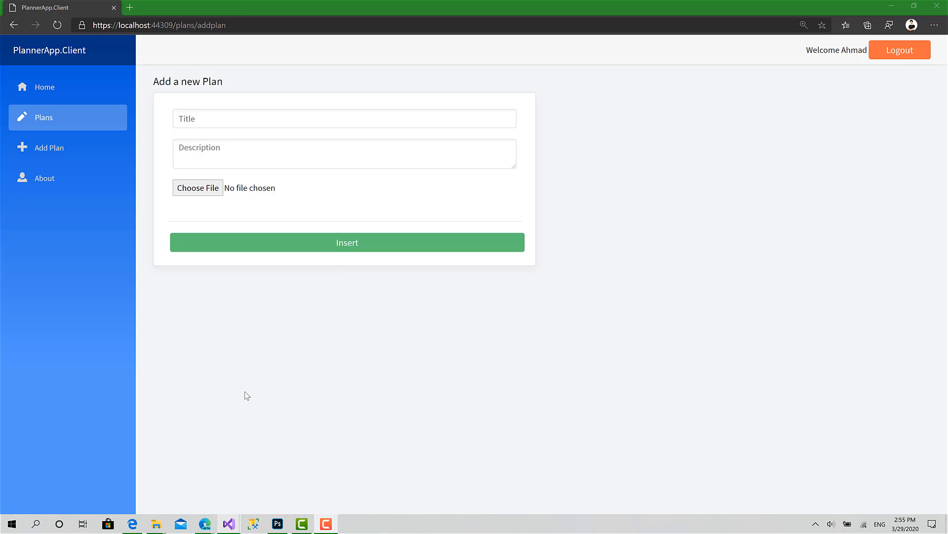
{"action": "mouse_move", "coordinate": [237, 529]}
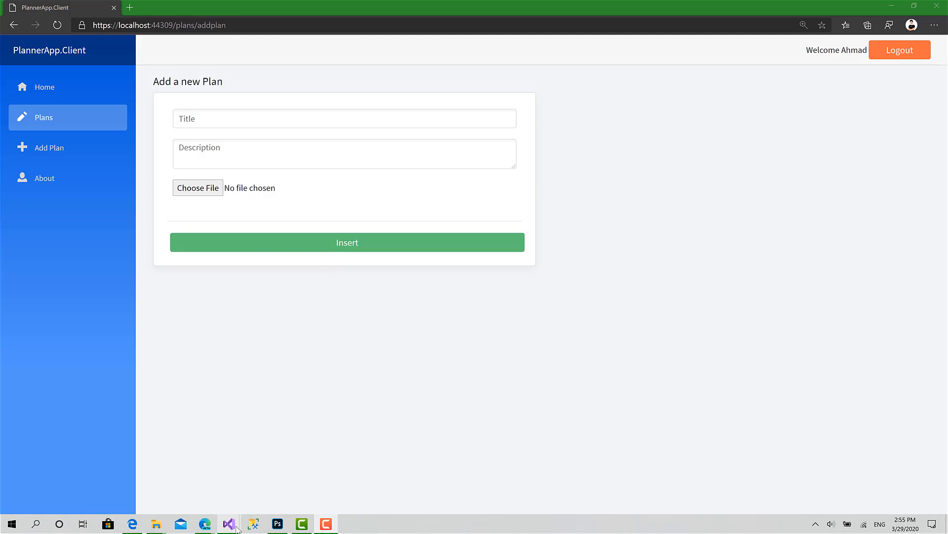
{"action": "mouse_move", "coordinate": [228, 523]}
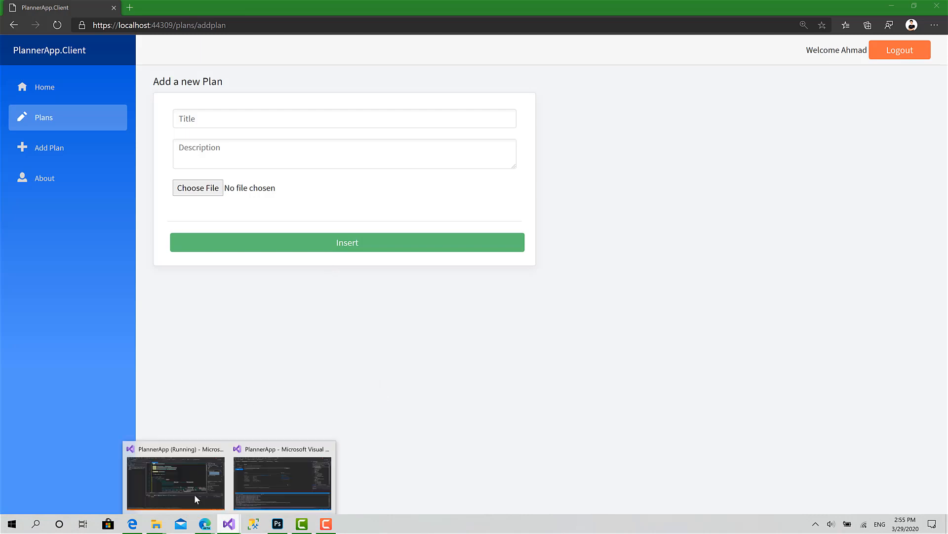